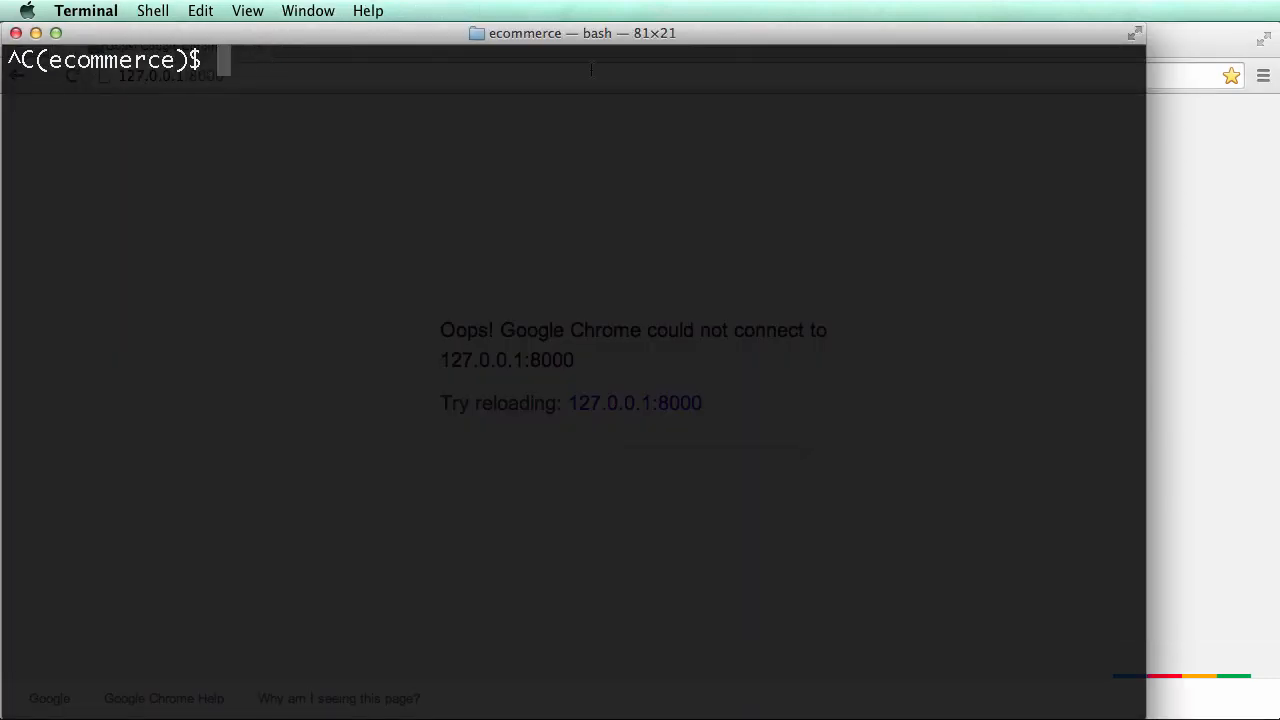
List the virtualenv's installed packages (Django 1.6.5, wsgiref 0.1.2) and move into the ecommerce folder
{"action": "type", "text": "cd ../"}
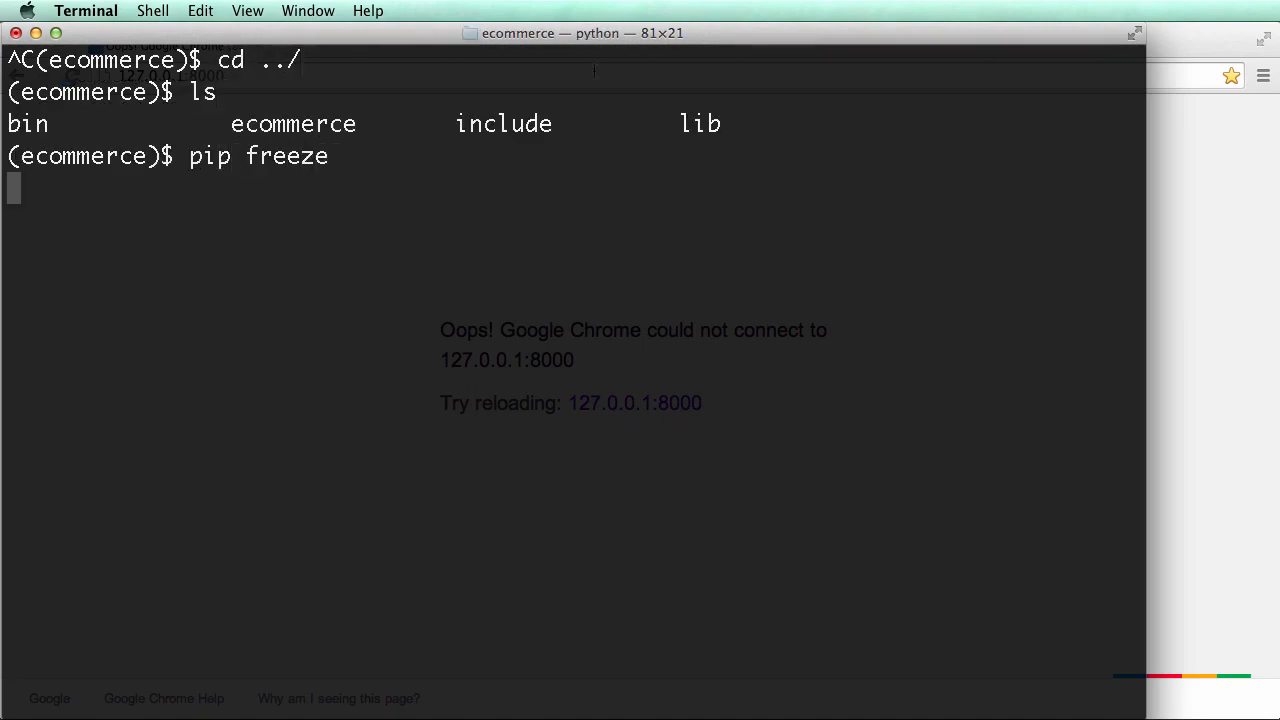
{"action": "key", "text": "Return"}
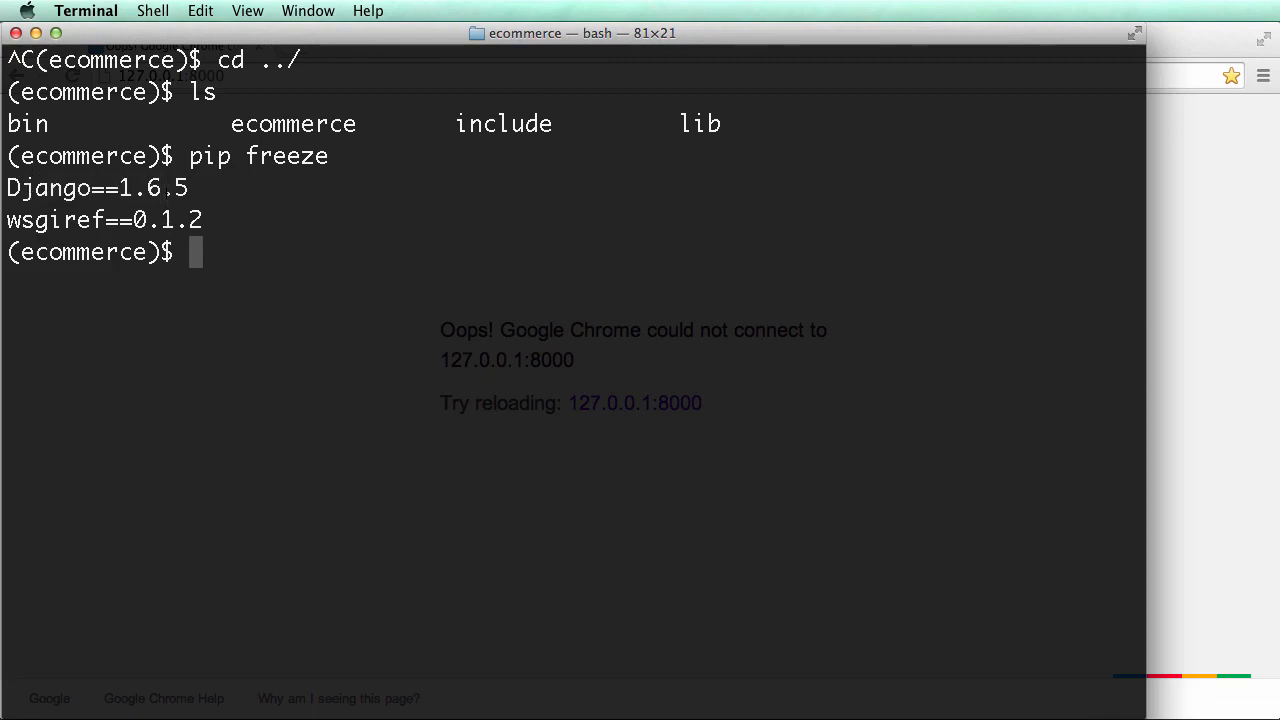
{"action": "double_click", "coordinate": [292, 124]}
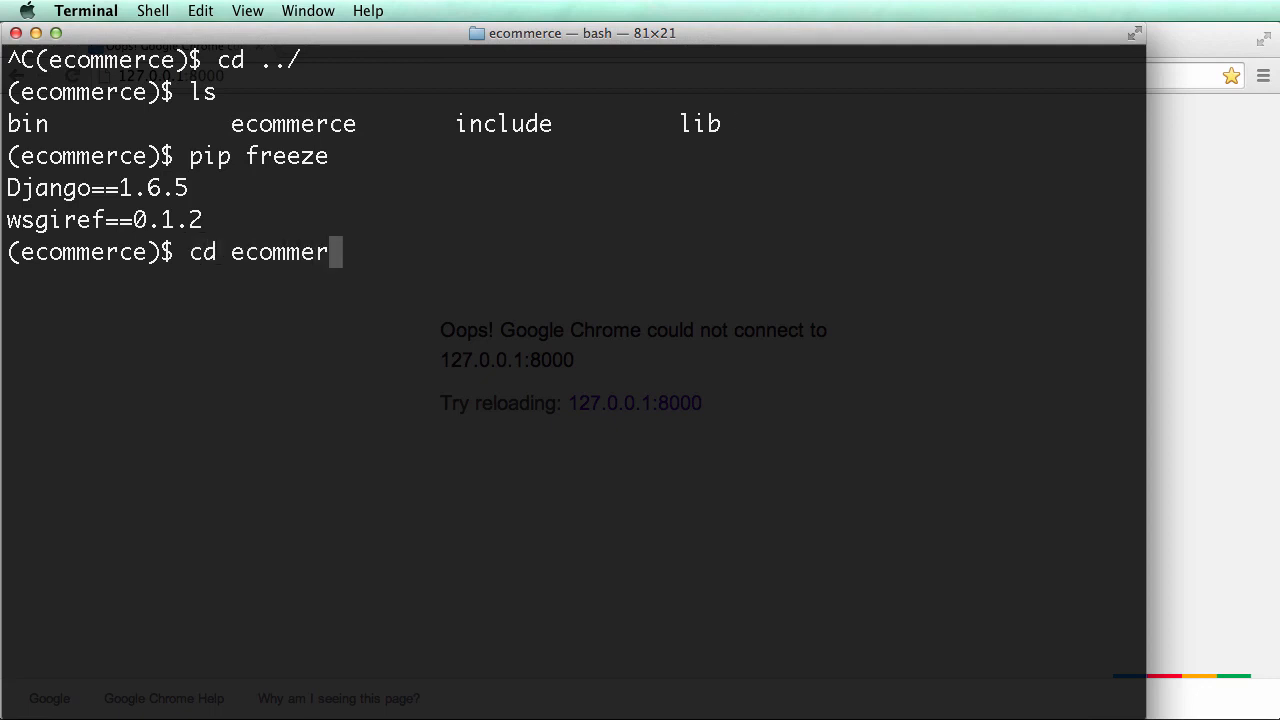
{"action": "key", "text": "Return"}
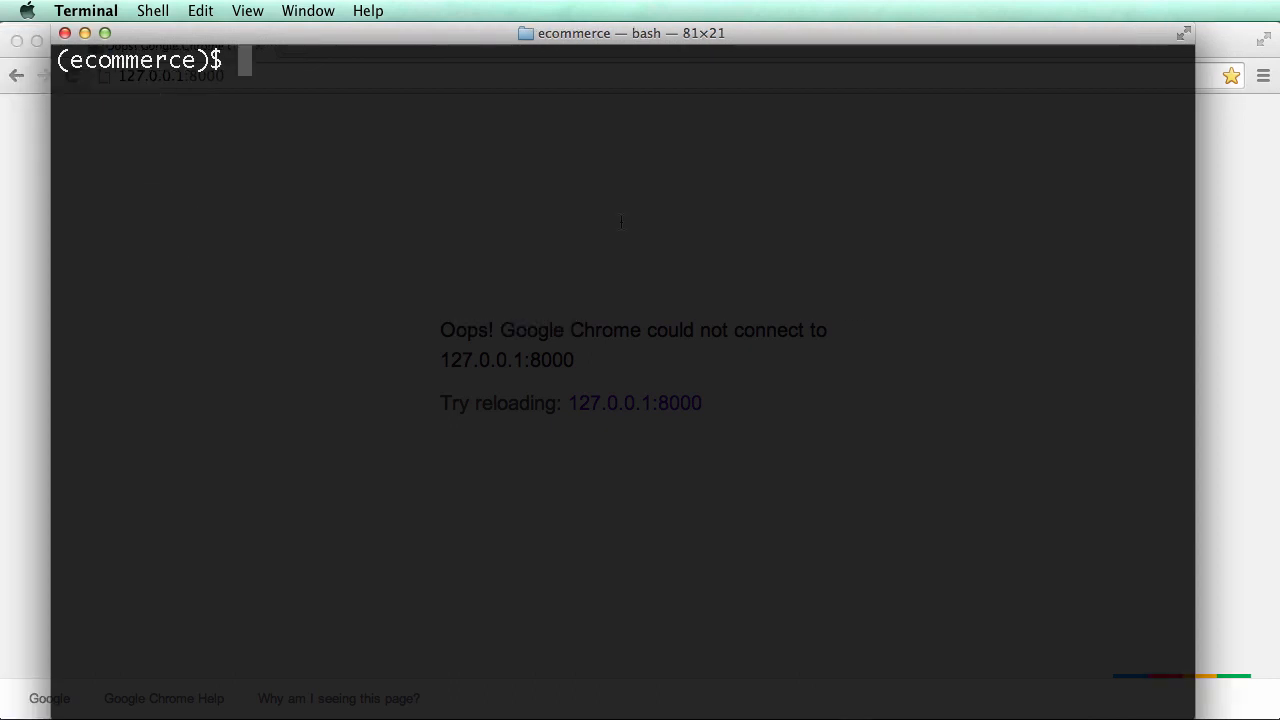
List the project folder's db.sqlite3, ecommerce and manage.py, then return to the environment root
{"action": "type", "text": "ls"}
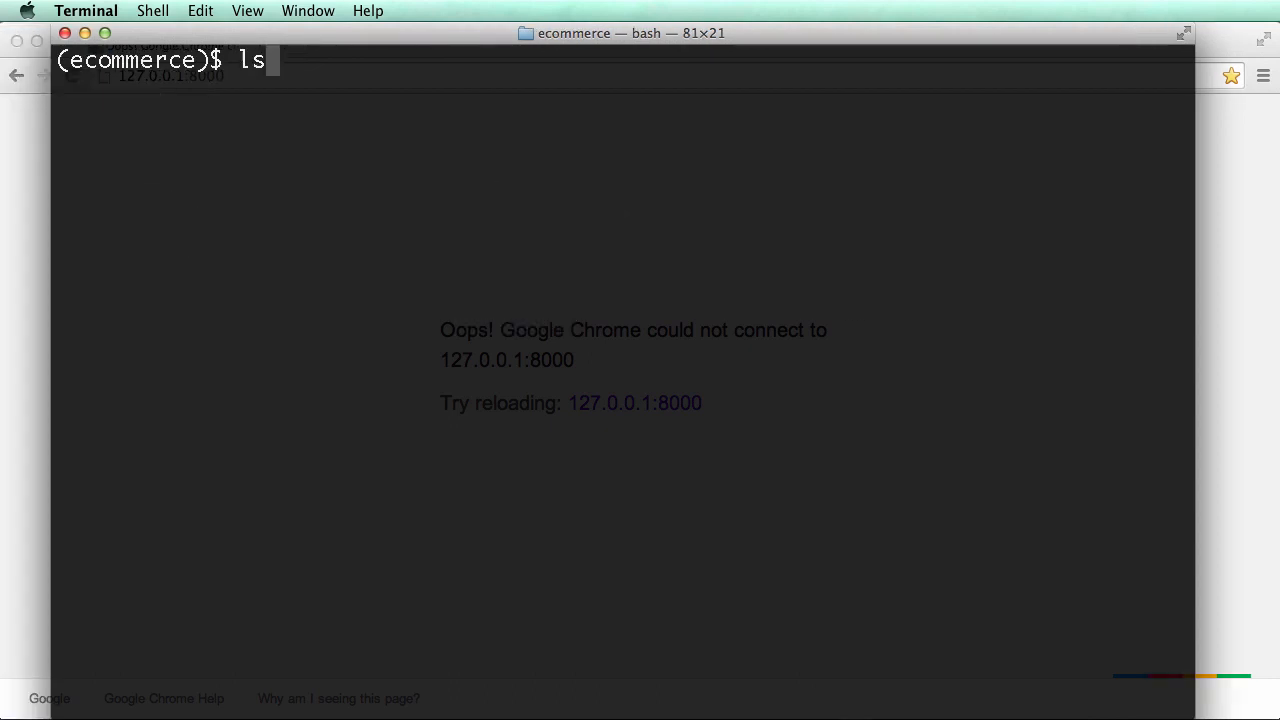
{"action": "key", "text": "Return"}
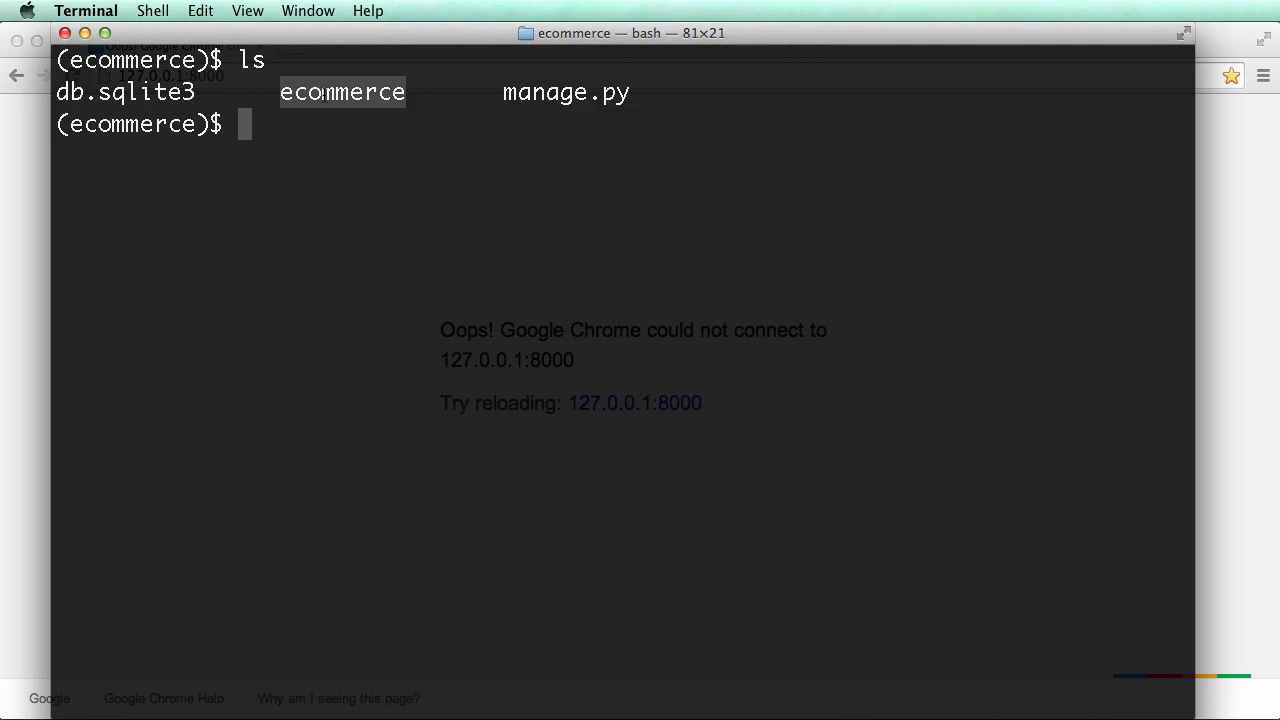
{"action": "type", "text": "cd ../"}
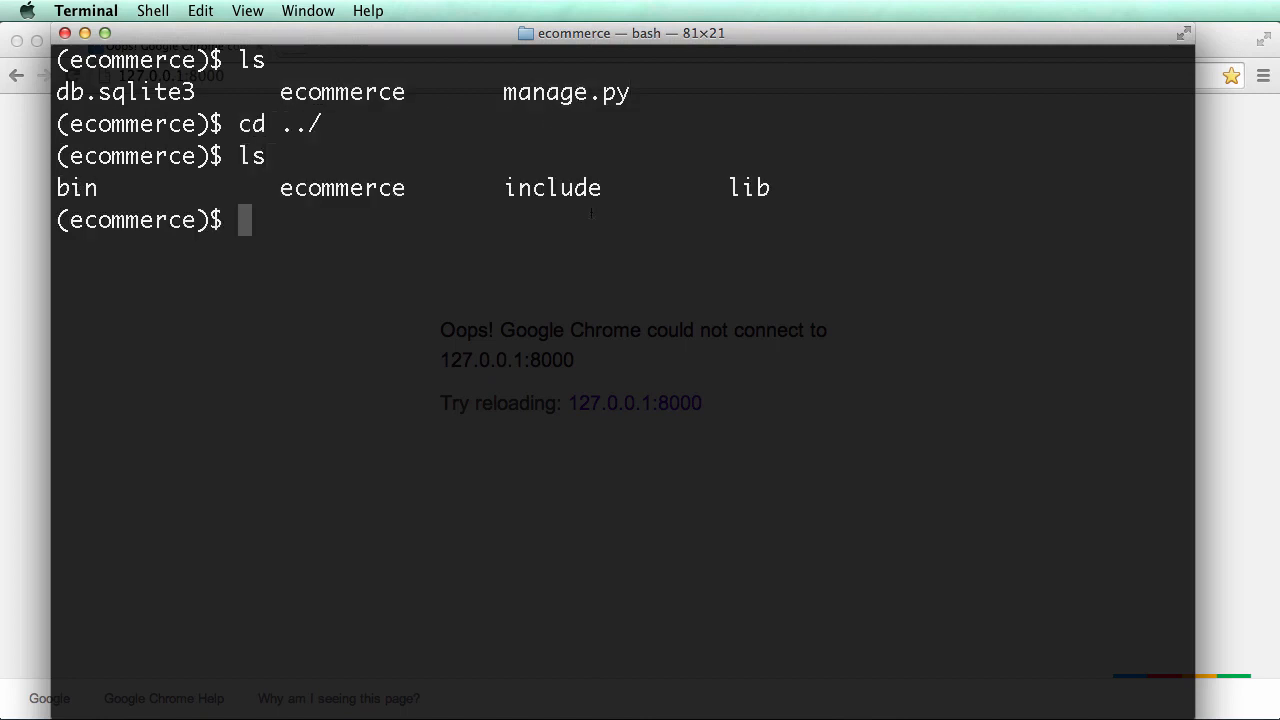
{"action": "double_click", "coordinate": [342, 188]}
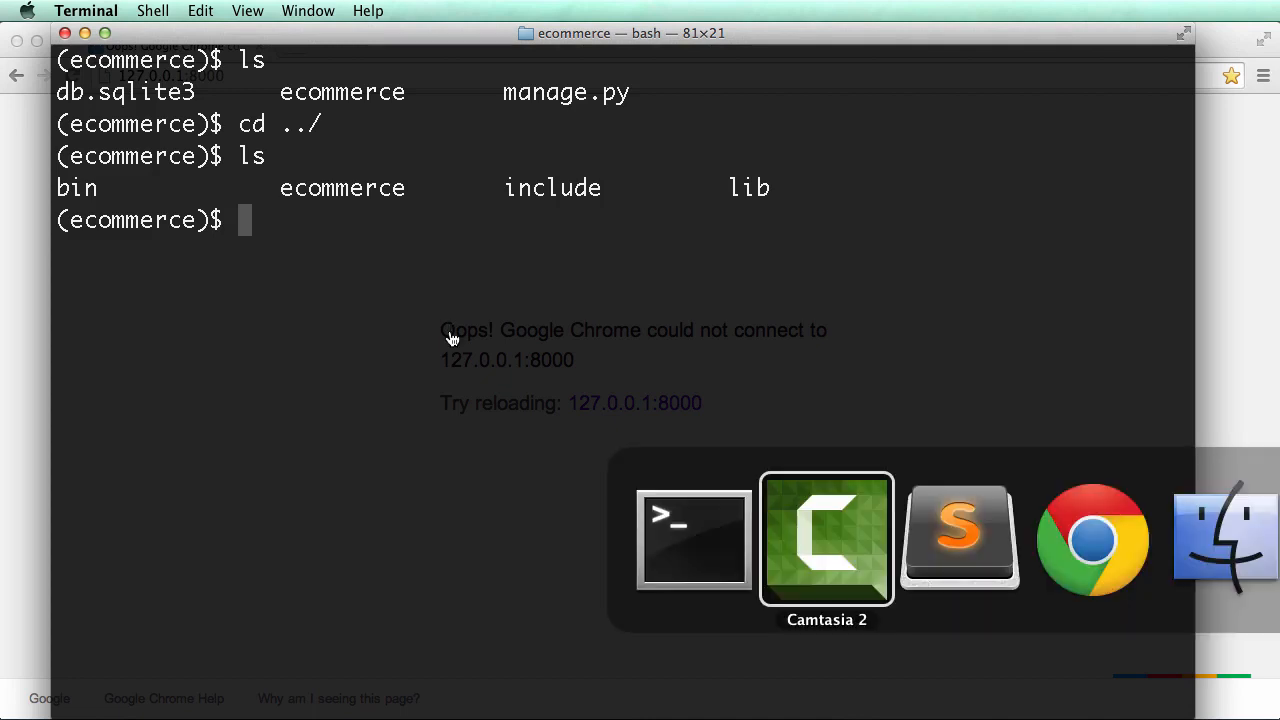
Switch to Sublime Text and start a new blank file
{"action": "left_click", "coordinate": [960, 538]}
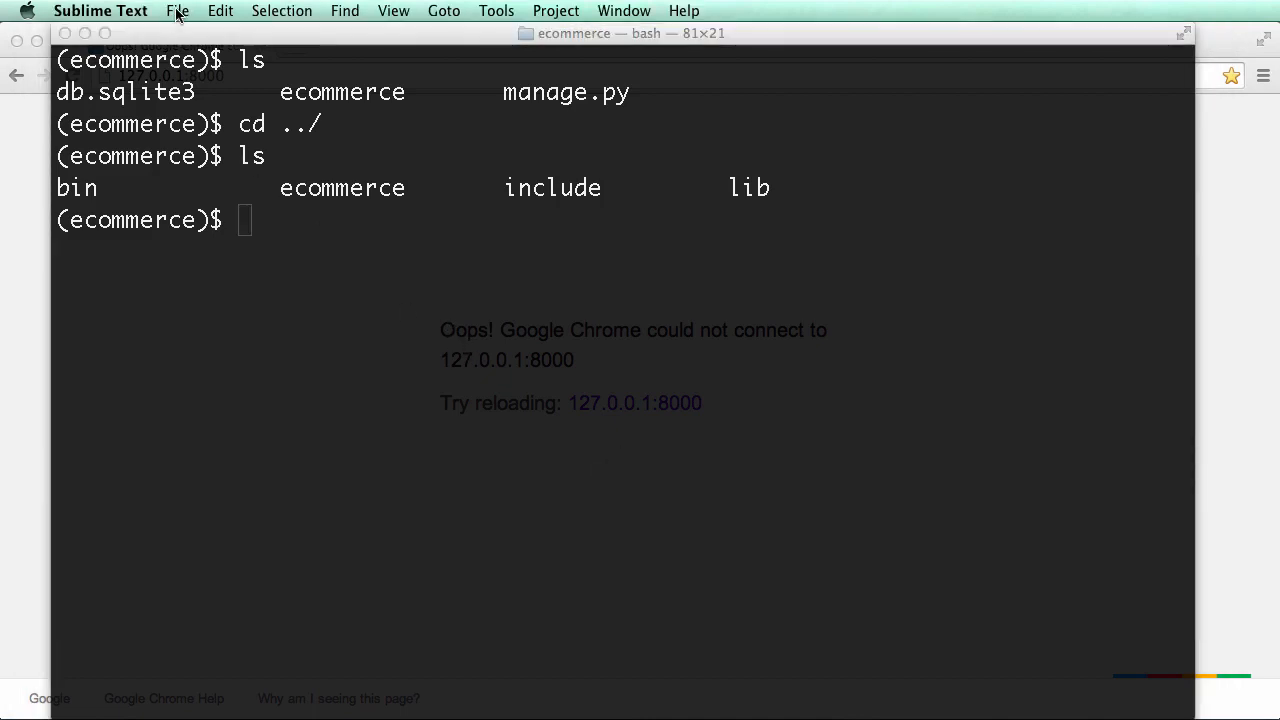
{"action": "left_click", "coordinate": [556, 12]}
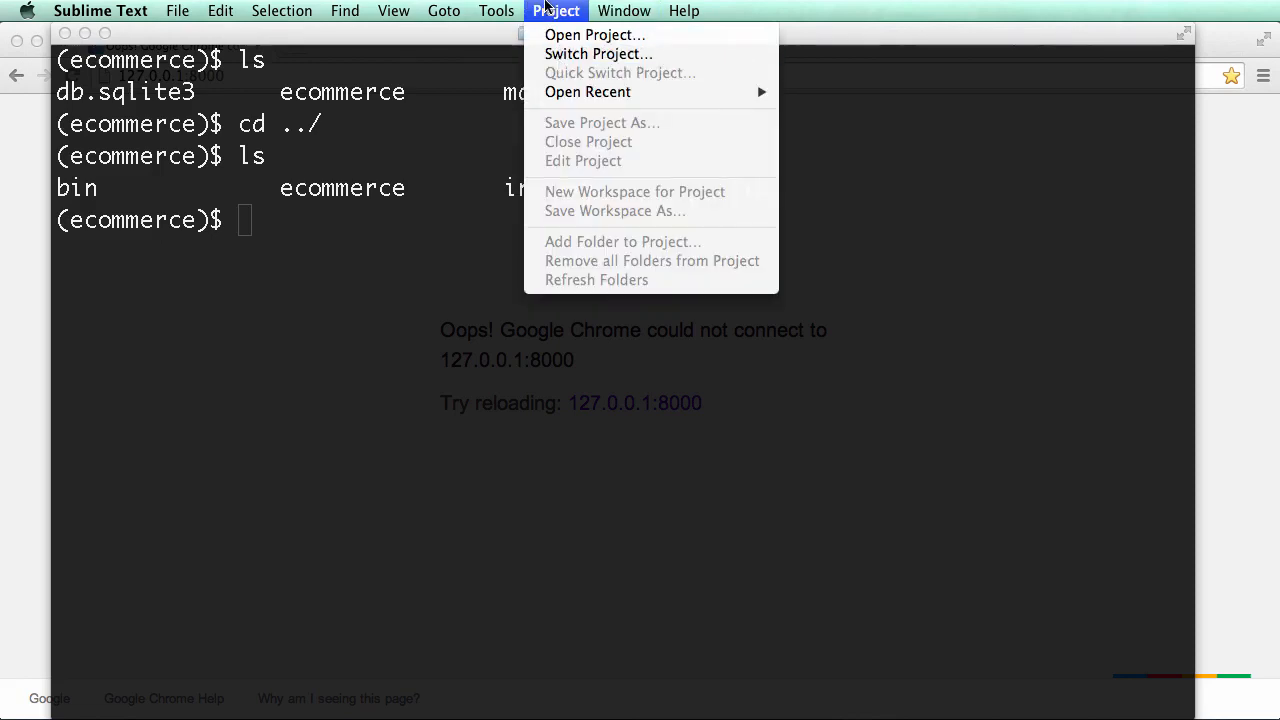
{"action": "left_click", "coordinate": [176, 12]}
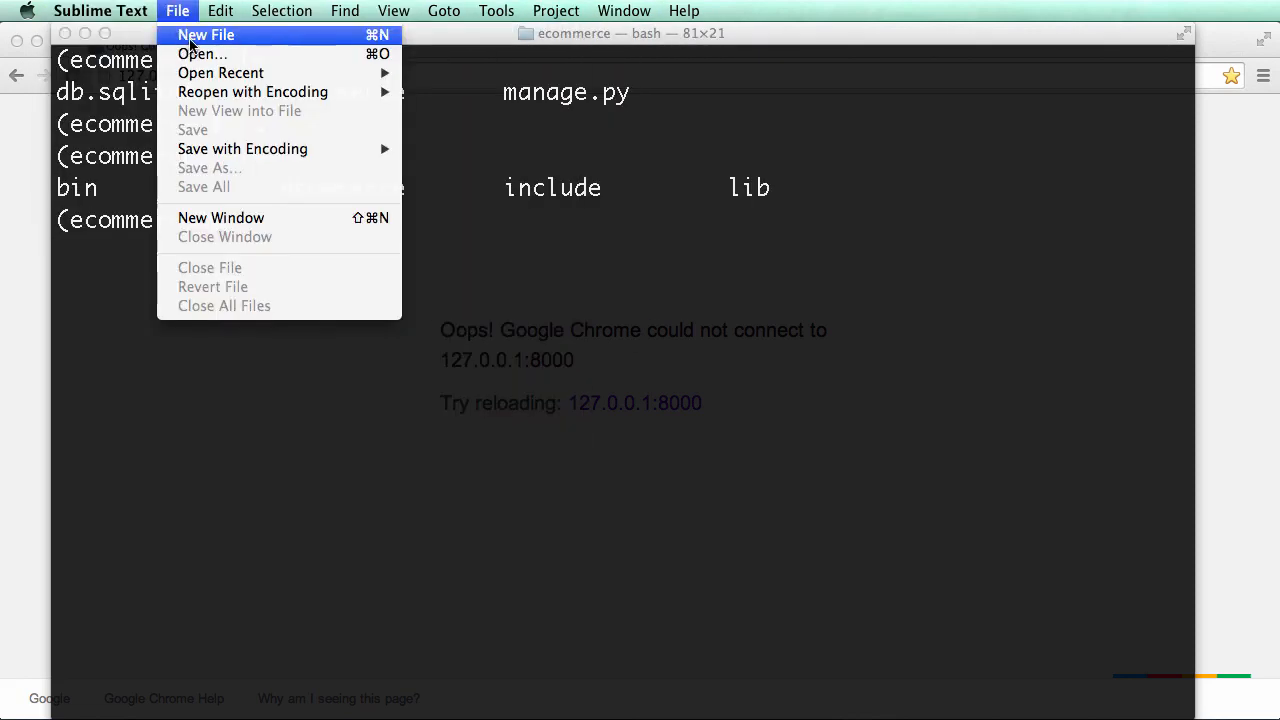
{"action": "left_click", "coordinate": [206, 36]}
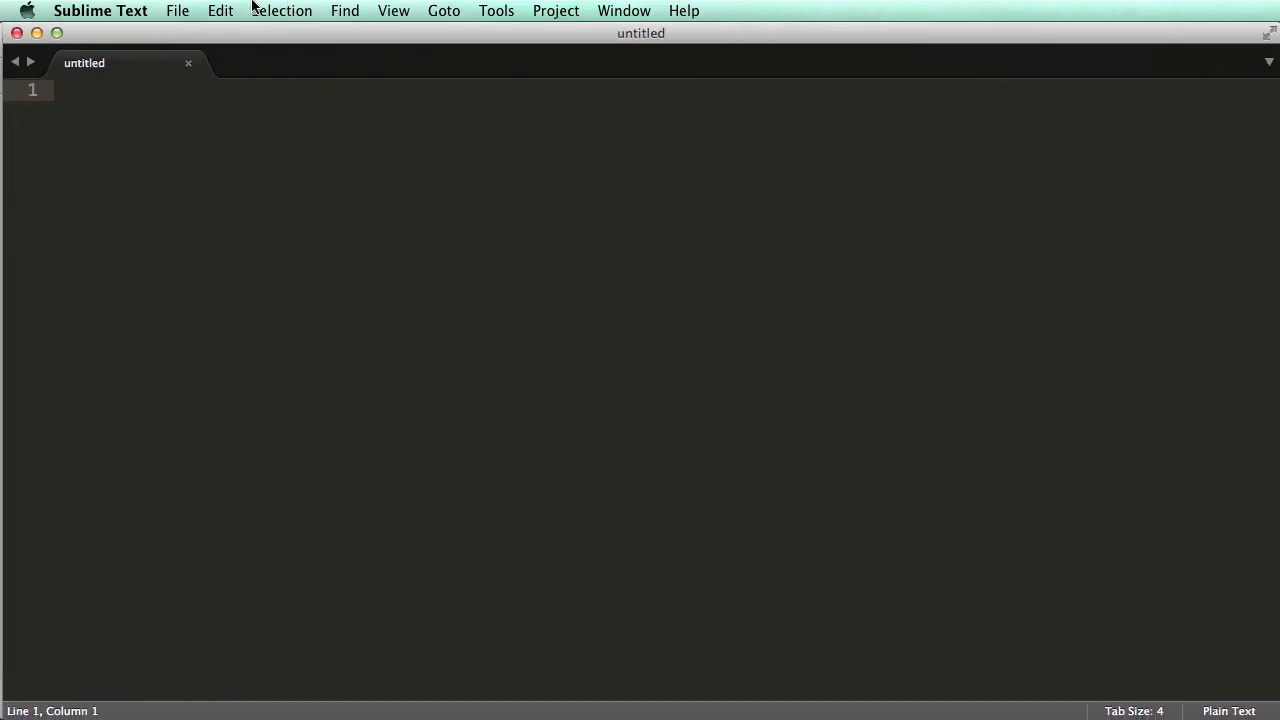
Save the workspace as ecommerce.sublime-project inside the ecommerce folder
{"action": "left_click", "coordinate": [556, 12]}
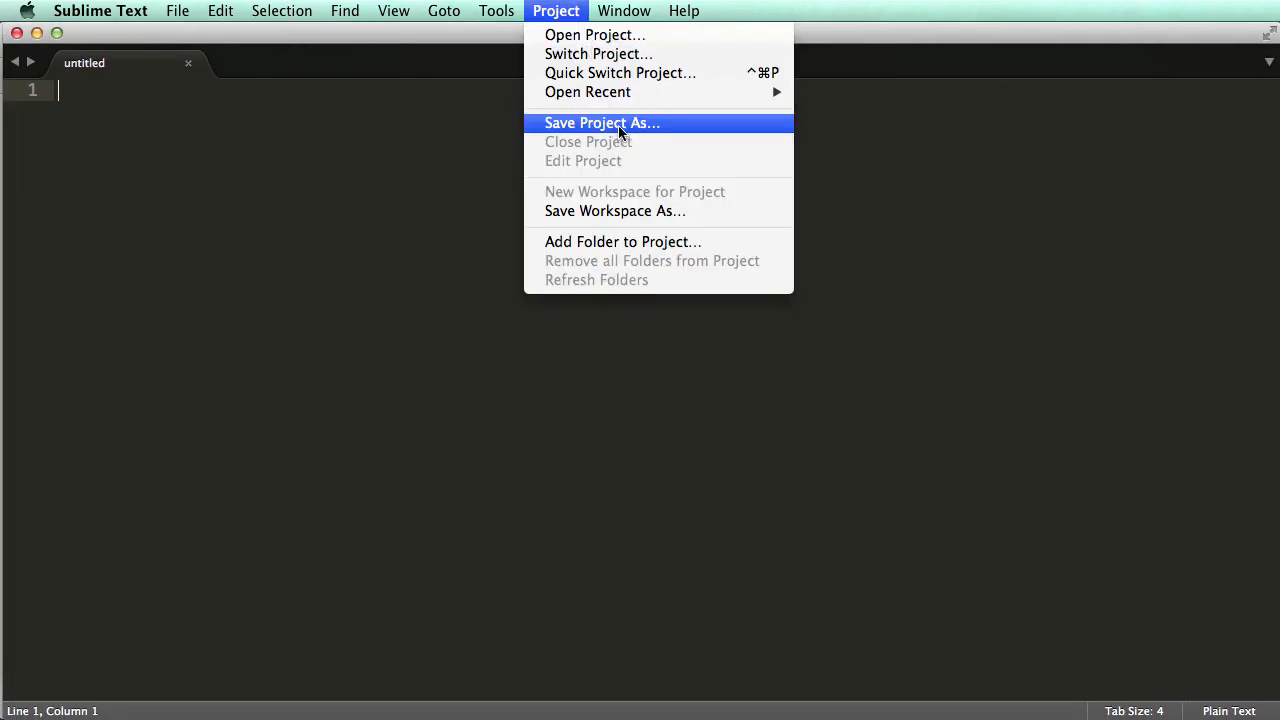
{"action": "left_click", "coordinate": [602, 124]}
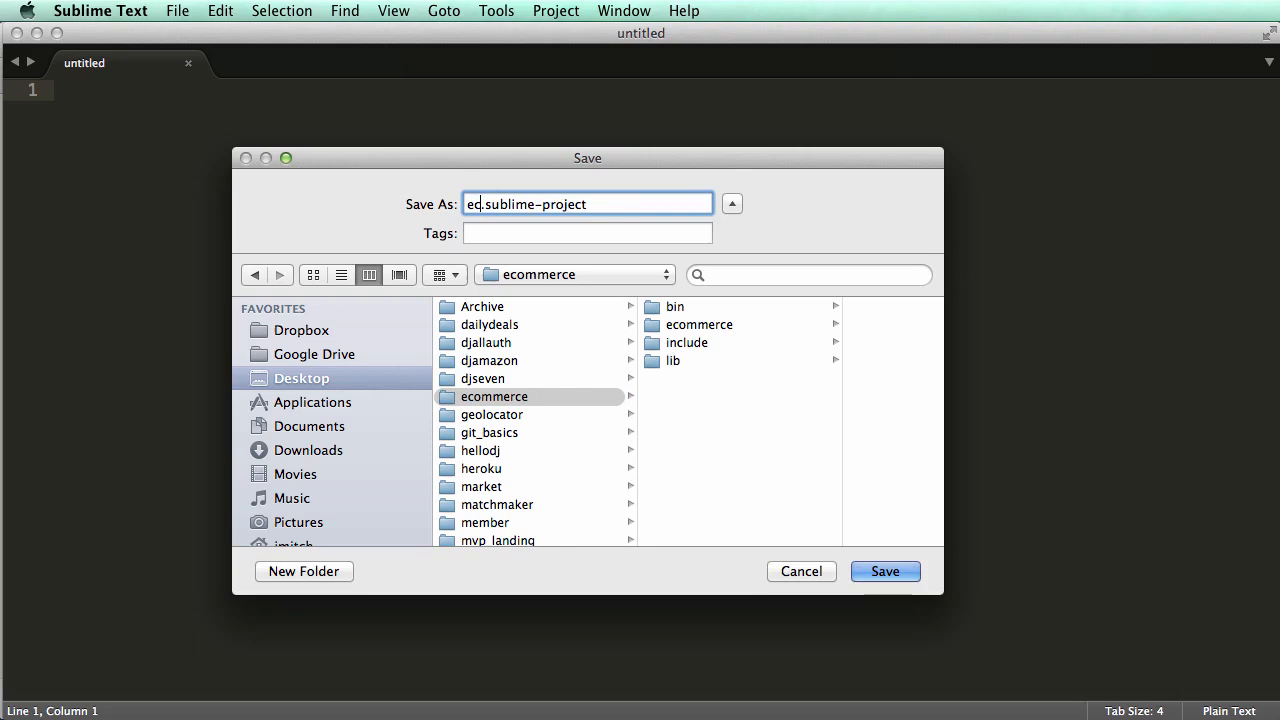
{"action": "left_click", "coordinate": [884, 572]}
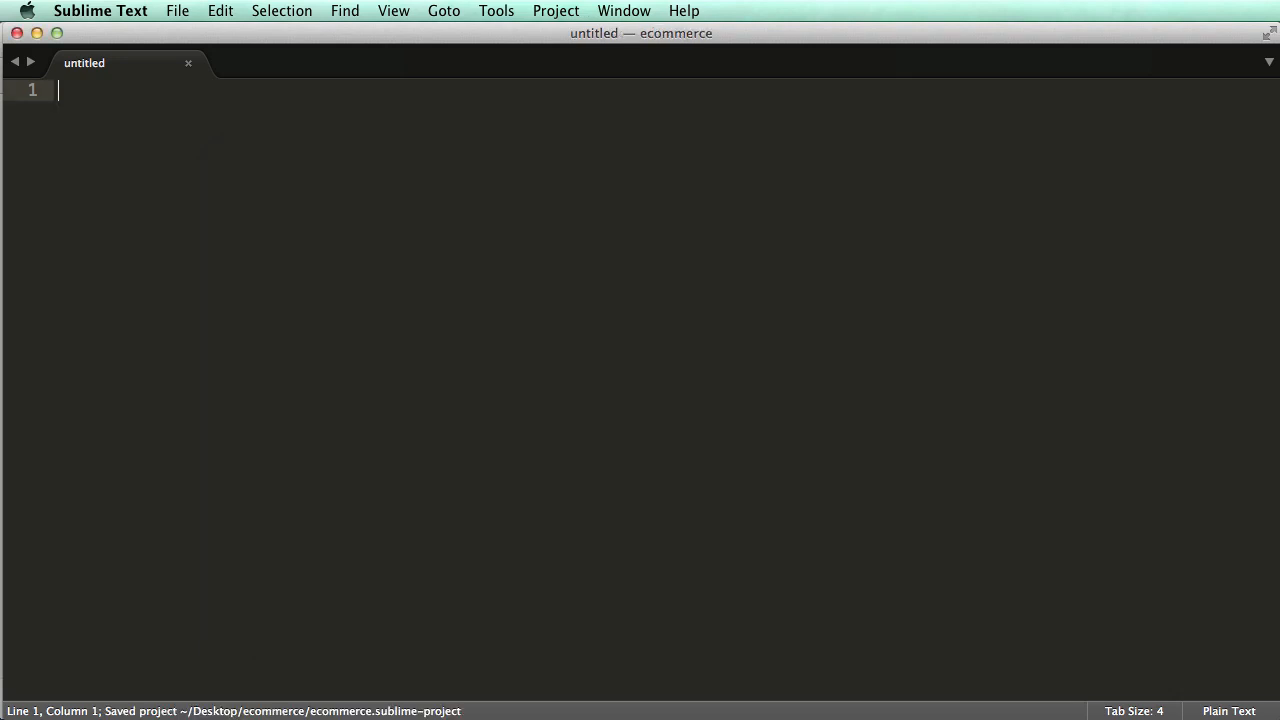
Show the side bar and start adding a folder to the project
{"action": "left_click", "coordinate": [392, 12]}
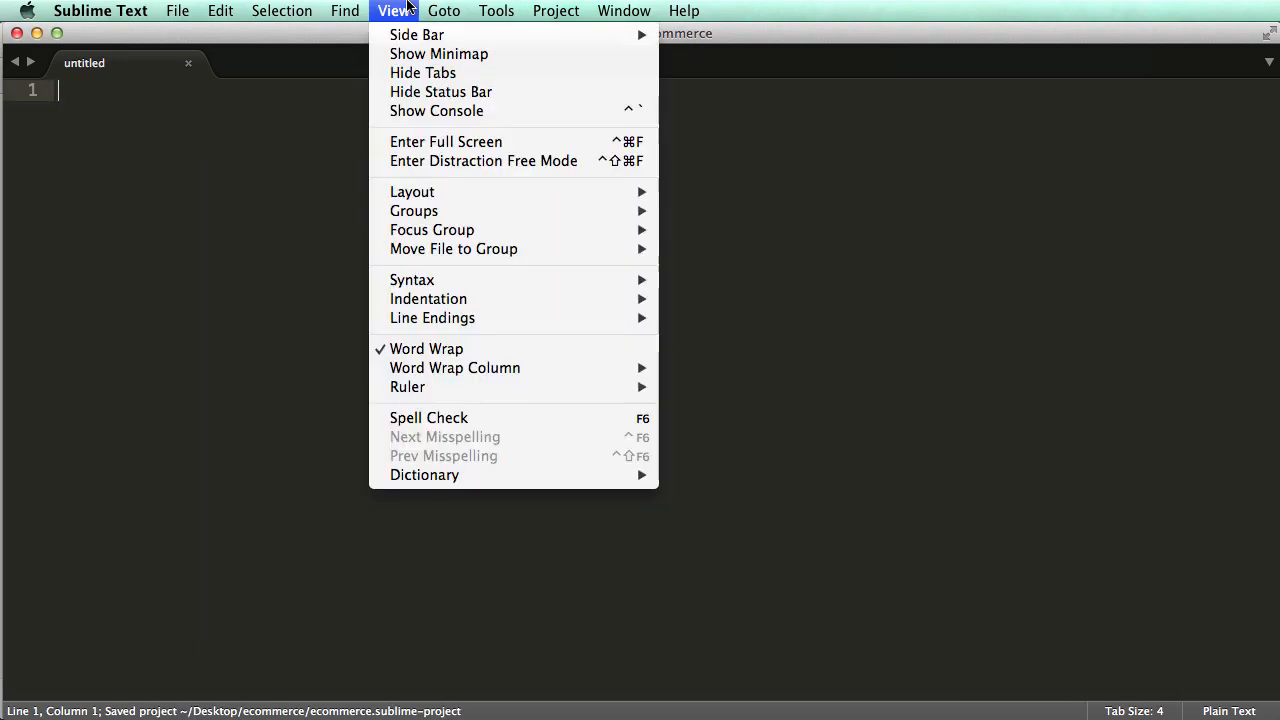
{"action": "left_click", "coordinate": [416, 34]}
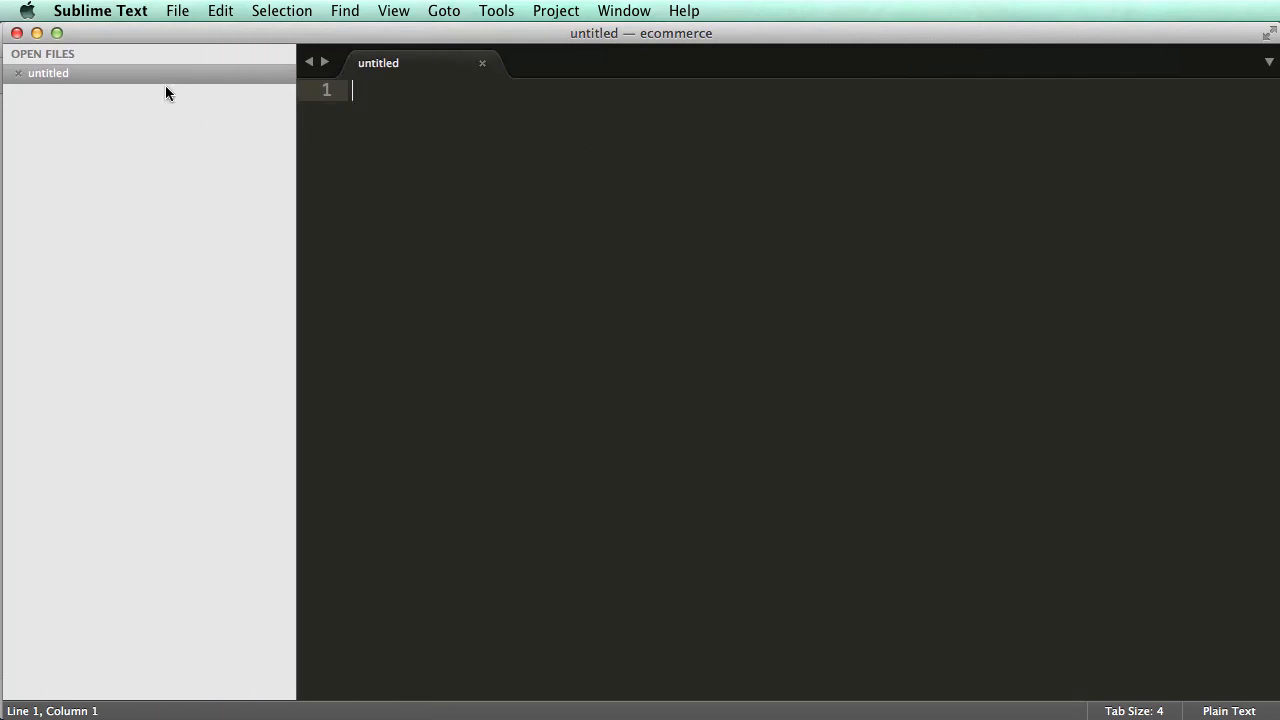
{"action": "left_click", "coordinate": [556, 12]}
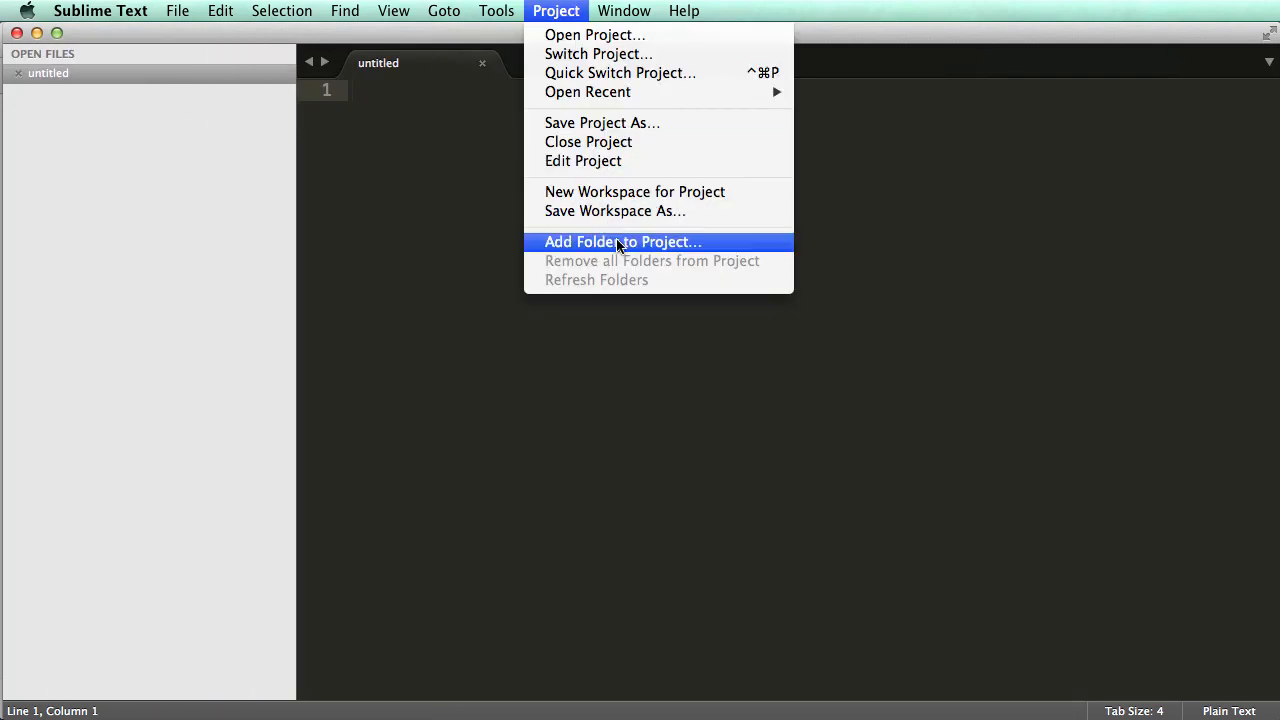
{"action": "left_click", "coordinate": [624, 242]}
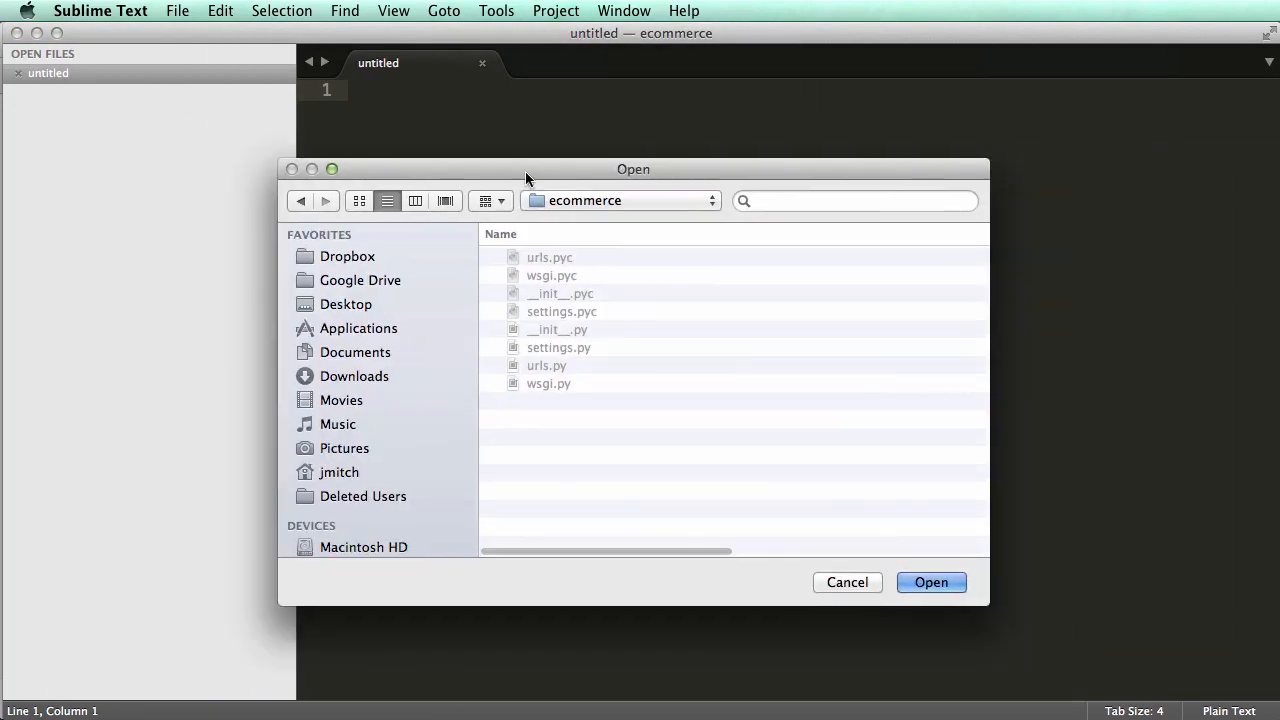
Add Desktop/ecommerce/ecommerce to the project and expand it to show db.sqlite3 and manage.py
{"action": "left_click", "coordinate": [346, 304]}
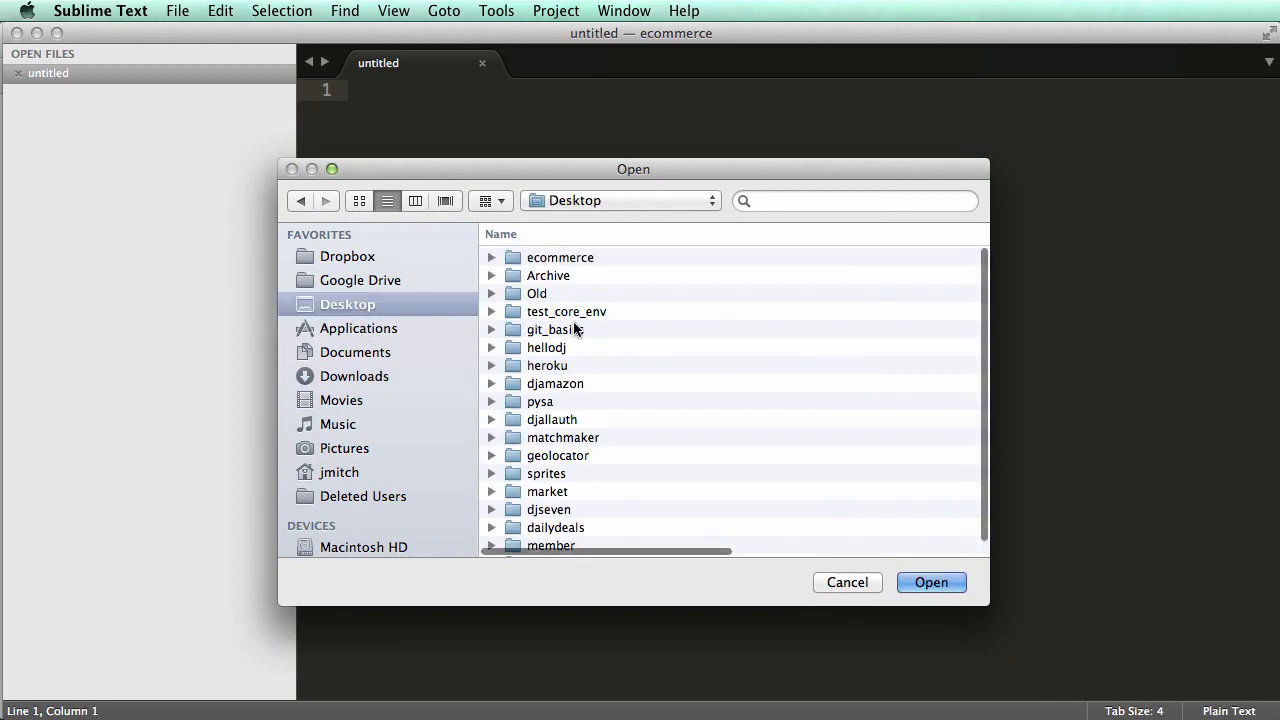
{"action": "double_click", "coordinate": [560, 256]}
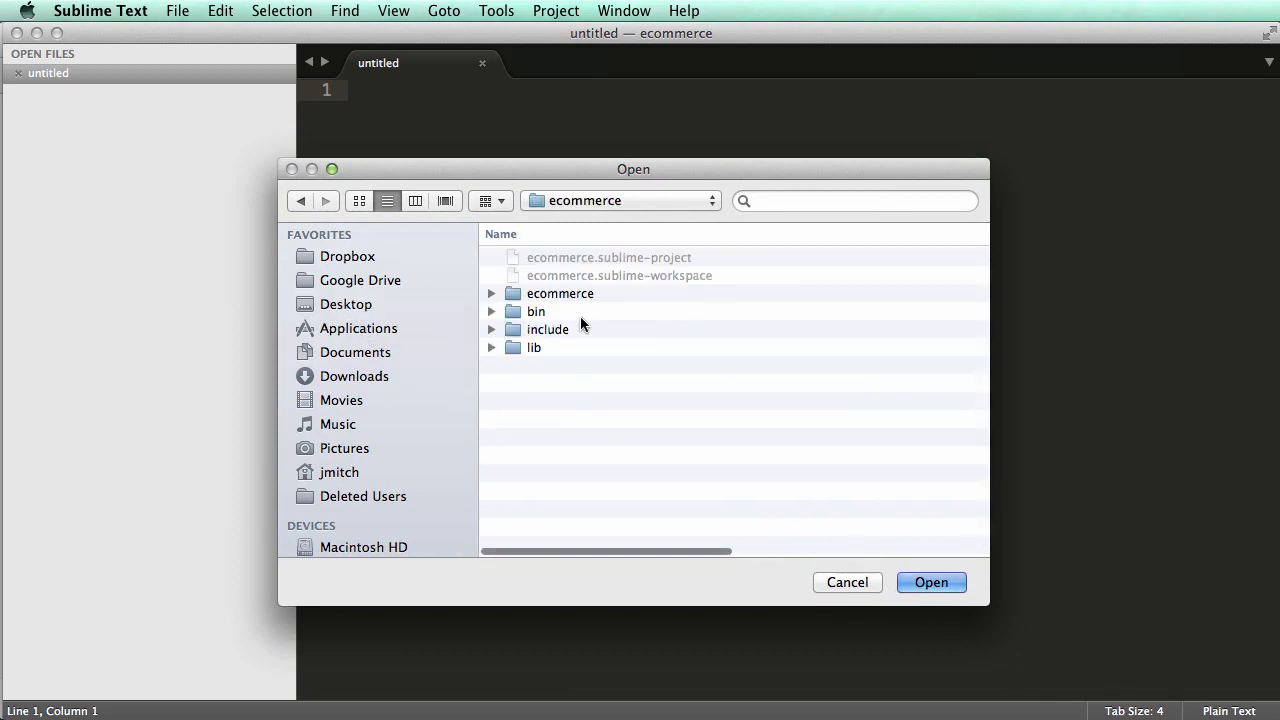
{"action": "left_click", "coordinate": [930, 582]}
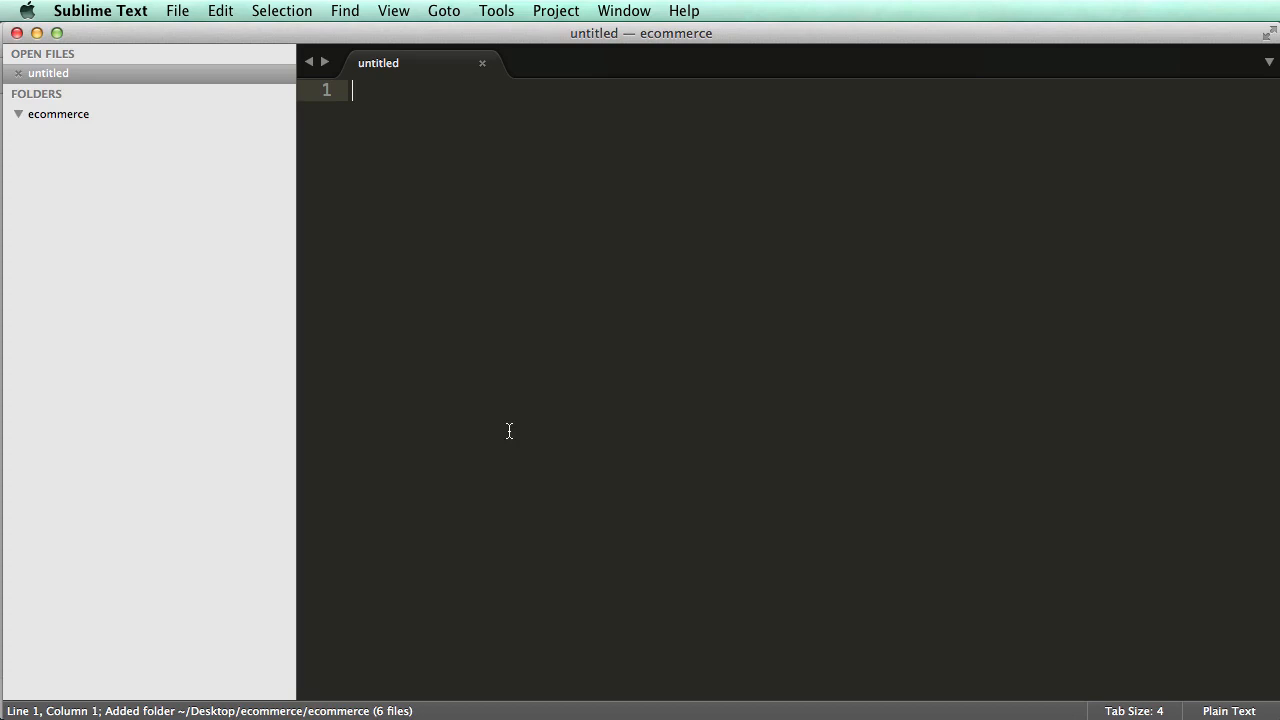
{"action": "left_click", "coordinate": [18, 112]}
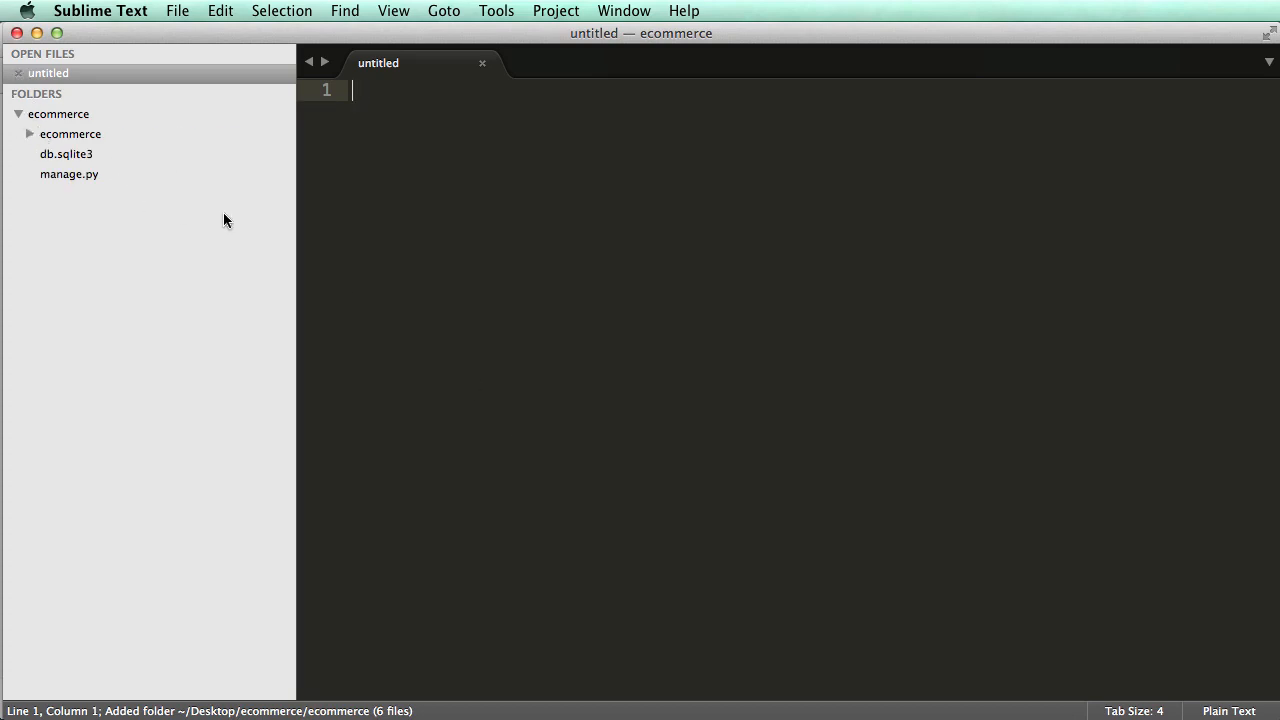
{"action": "mouse_move", "coordinate": [90, 156]}
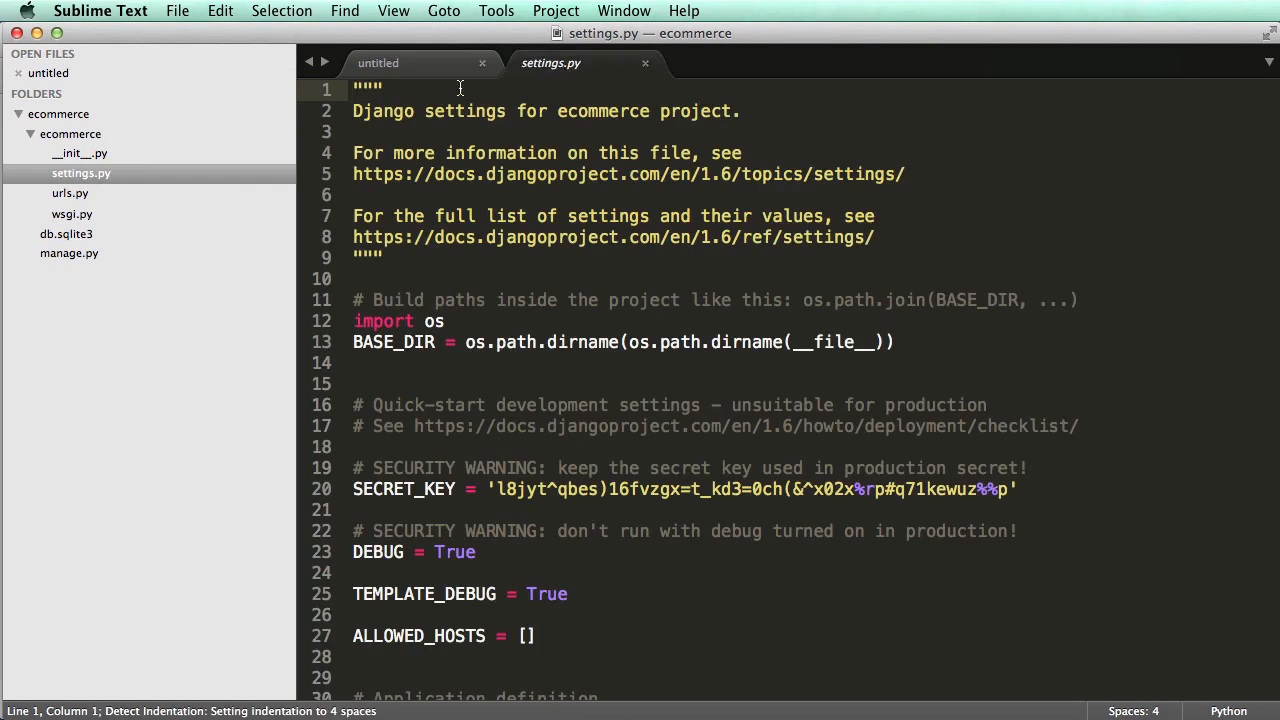
Close the untitled file, view urls.py and settings.py, then reopen ecommerce.sublime-project from recent projects
{"action": "left_click", "coordinate": [482, 62]}
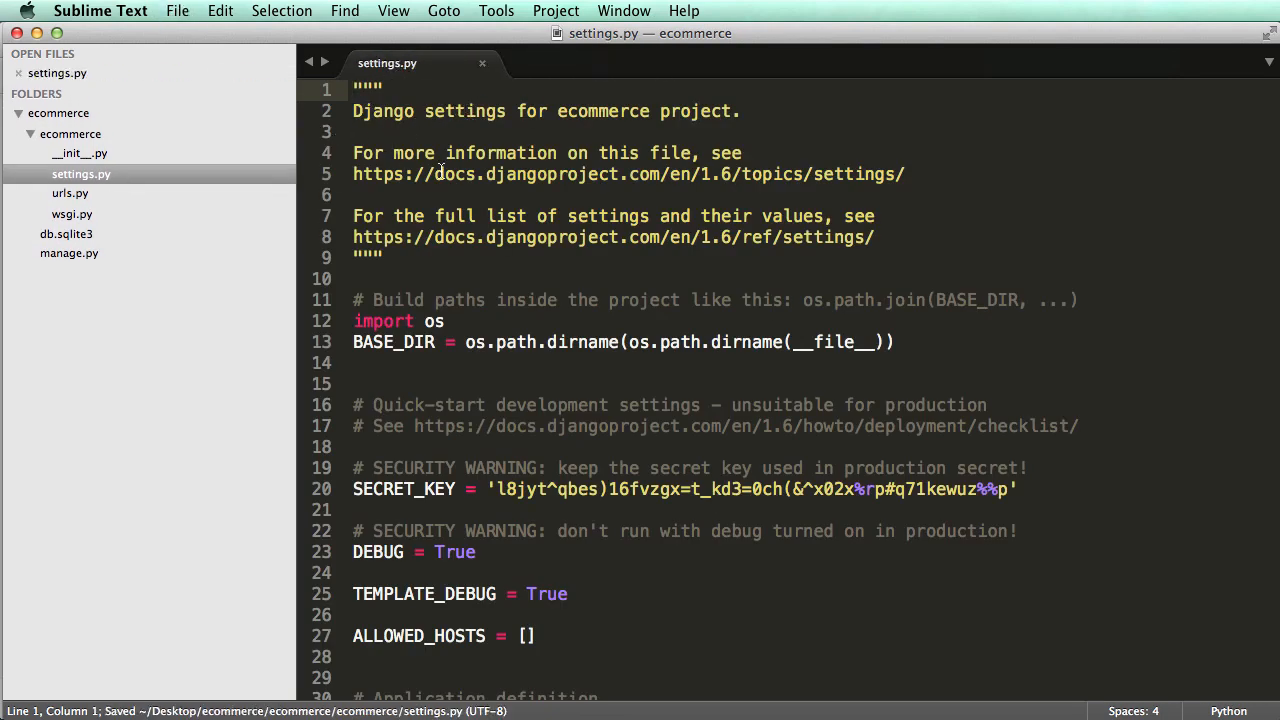
{"action": "left_click", "coordinate": [70, 192]}
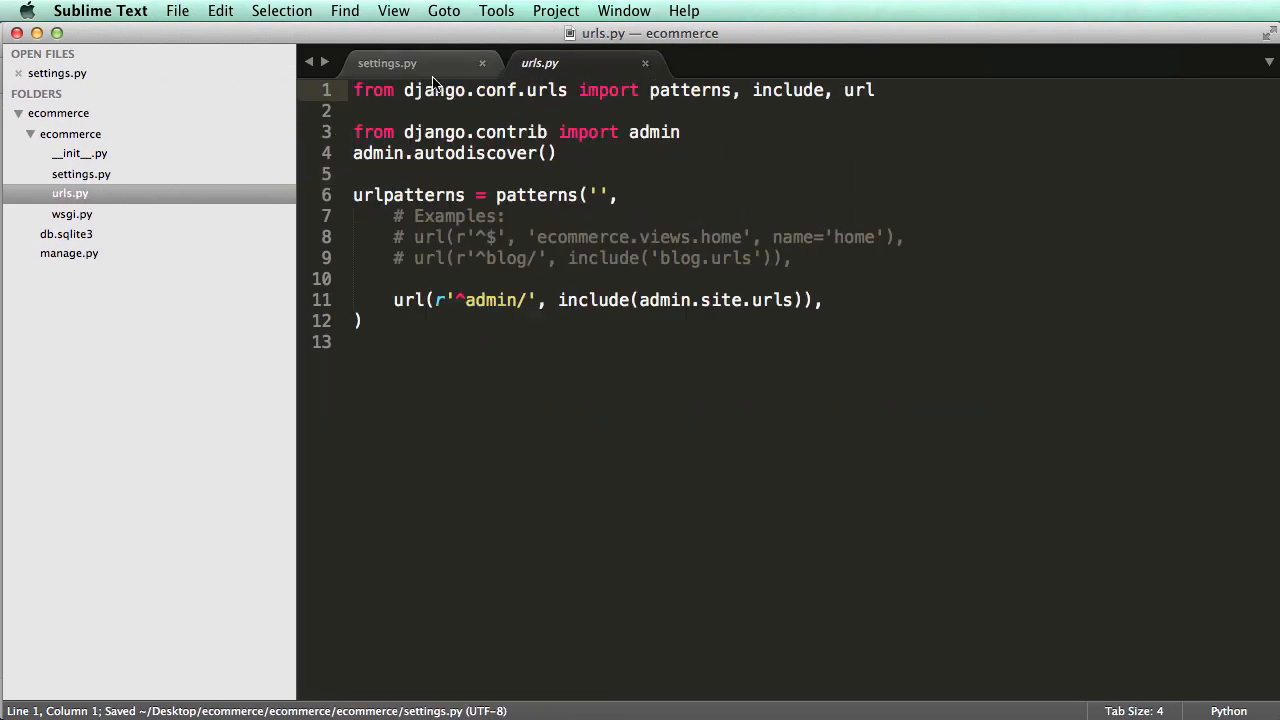
{"action": "left_click", "coordinate": [388, 62]}
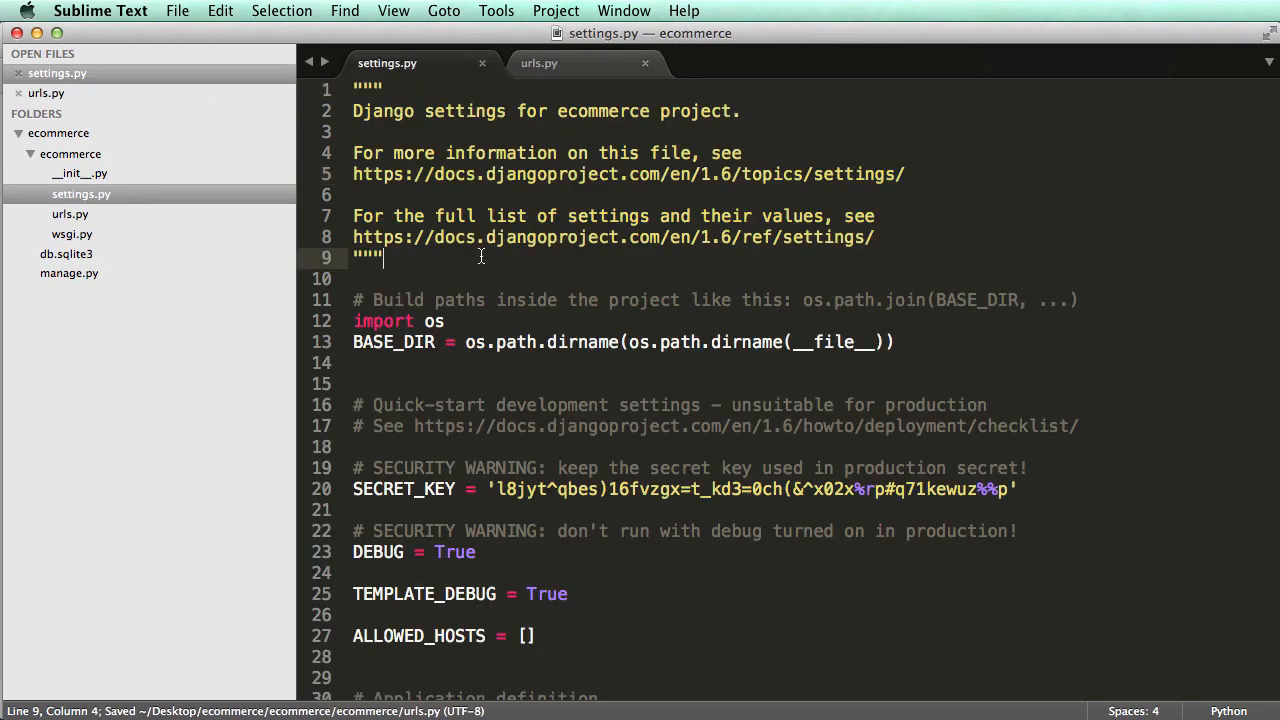
{"action": "mouse_move", "coordinate": [444, 212]}
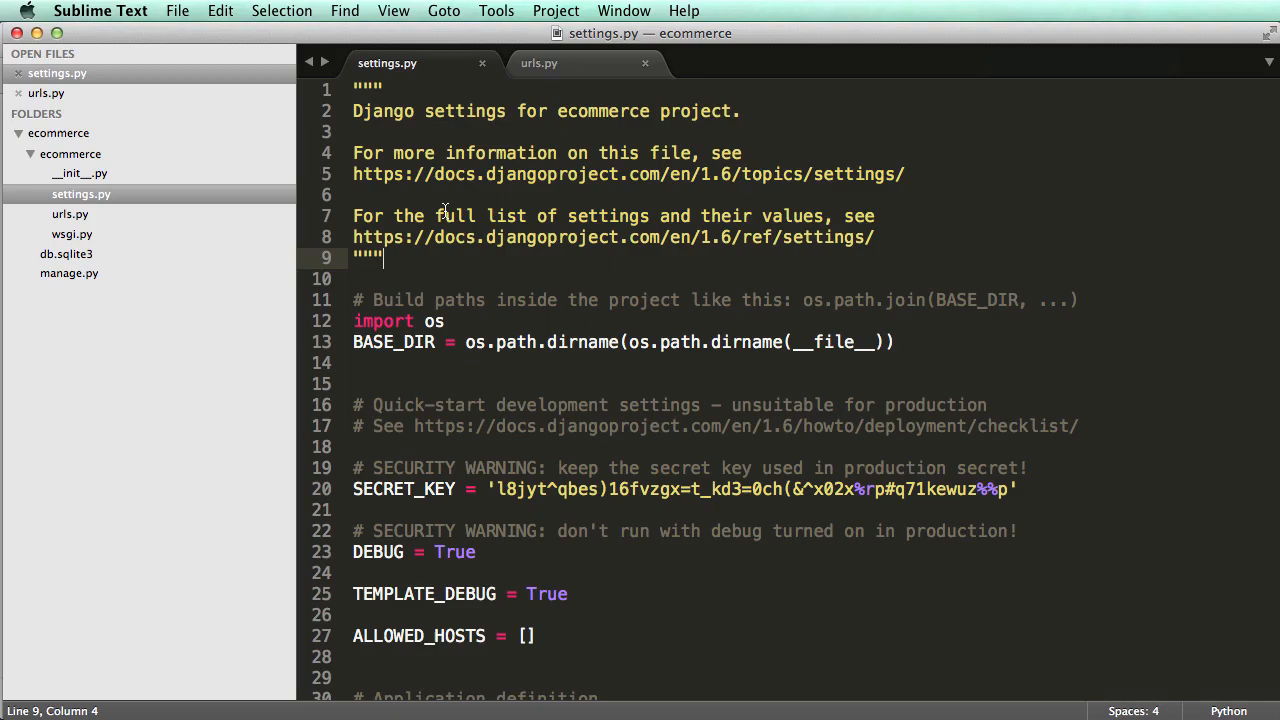
{"action": "left_click", "coordinate": [556, 12]}
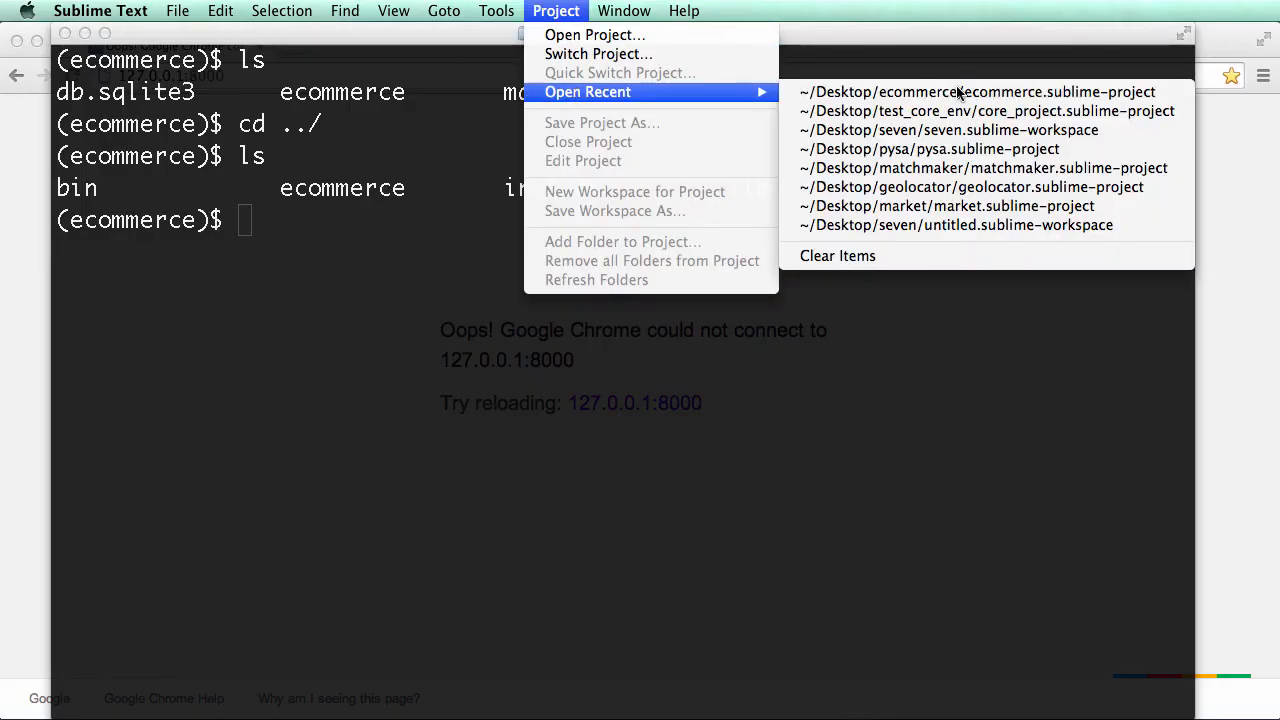
{"action": "left_click", "coordinate": [976, 92]}
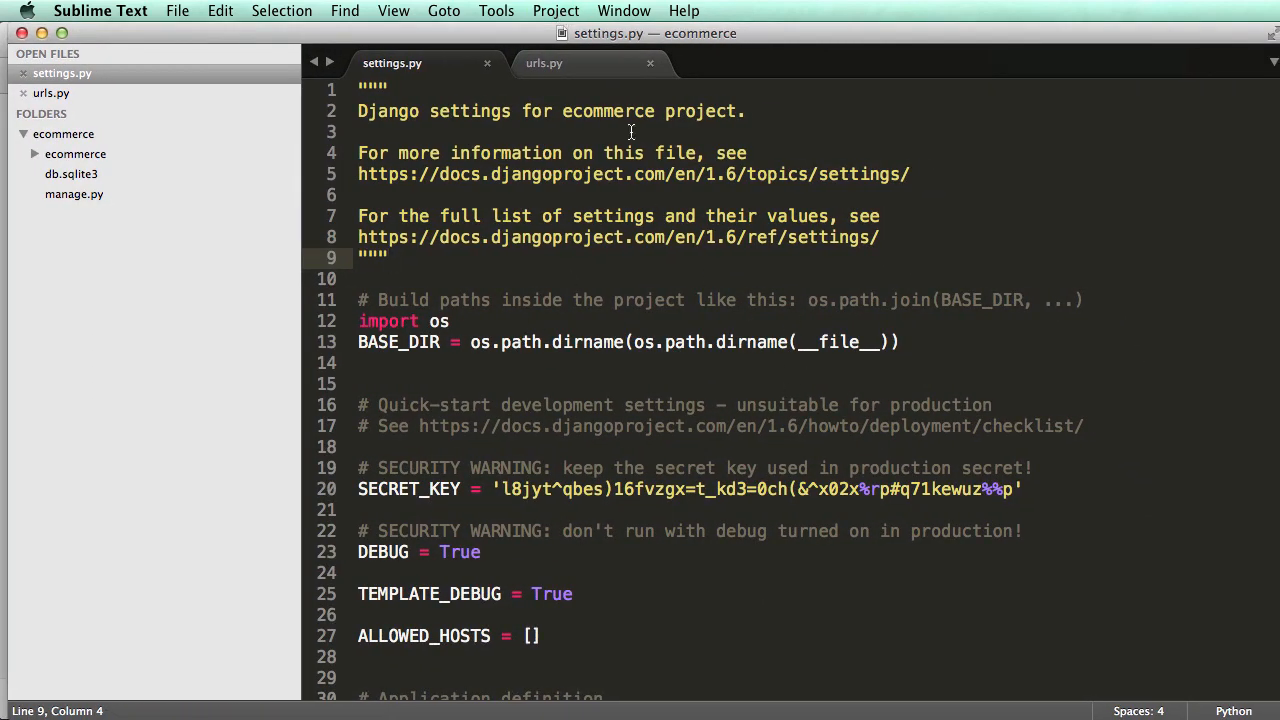
{"action": "scroll", "scroll_direction": "down", "scroll_amount": 3}
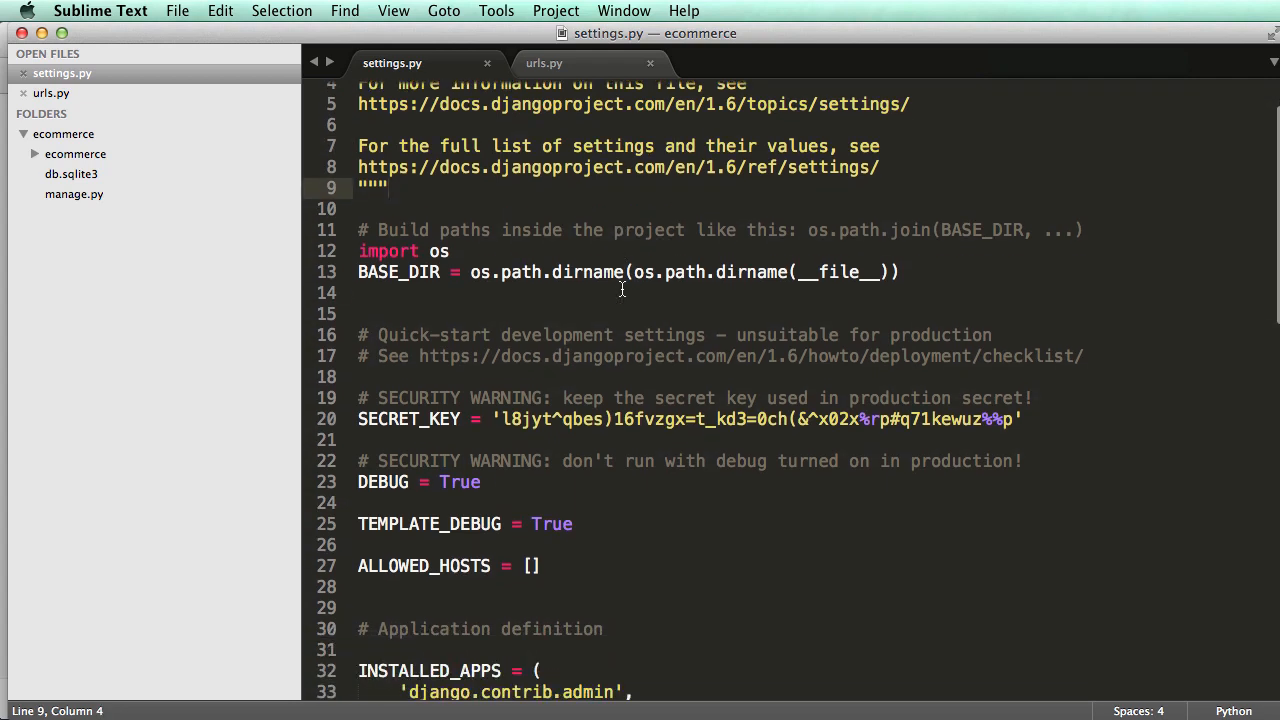
{"action": "scroll", "scroll_direction": "down", "scroll_amount": 3}
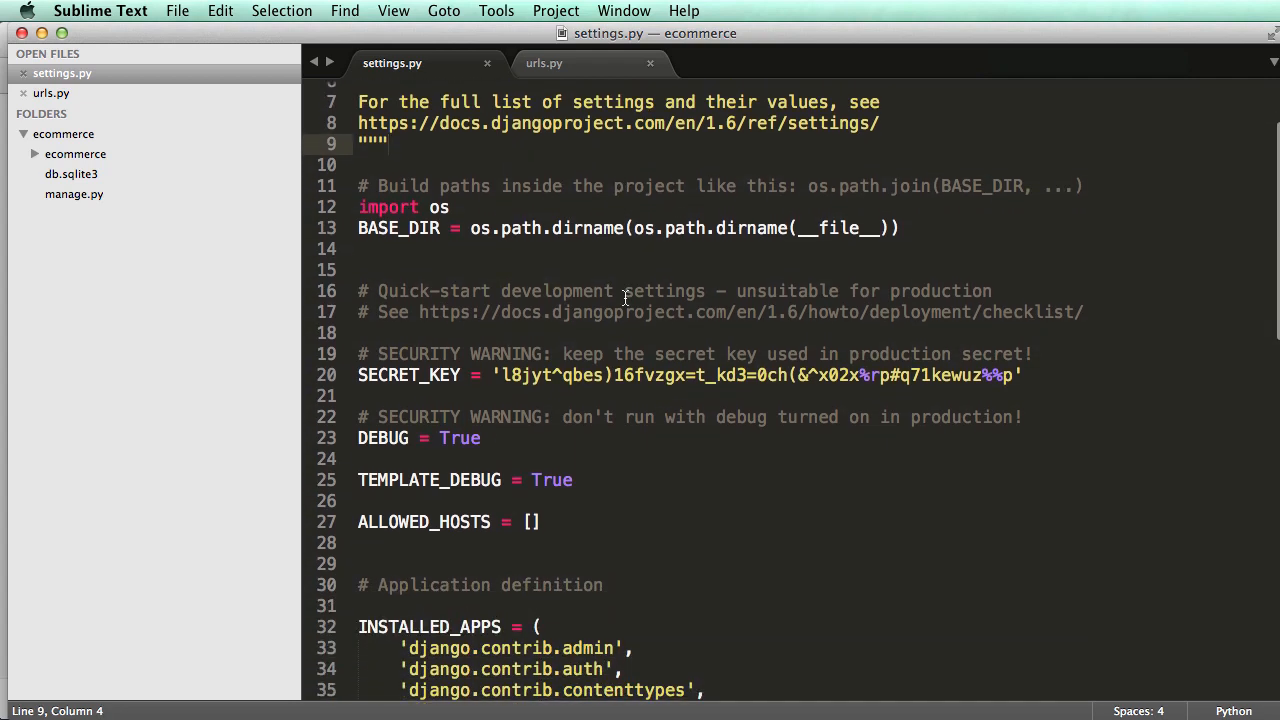
{"action": "left_click", "coordinate": [410, 228]}
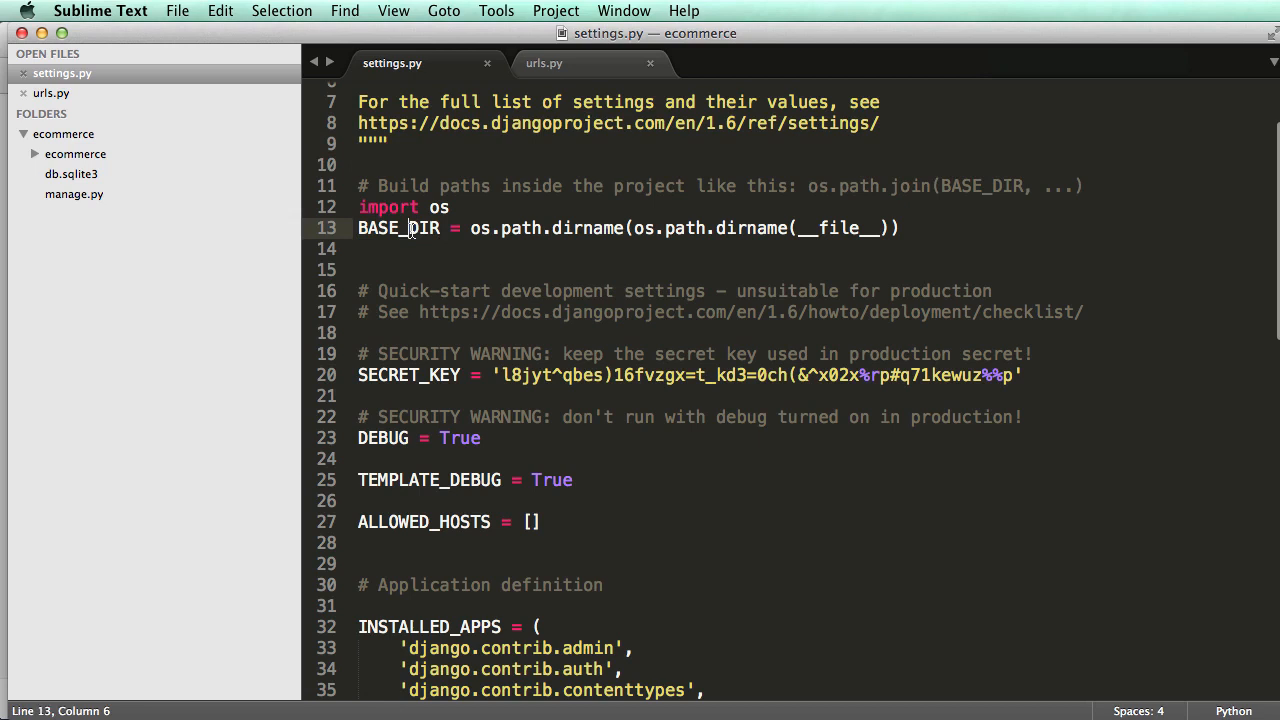
{"action": "double_click", "coordinate": [400, 228]}
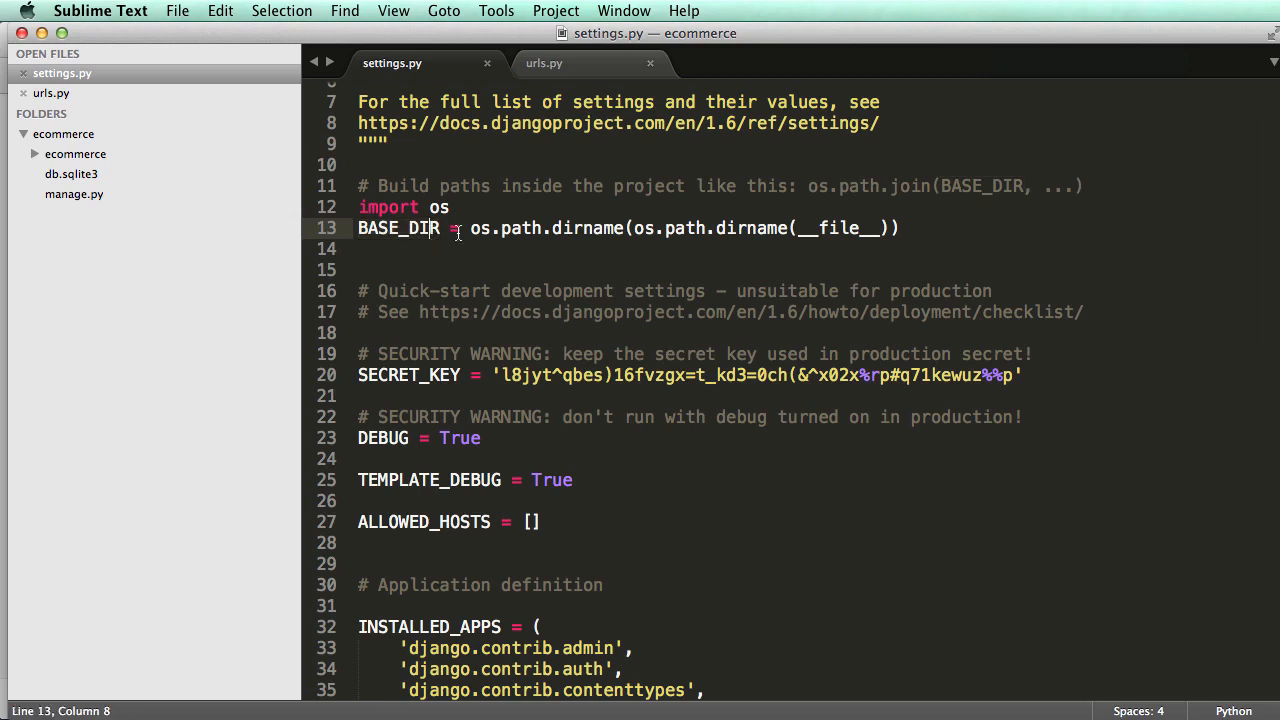
{"action": "left_click", "coordinate": [898, 228]}
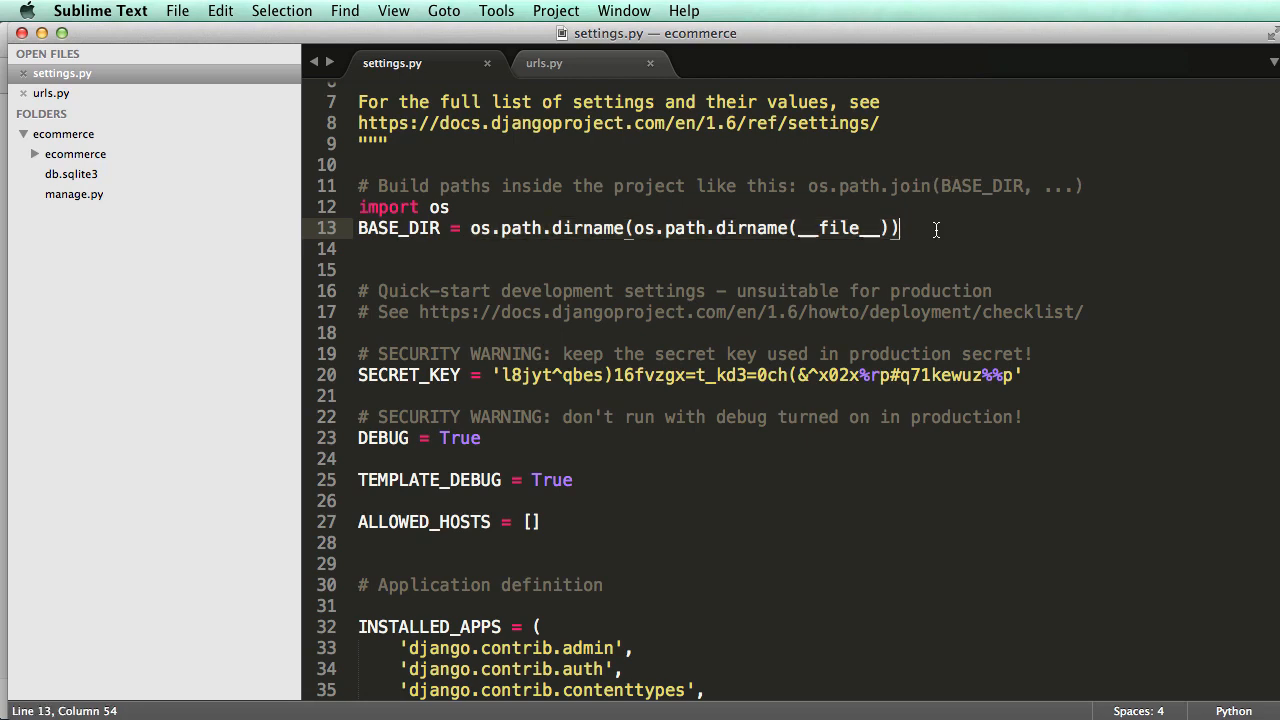
{"action": "mouse_move", "coordinate": [484, 228]}
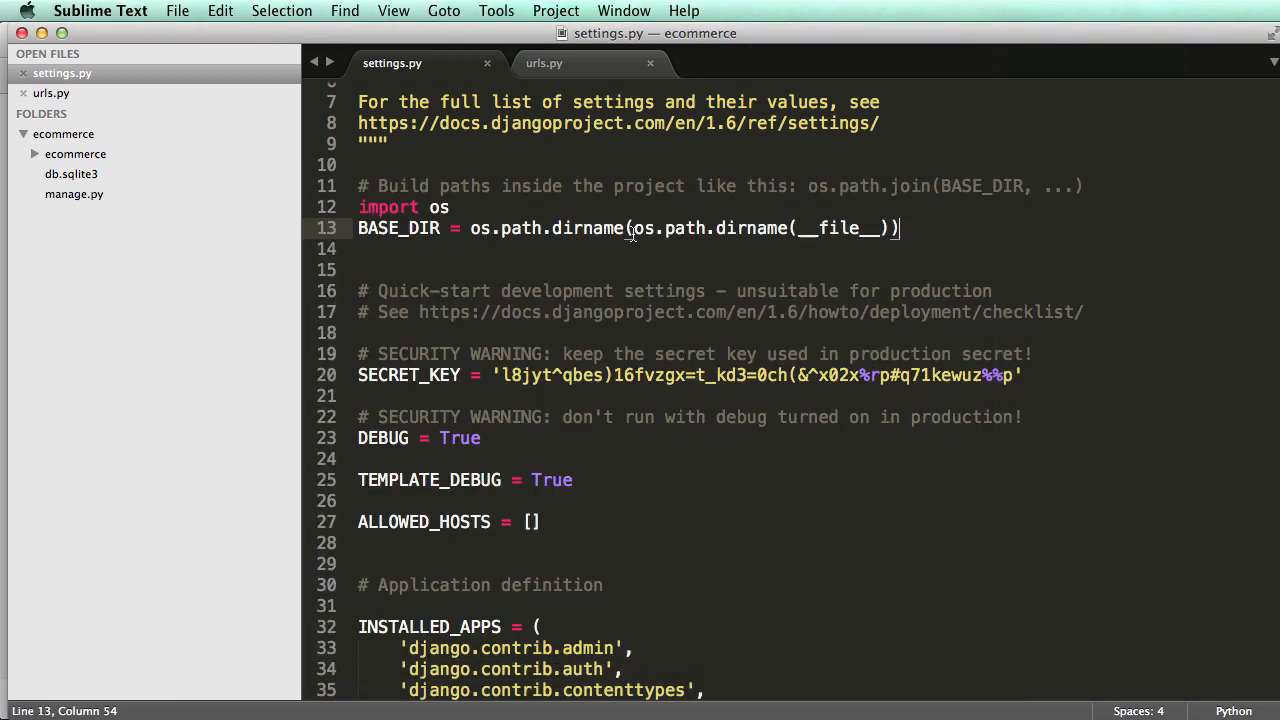
{"action": "double_click", "coordinate": [398, 228]}
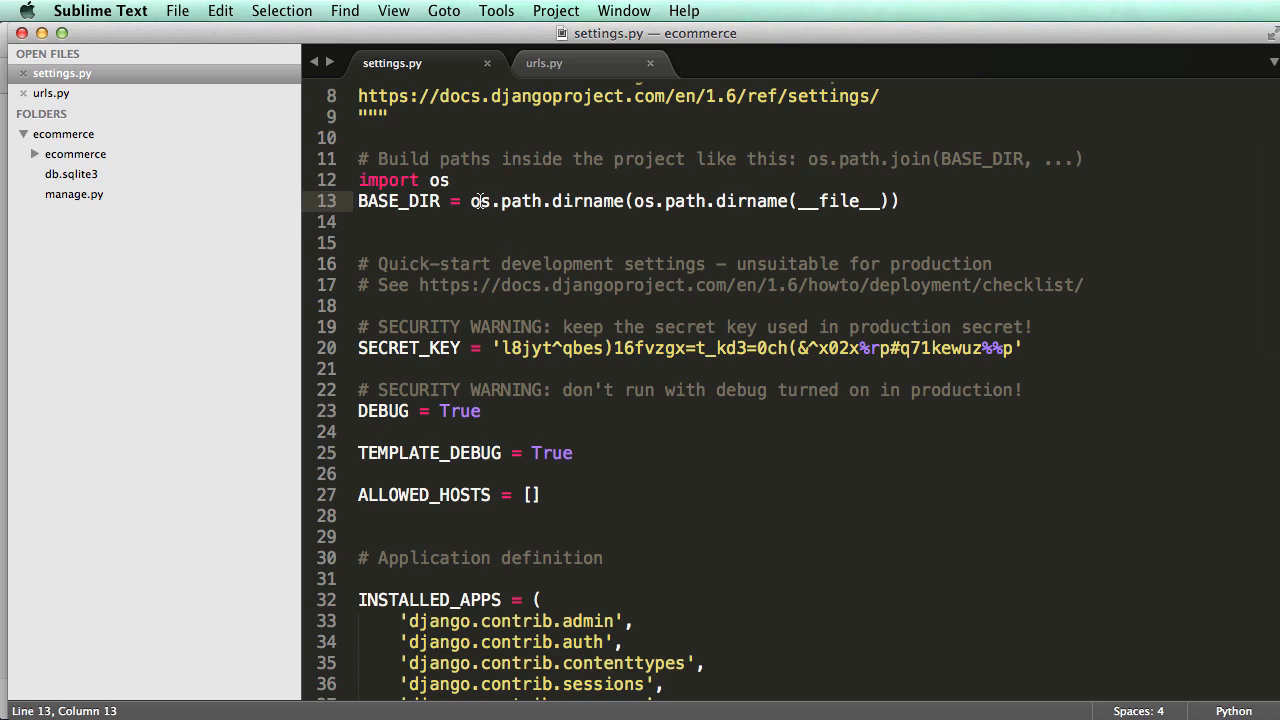
{"action": "double_click", "coordinate": [436, 180]}
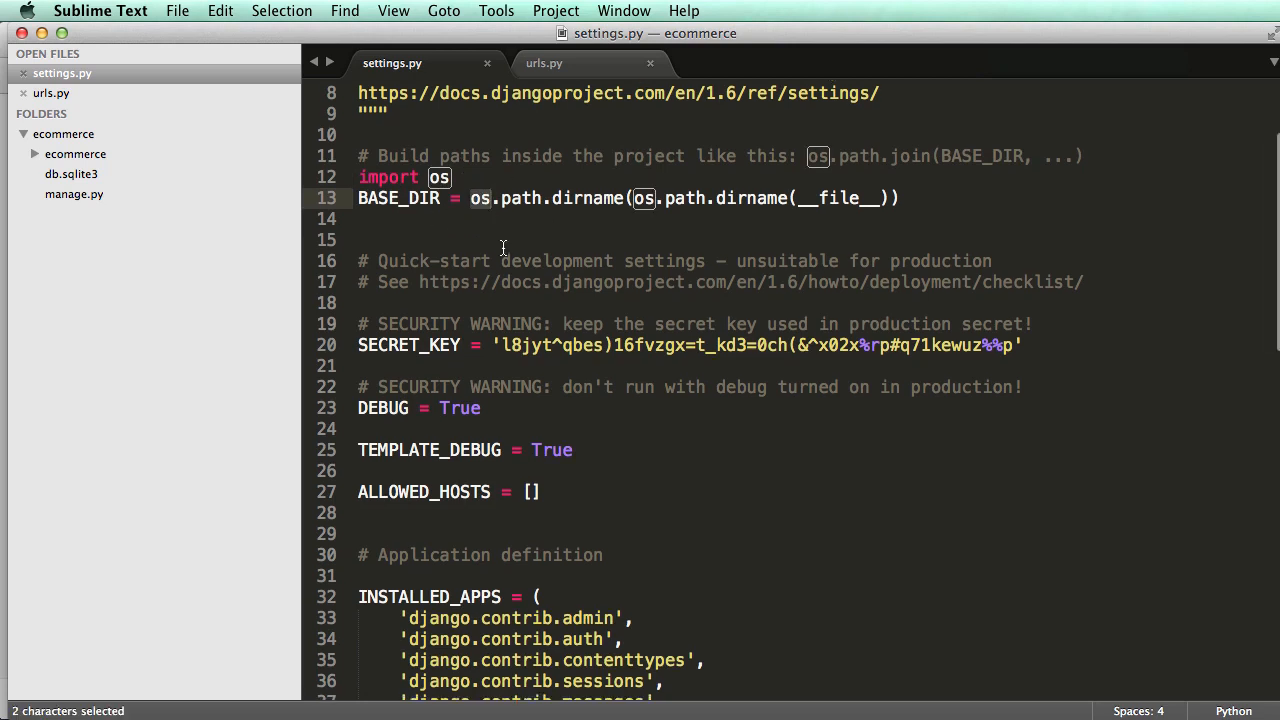
{"action": "scroll", "scroll_direction": "down", "scroll_amount": 3}
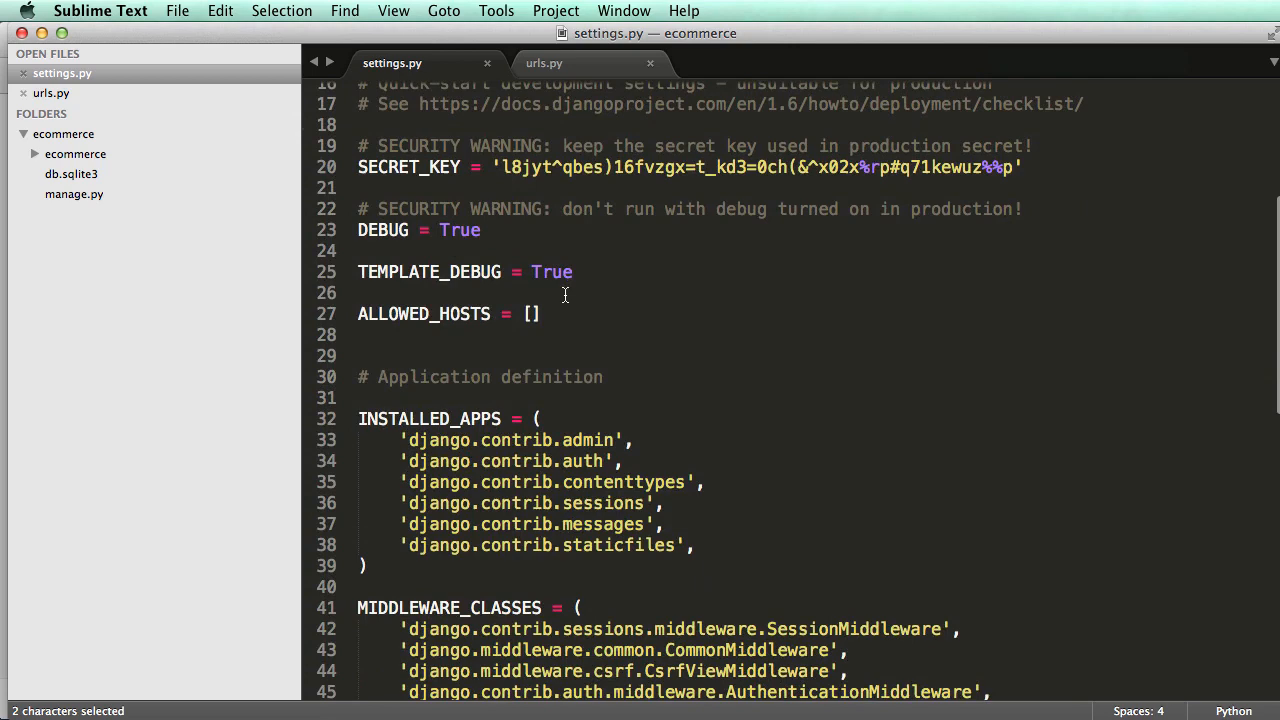
{"action": "scroll", "scroll_direction": "up", "scroll_amount": 3}
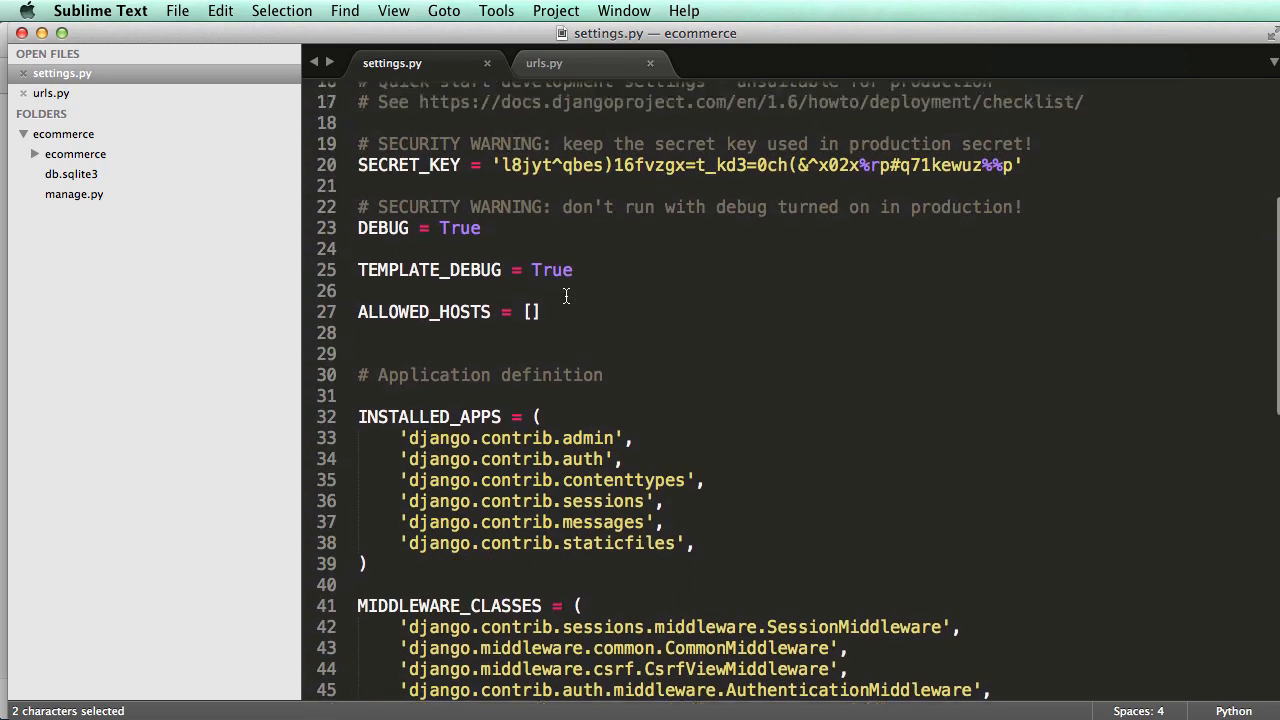
{"action": "scroll", "scroll_direction": "up", "scroll_amount": 3}
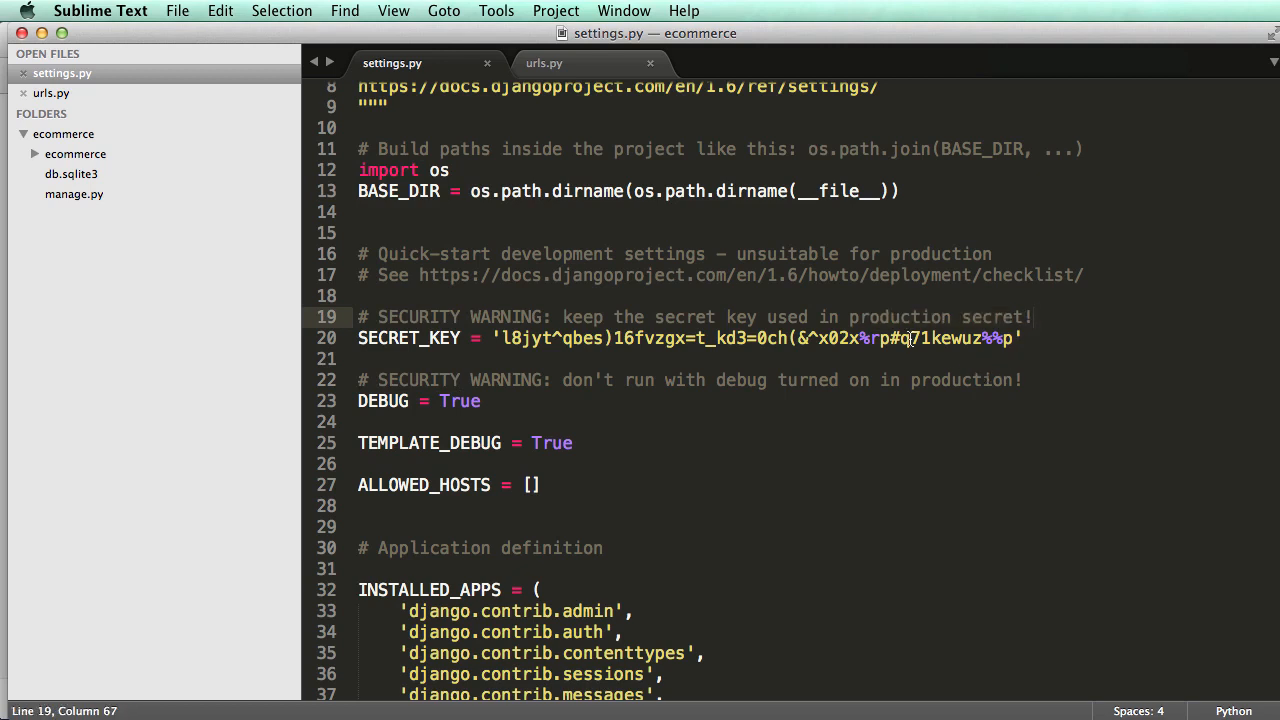
{"action": "left_click", "coordinate": [780, 380]}
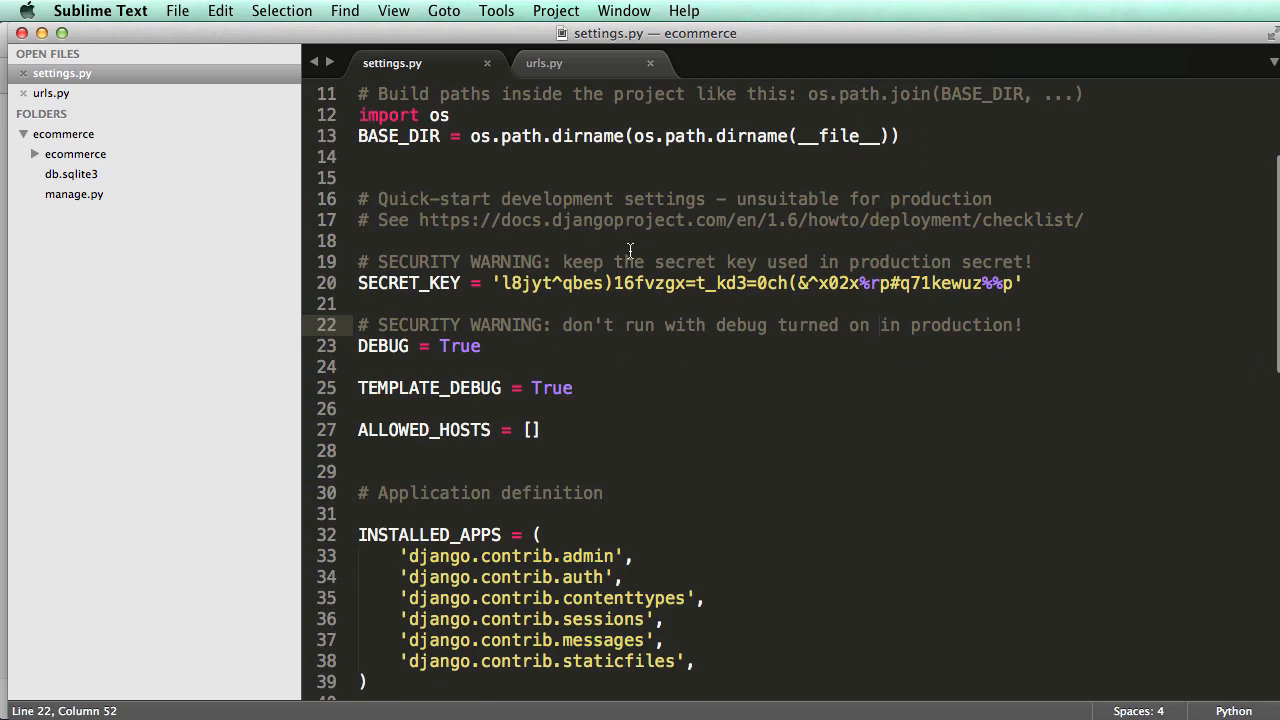
{"action": "left_click", "coordinate": [384, 346]}
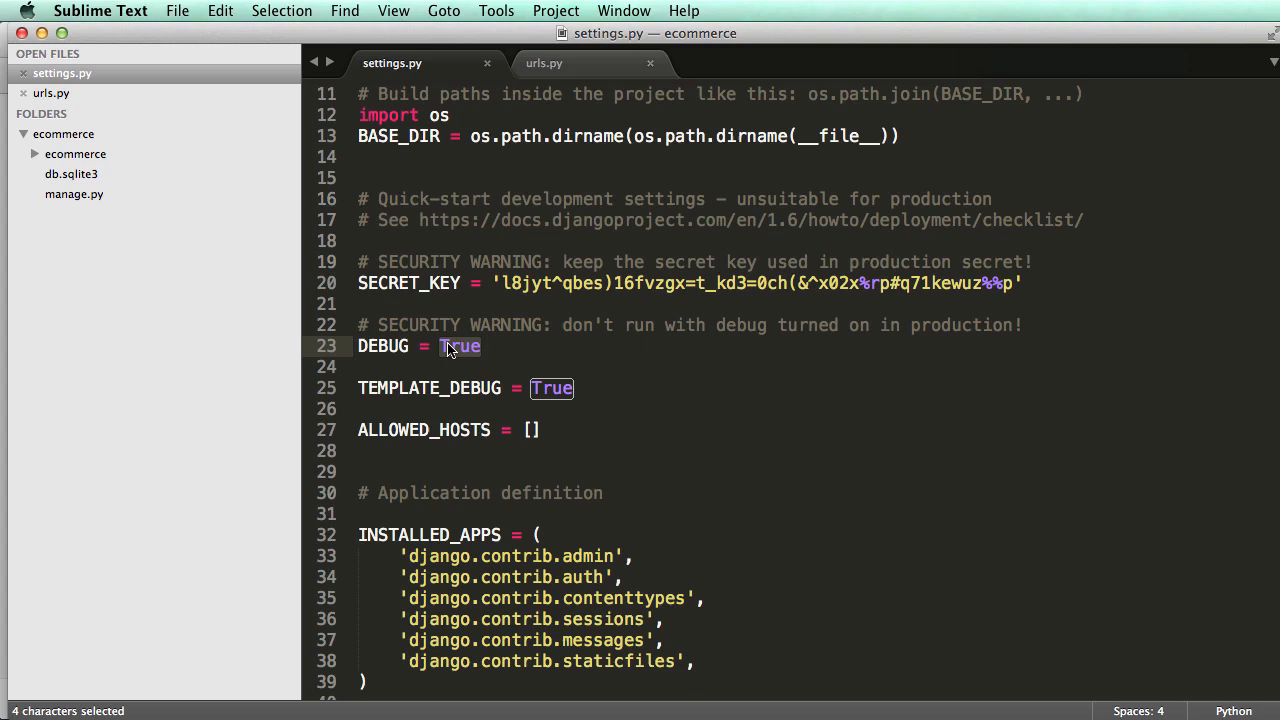
{"action": "mouse_move", "coordinate": [440, 350]}
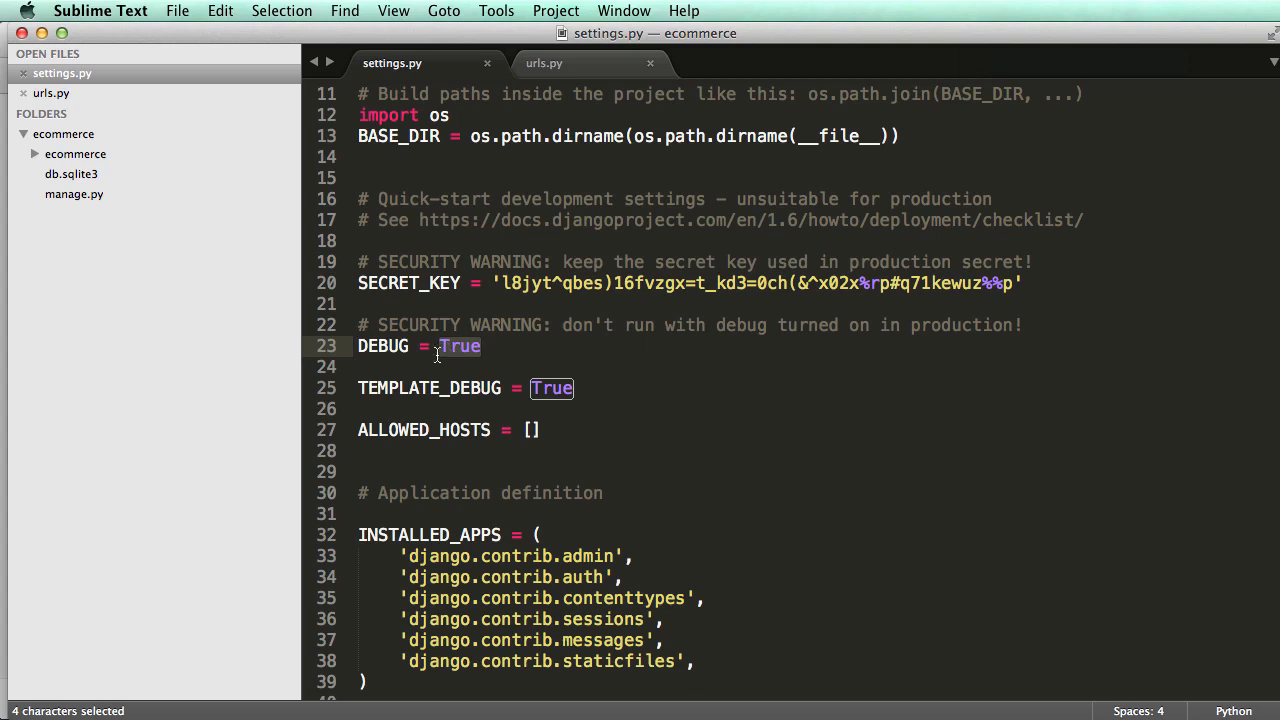
{"action": "double_click", "coordinate": [428, 388]}
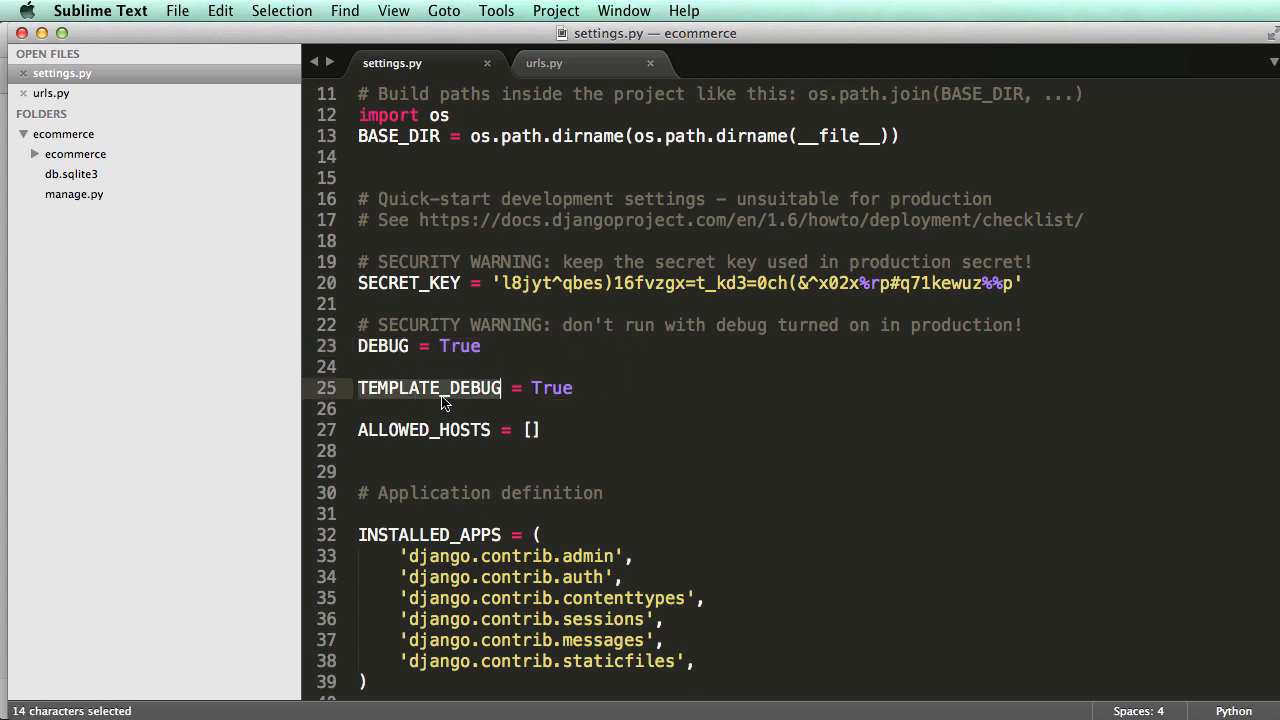
{"action": "scroll", "scroll_direction": "down", "scroll_amount": 3}
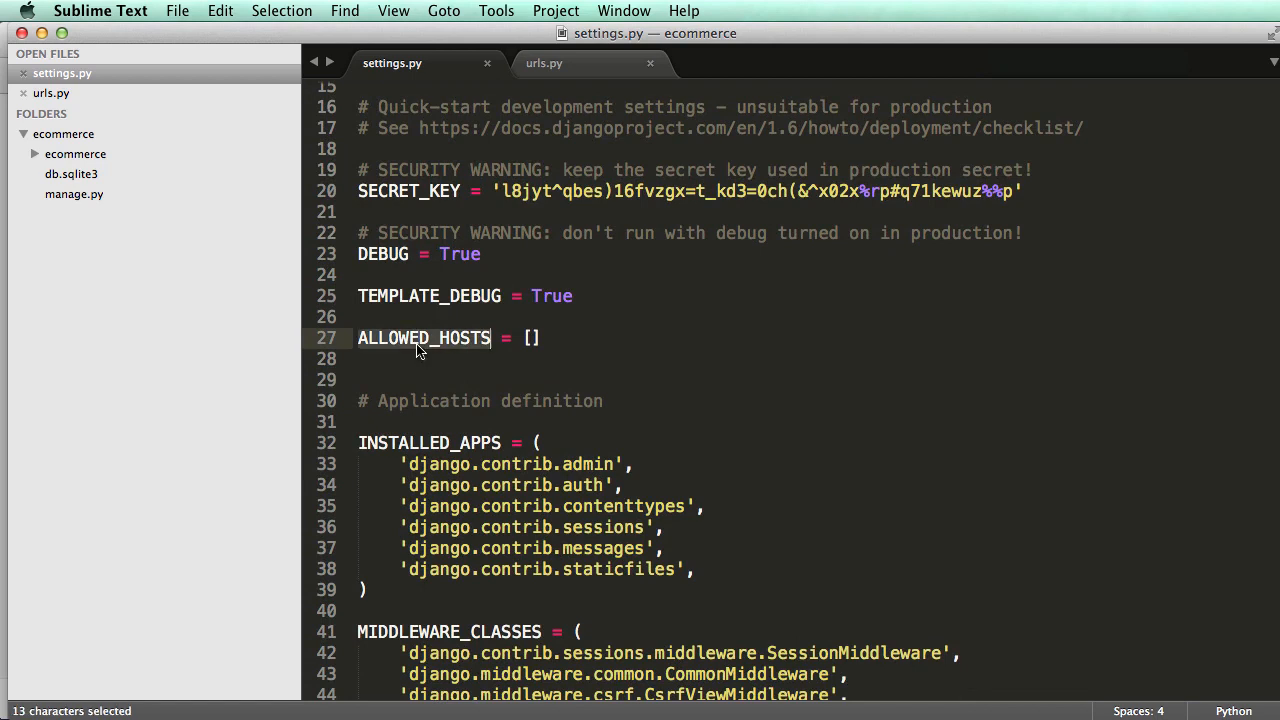
{"action": "mouse_move", "coordinate": [528, 340]}
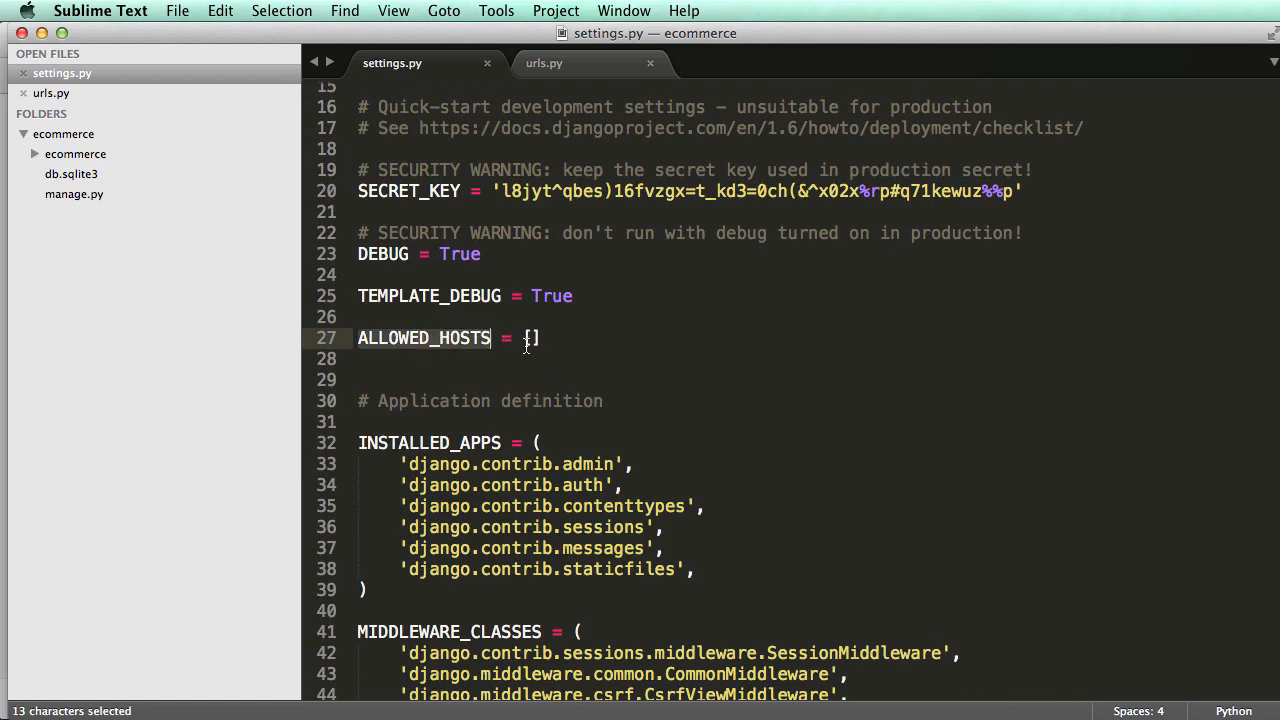
{"action": "left_click", "coordinate": [532, 338]}
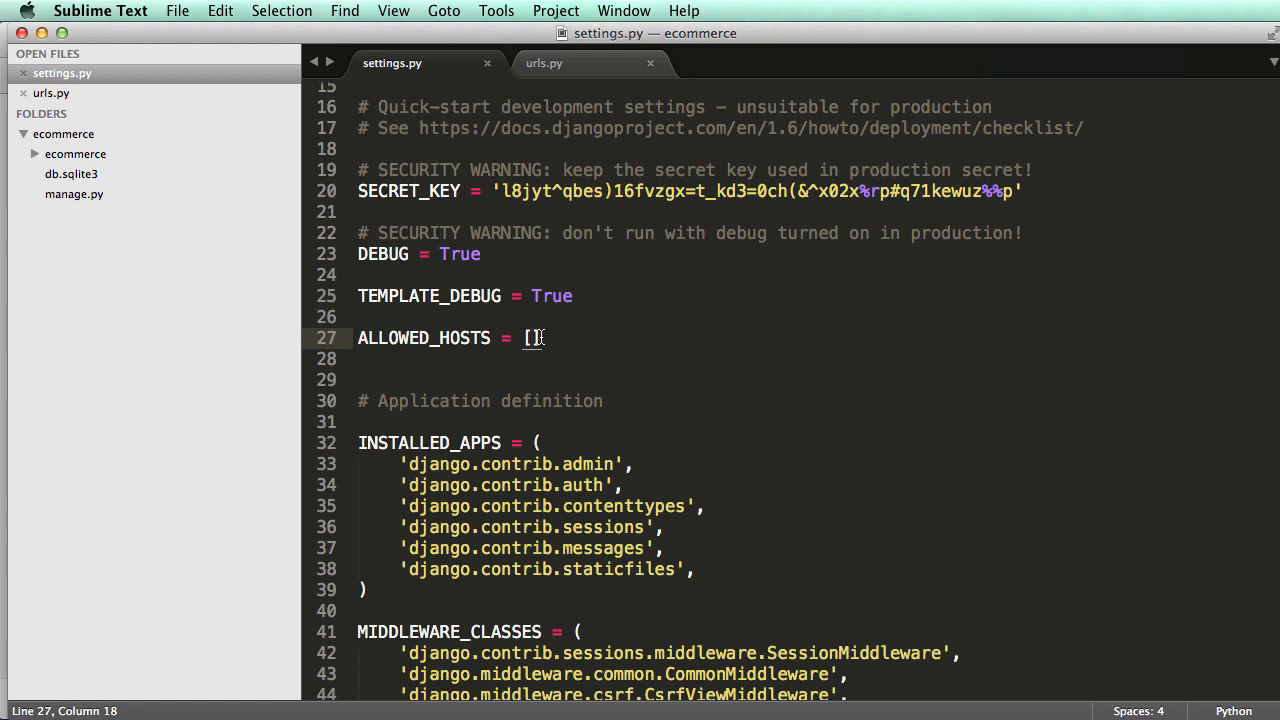
{"action": "type", "text": "codingf"}
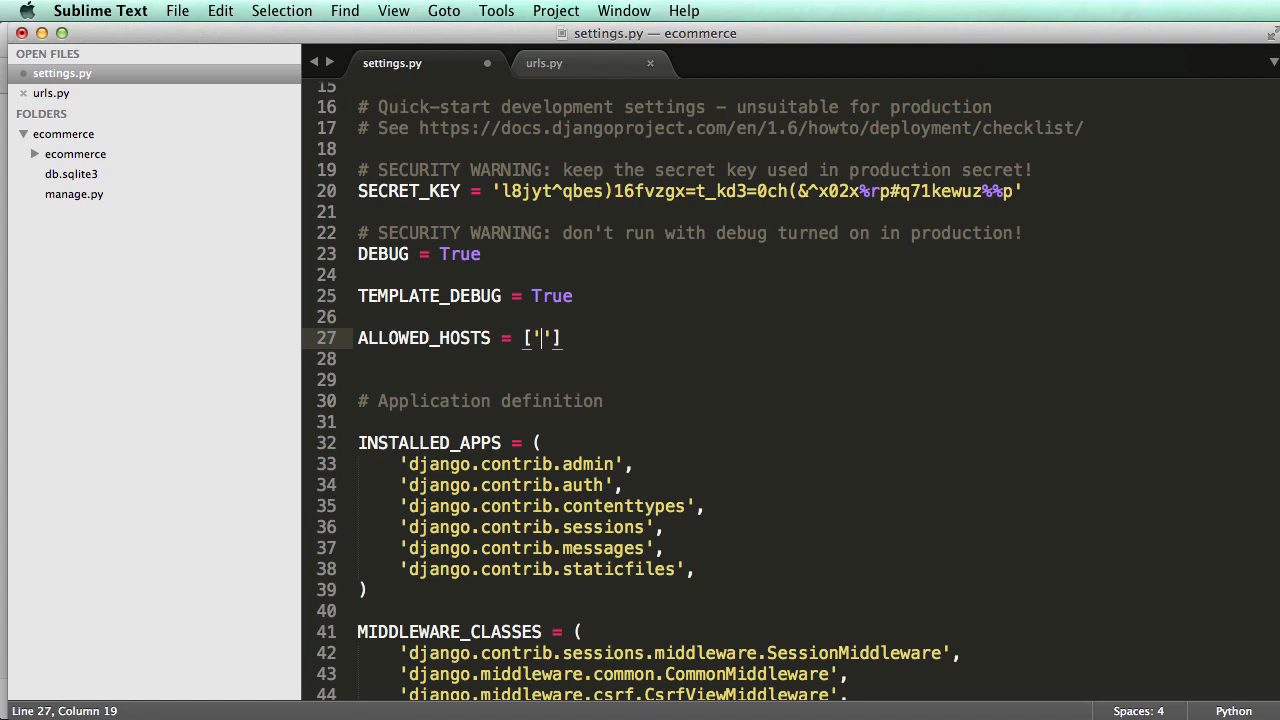
{"action": "type", "text": "codingforen"}
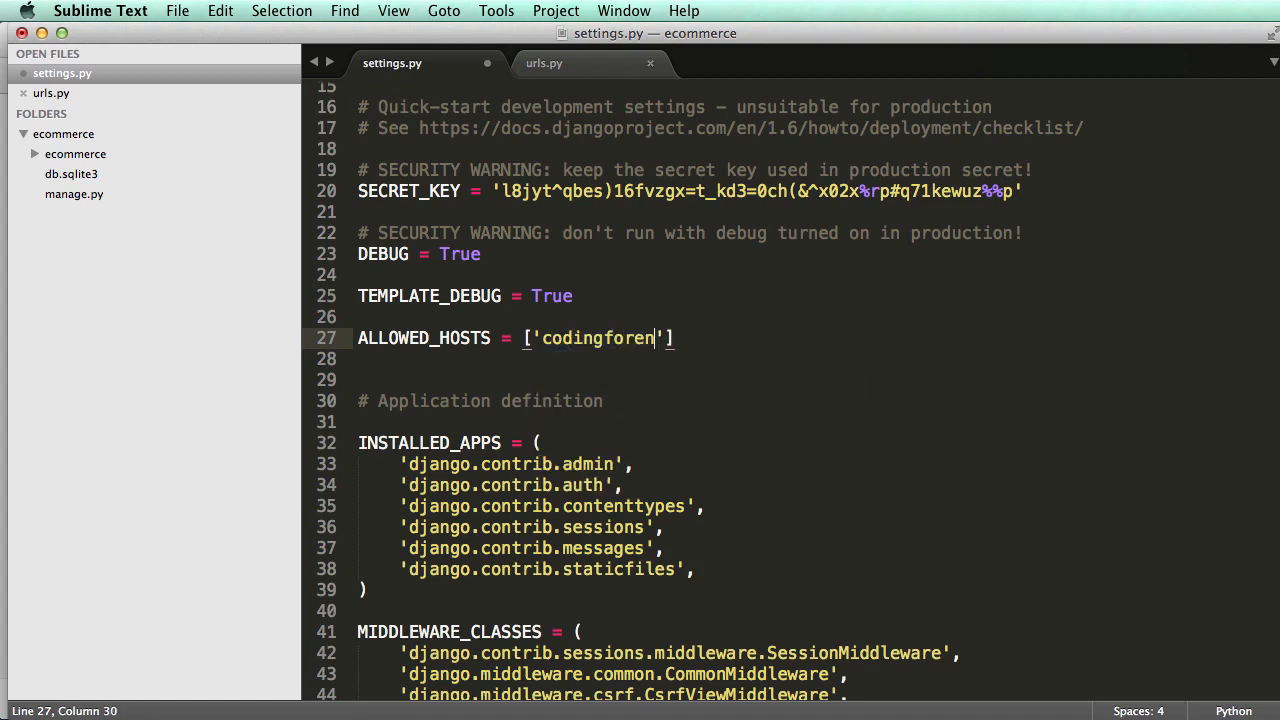
{"action": "type", "text": "trepreneurs.com"}
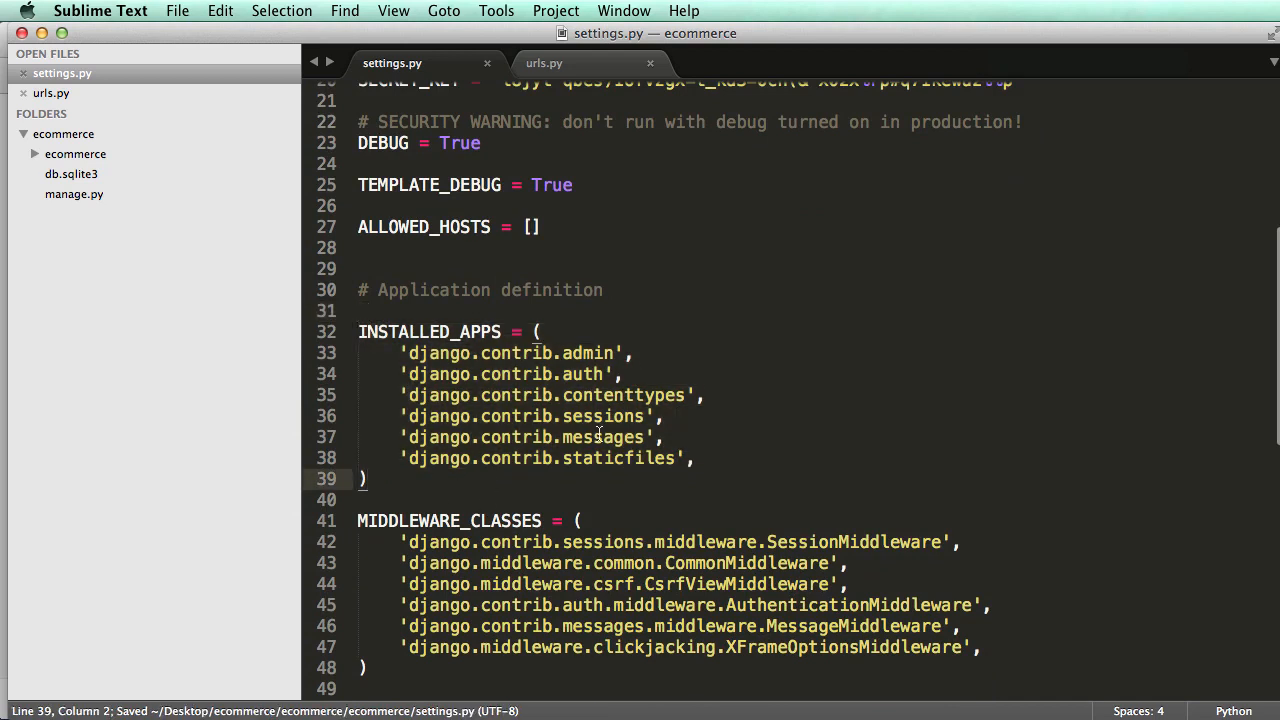
{"action": "scroll", "scroll_direction": "down", "scroll_amount": 3}
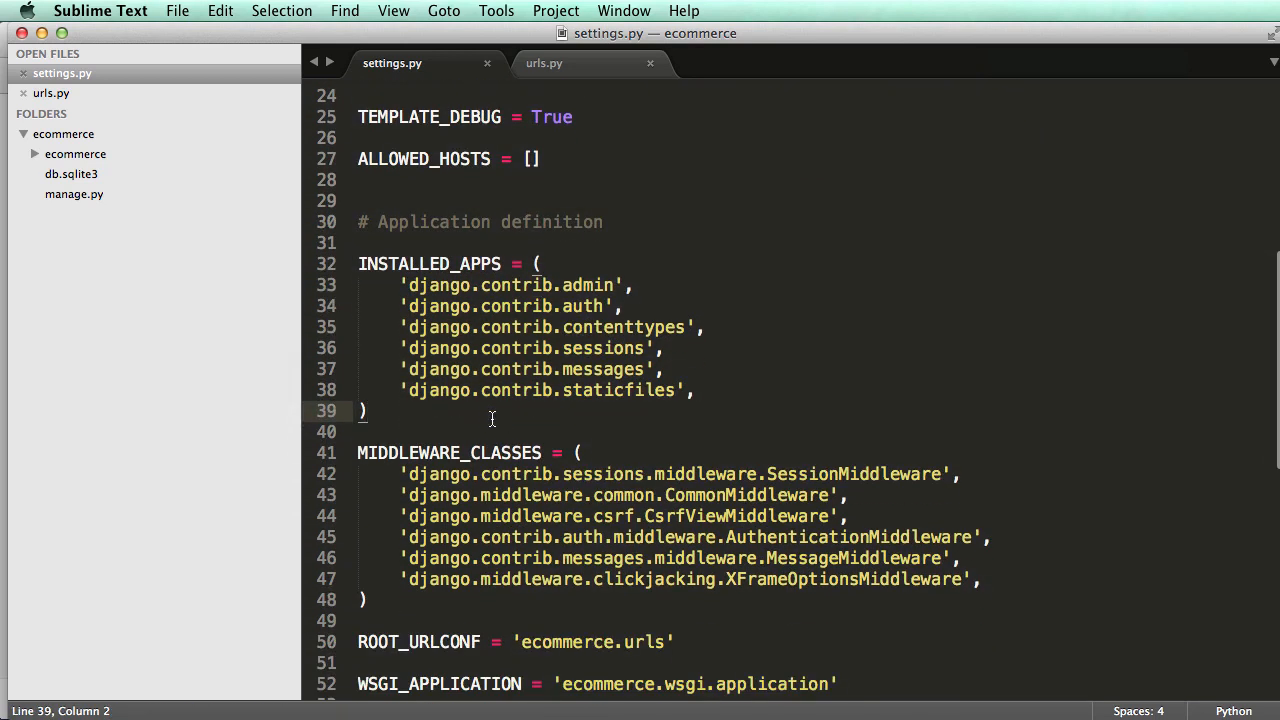
{"action": "mouse_move", "coordinate": [456, 378]}
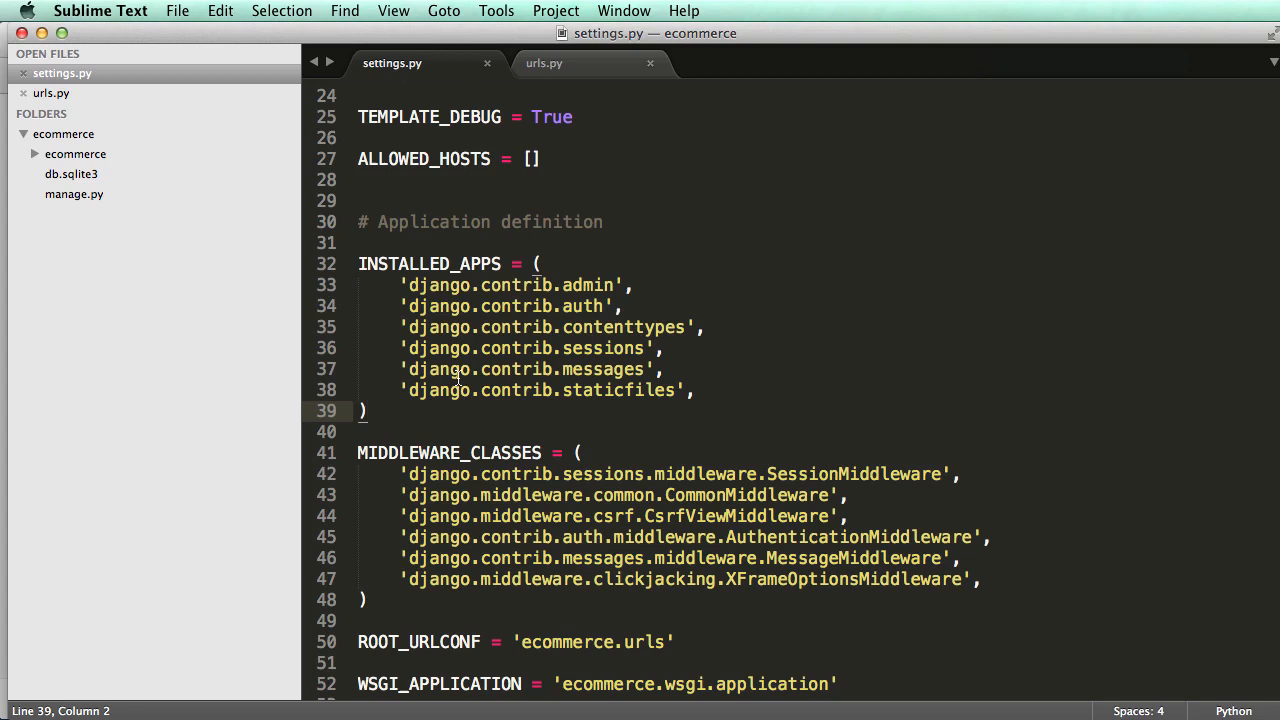
{"action": "left_click", "coordinate": [448, 284]}
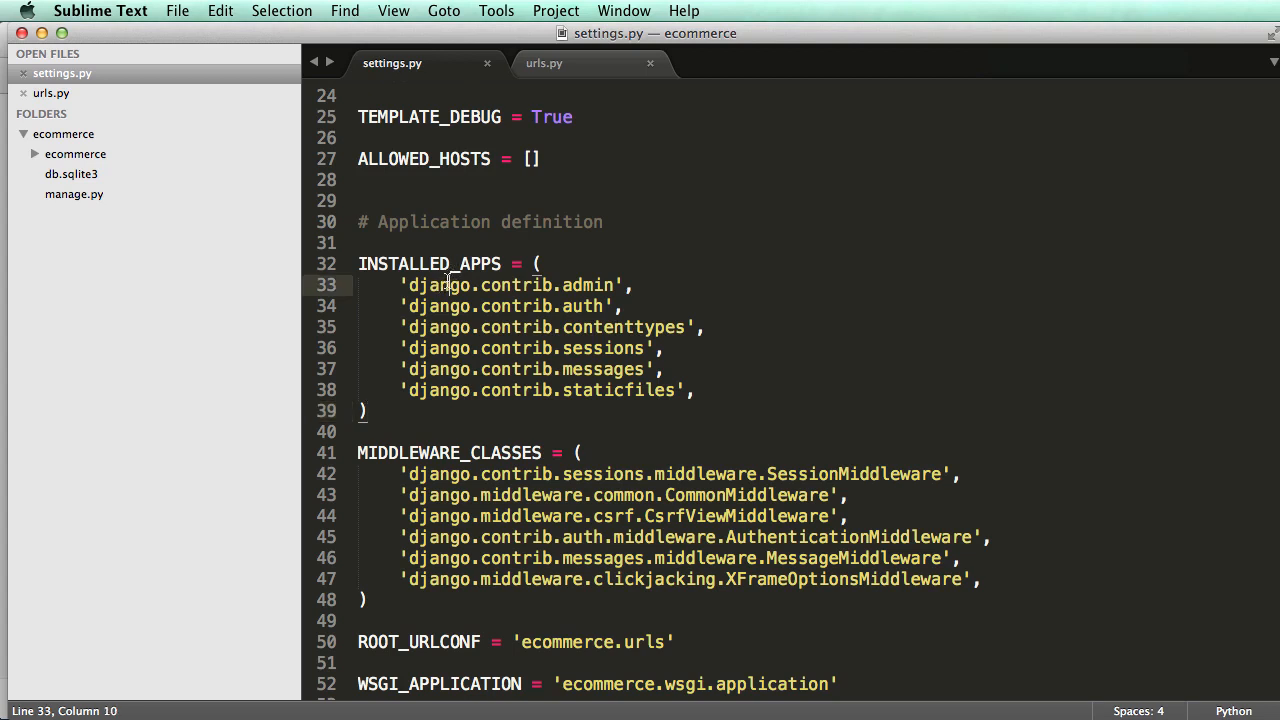
{"action": "left_click", "coordinate": [624, 284]}
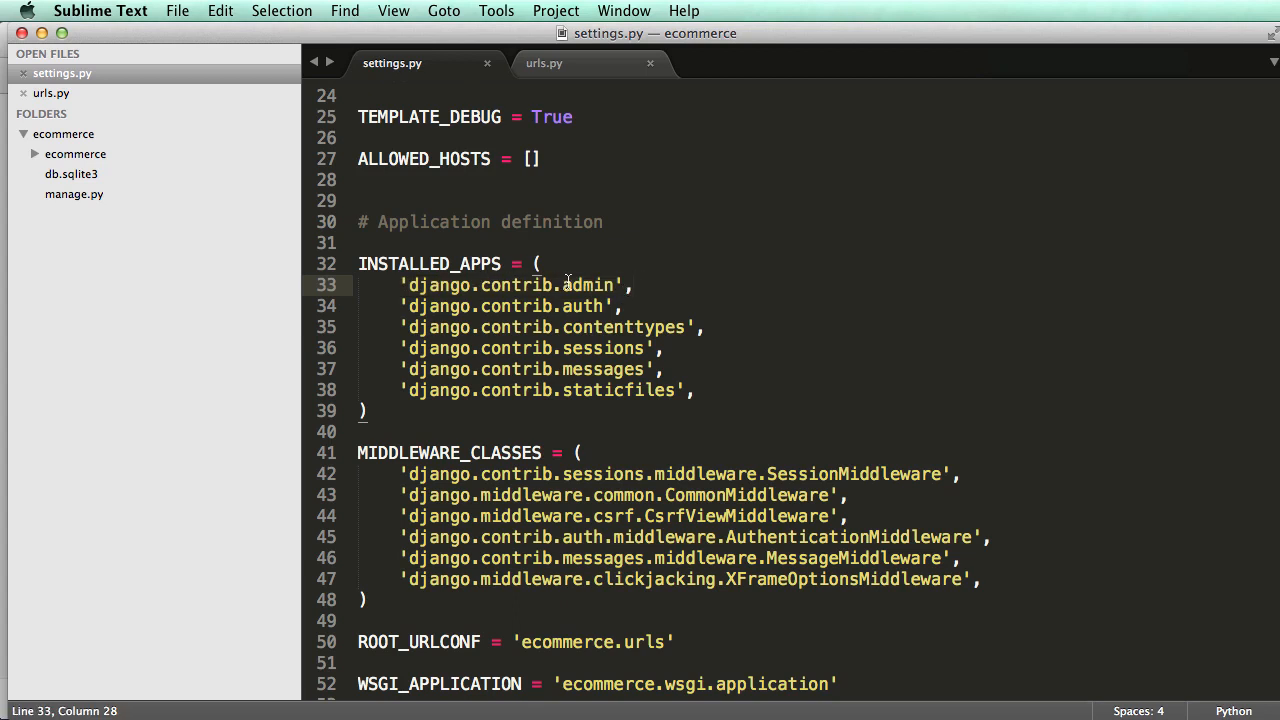
{"action": "mouse_move", "coordinate": [598, 284]}
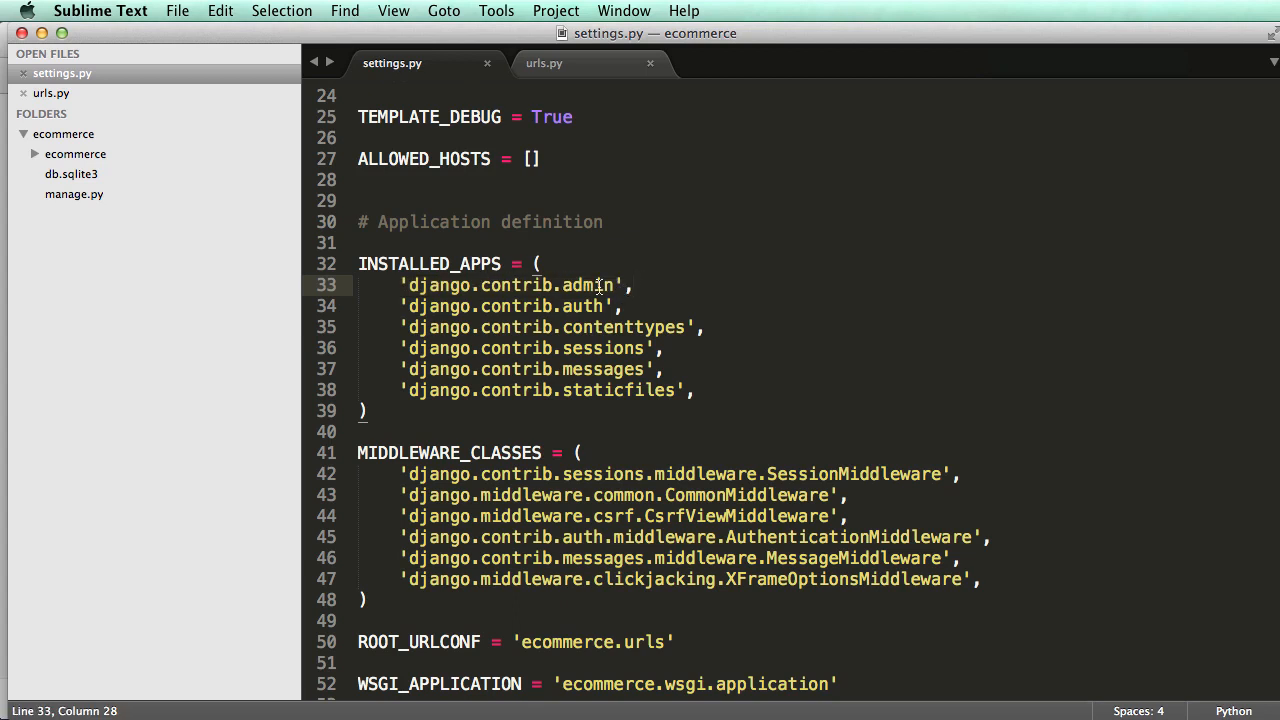
{"action": "double_click", "coordinate": [600, 348]}
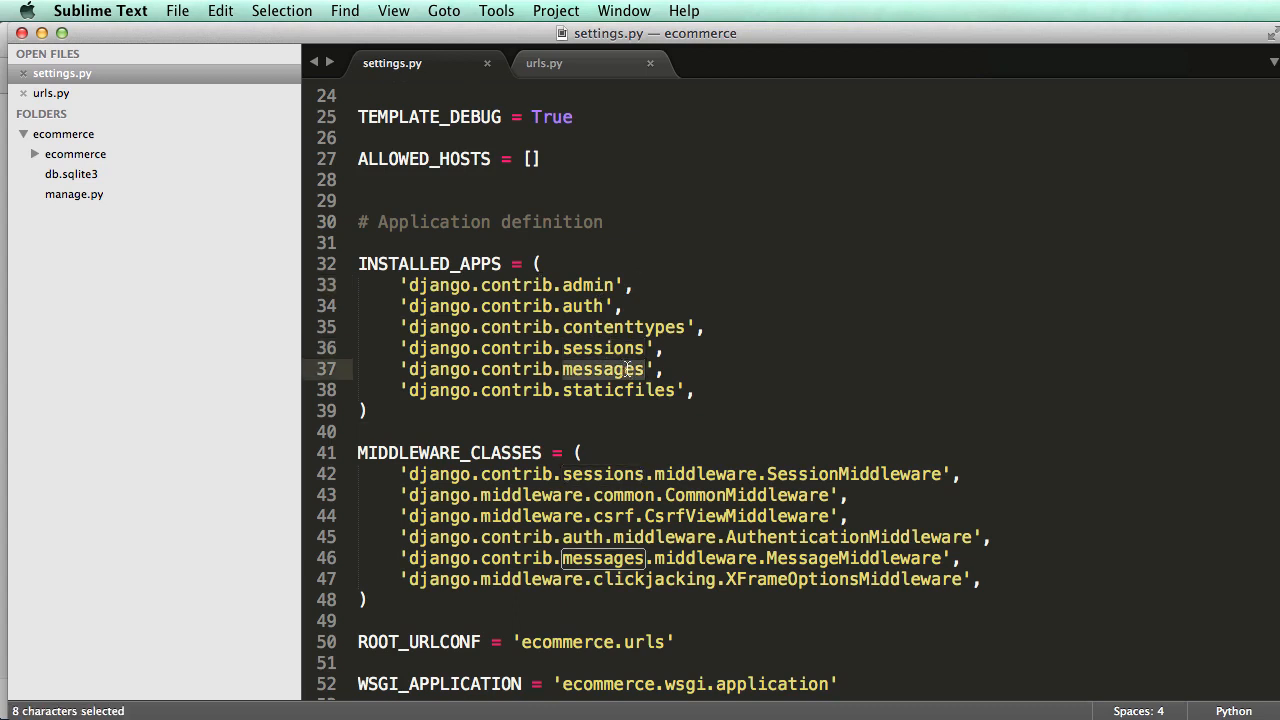
{"action": "left_click", "coordinate": [576, 348]}
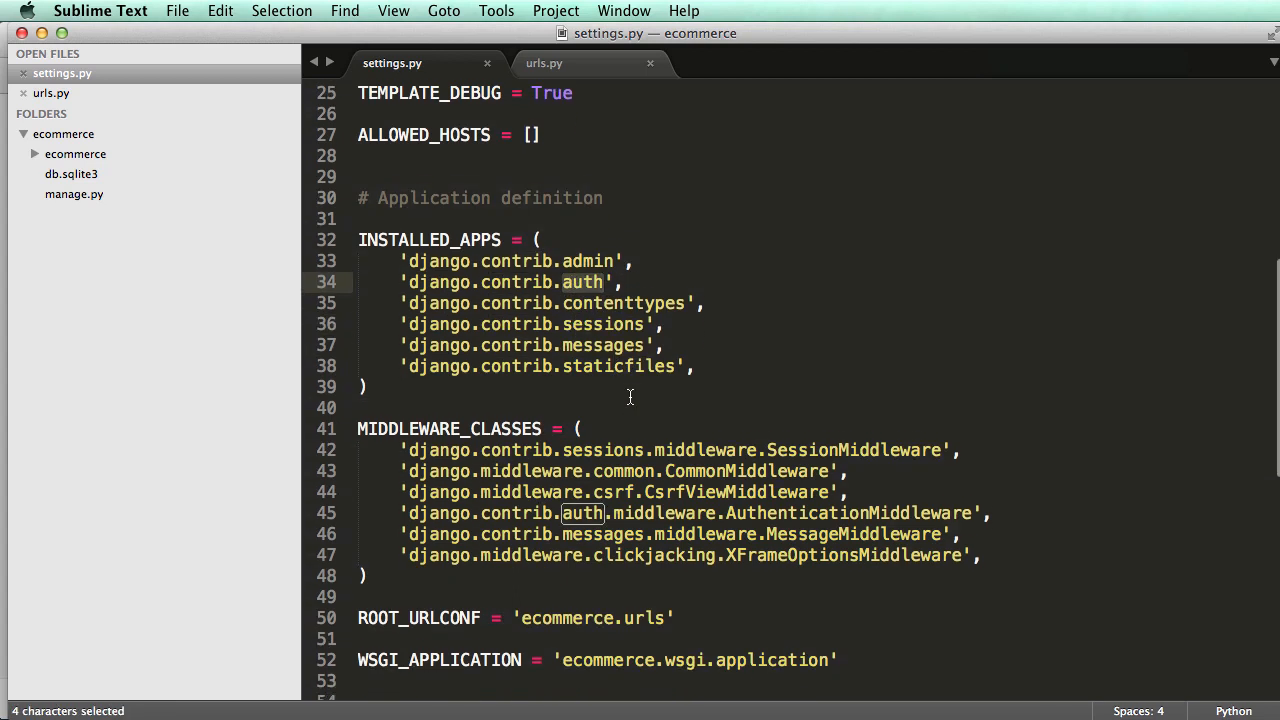
{"action": "scroll", "scroll_direction": "down", "scroll_amount": 3}
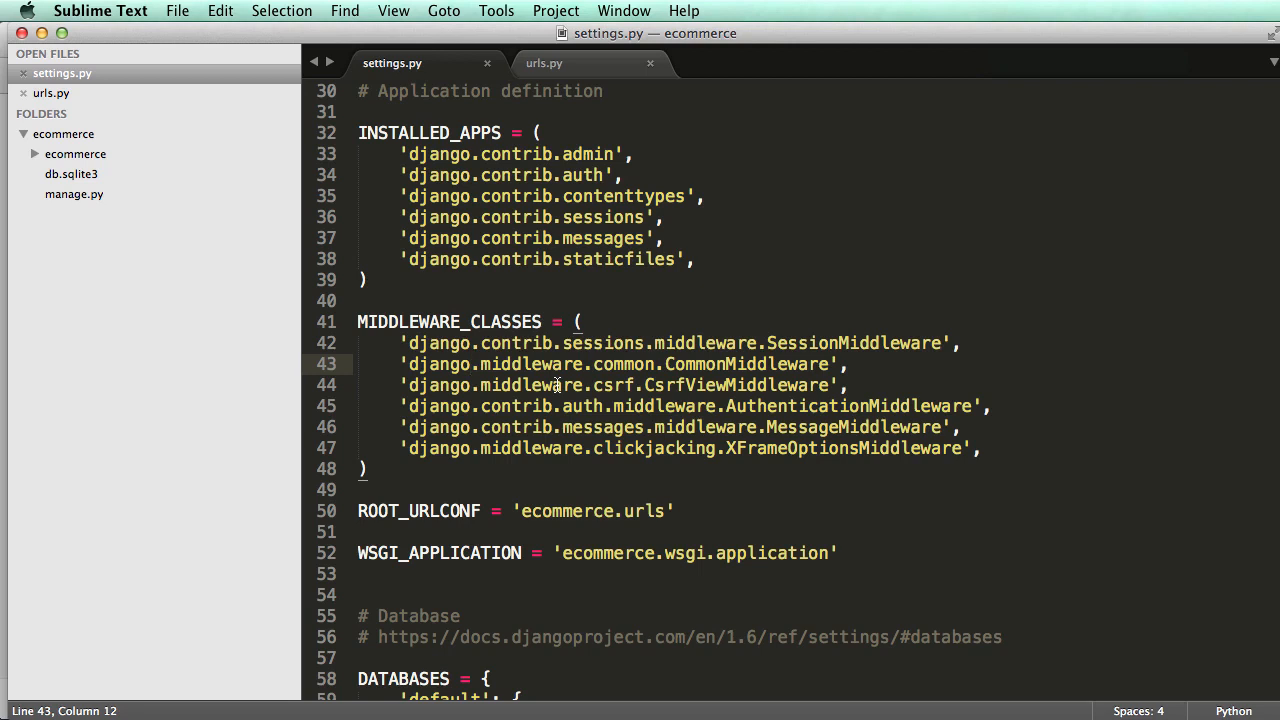
{"action": "mouse_move", "coordinate": [528, 364]}
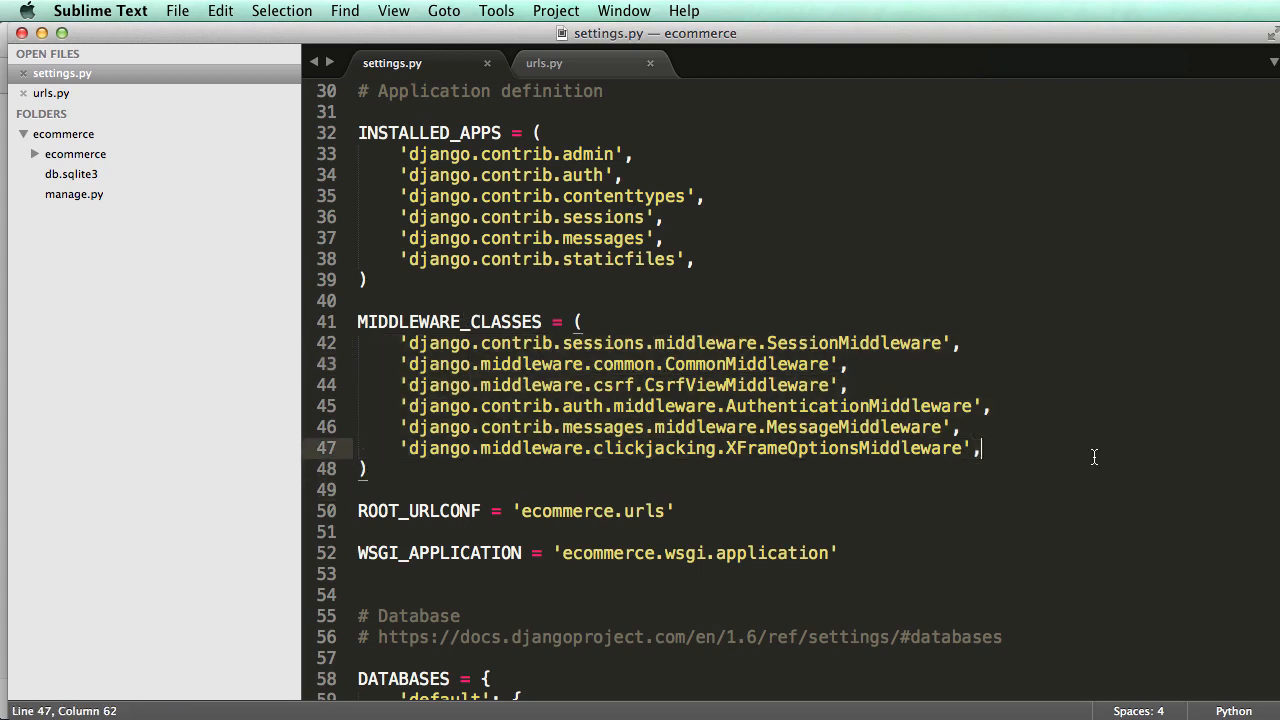
{"action": "mouse_move", "coordinate": [632, 428]}
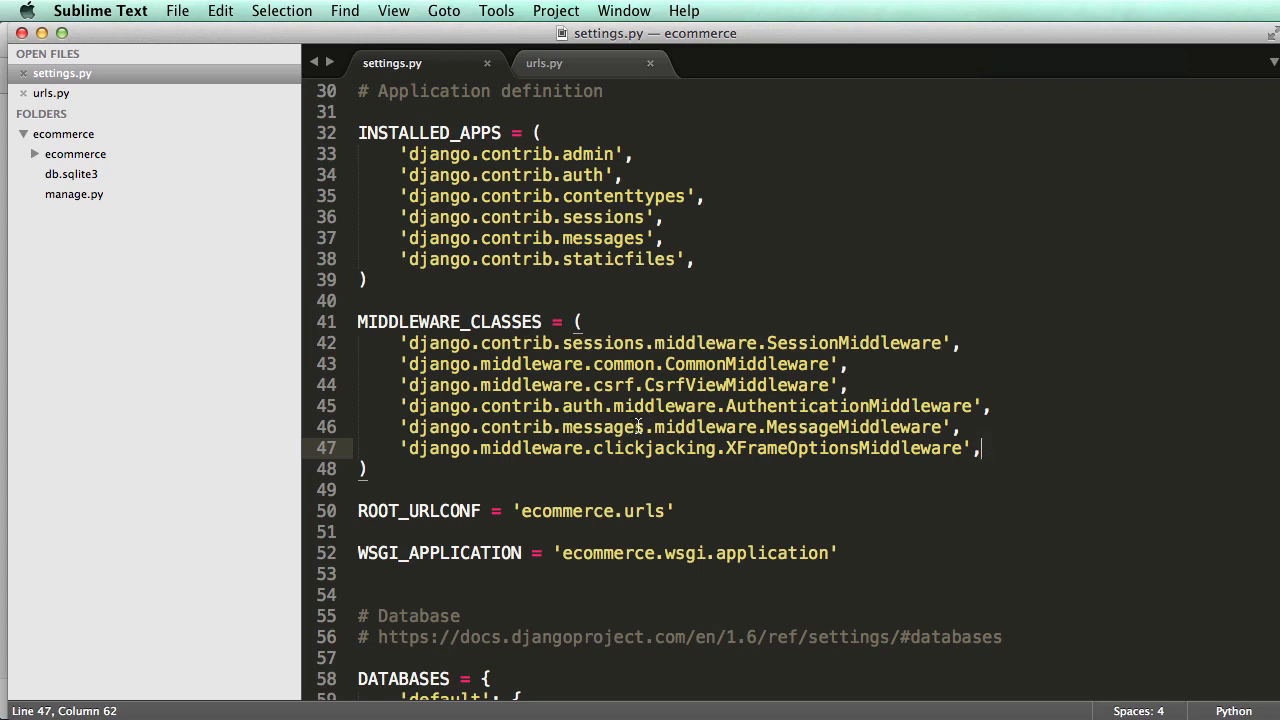
{"action": "mouse_move", "coordinate": [448, 448]}
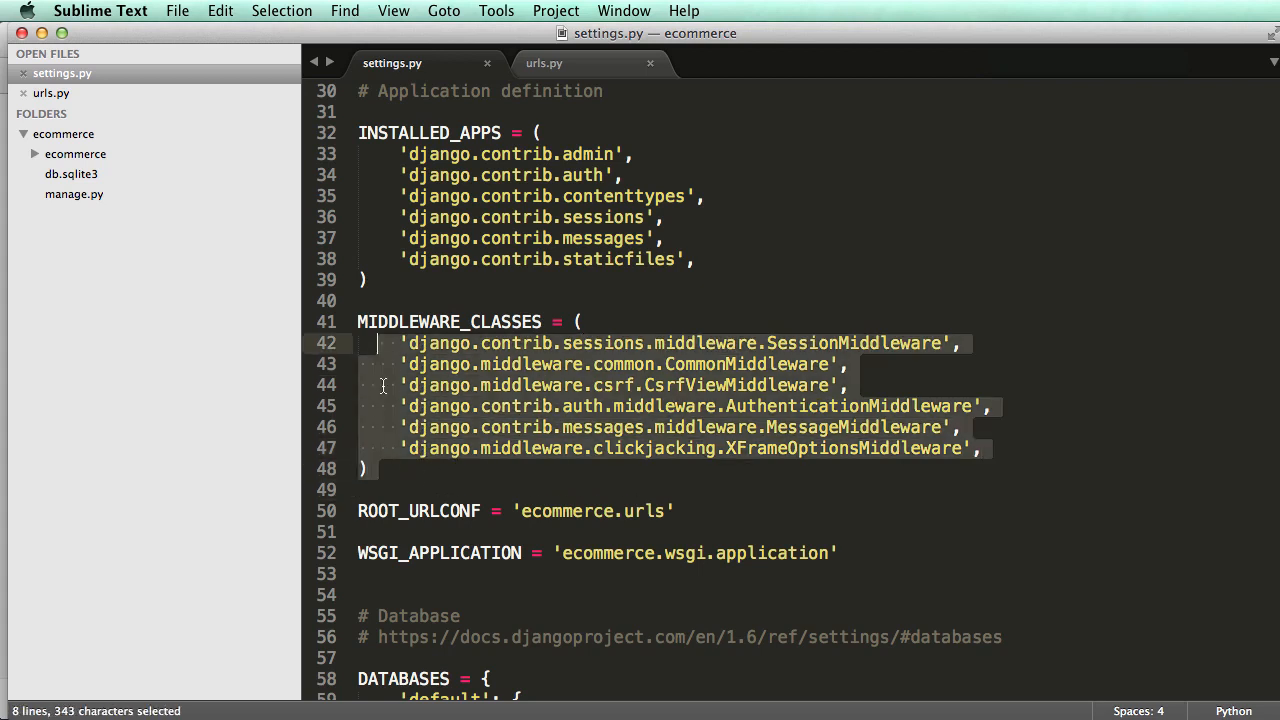
{"action": "left_click", "coordinate": [376, 322]}
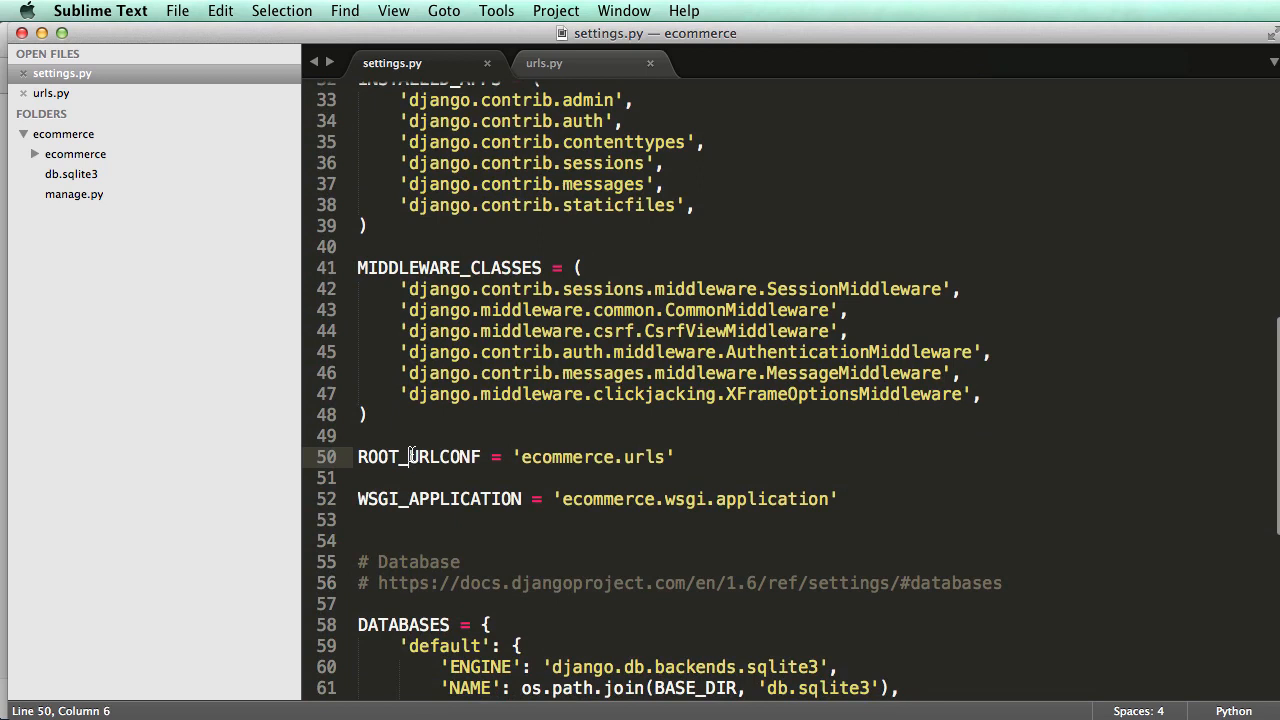
{"action": "double_click", "coordinate": [418, 456]}
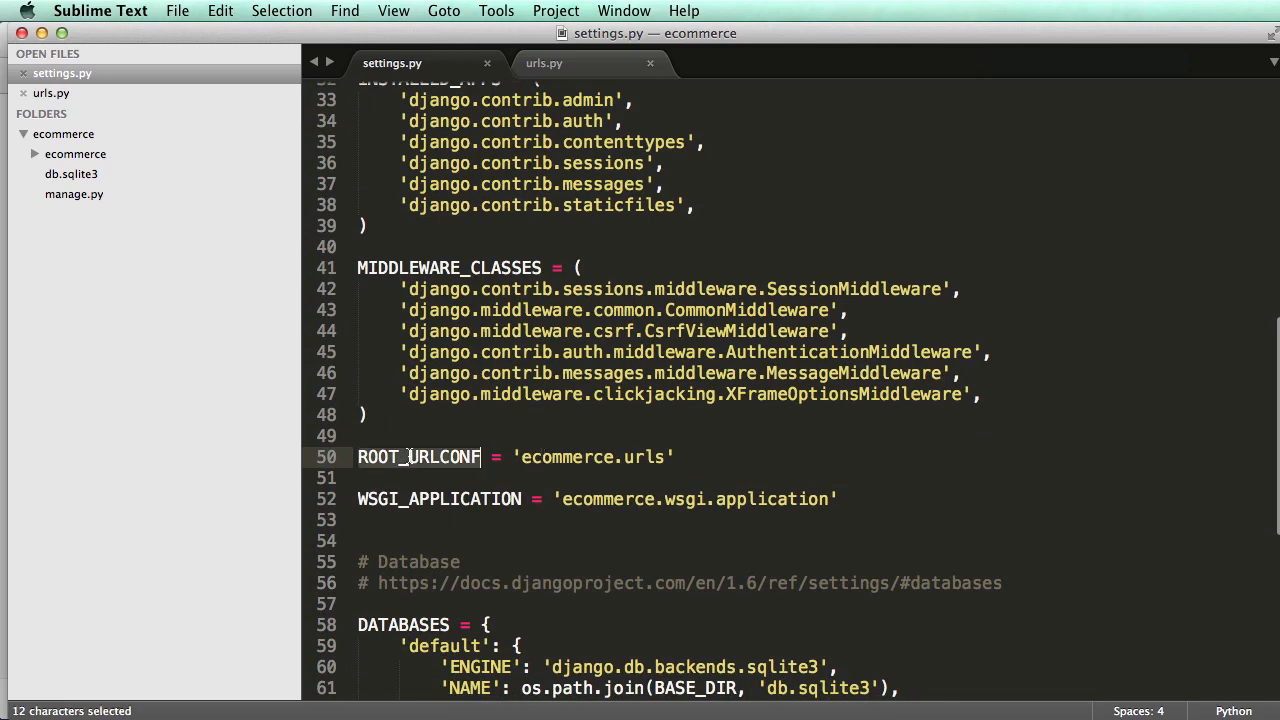
{"action": "mouse_move", "coordinate": [564, 470]}
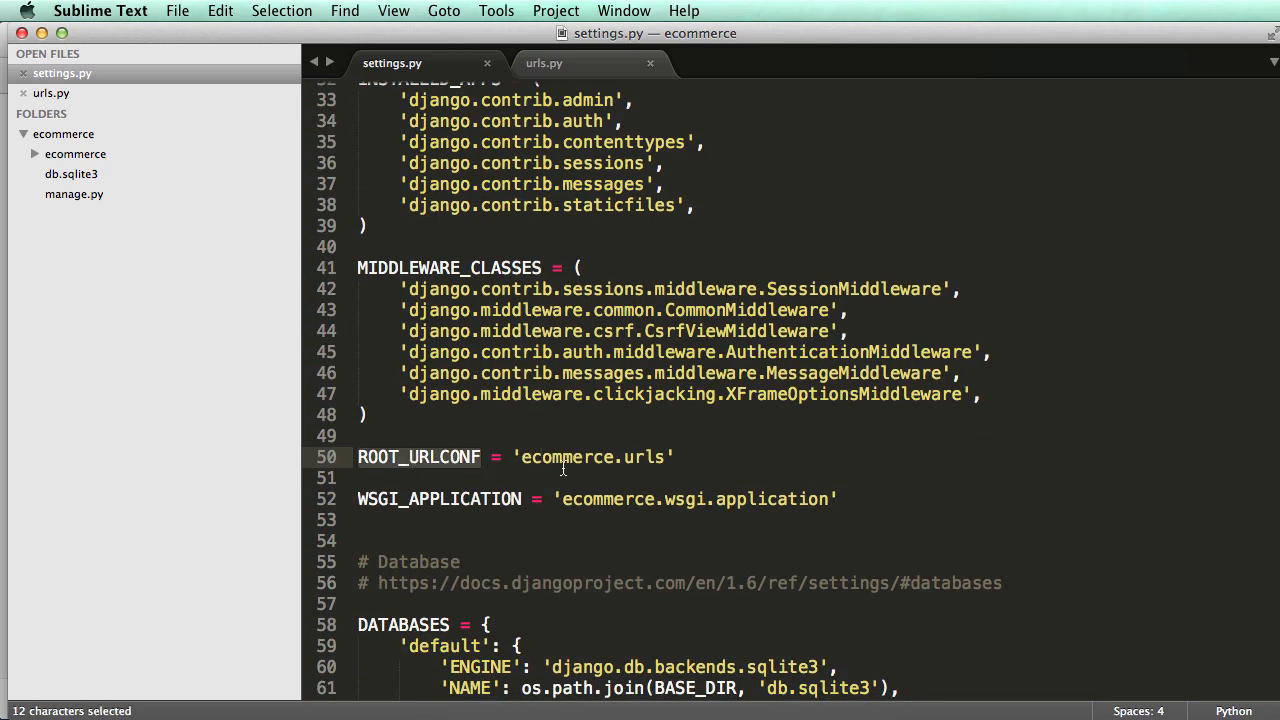
{"action": "left_click", "coordinate": [544, 62]}
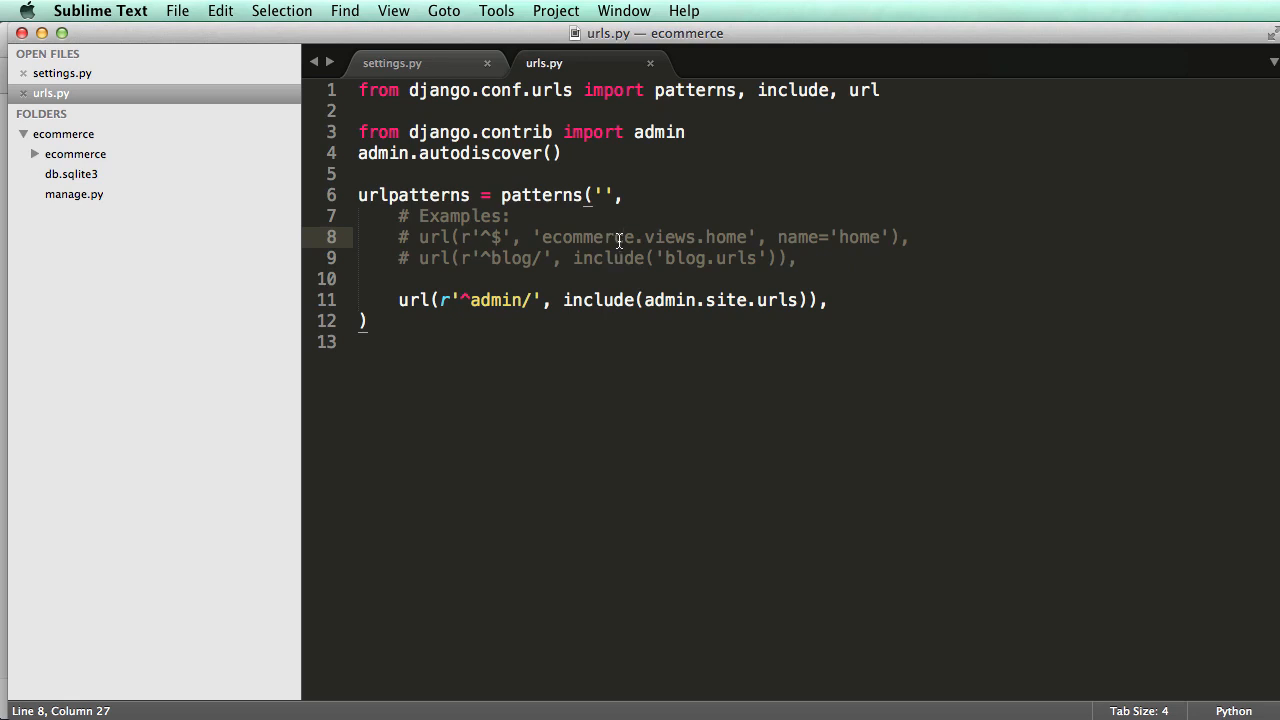
{"action": "mouse_move", "coordinate": [634, 258]}
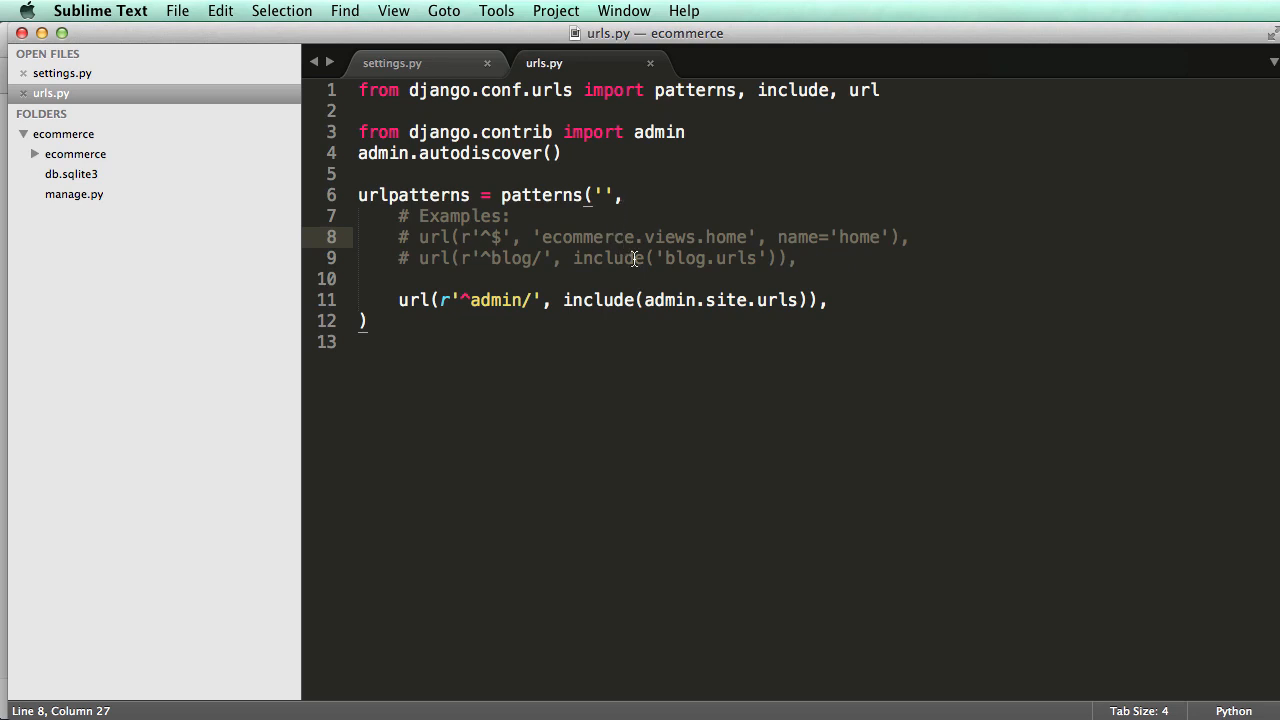
{"action": "mouse_move", "coordinate": [396, 300]}
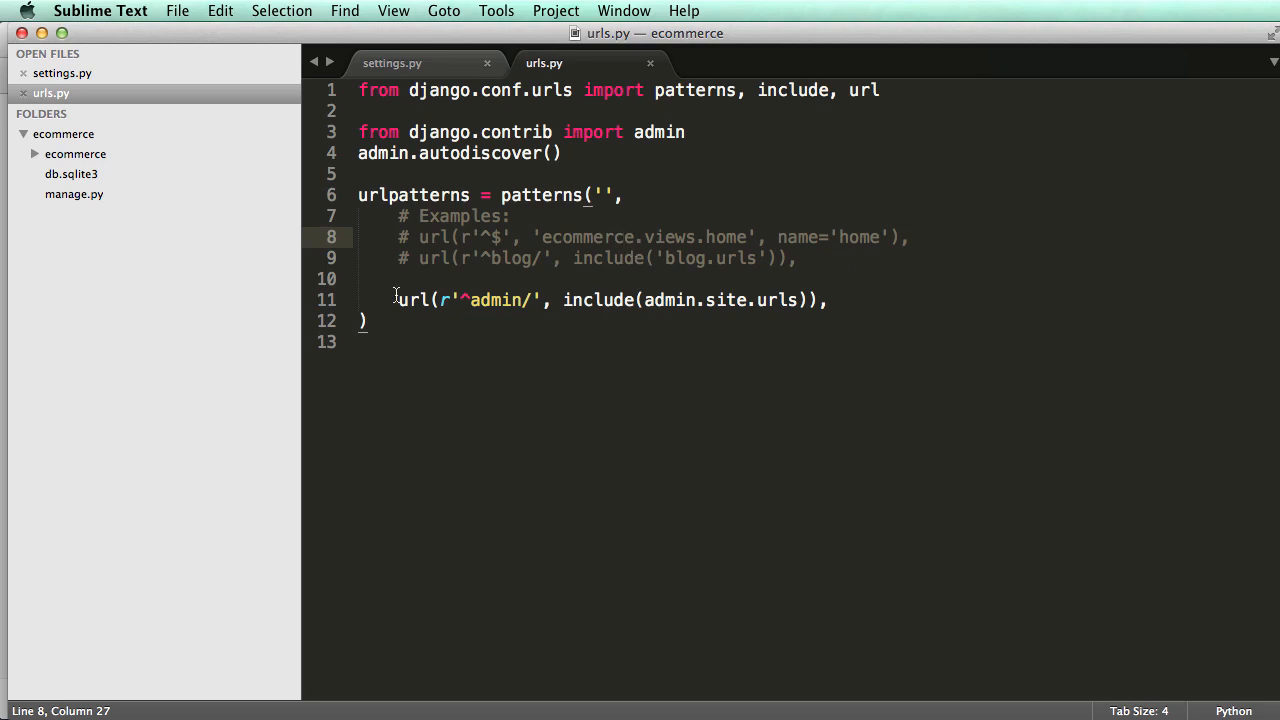
Highlight admin, urls, views and home in urls.py's admin route and commented example patterns
{"action": "double_click", "coordinate": [494, 300]}
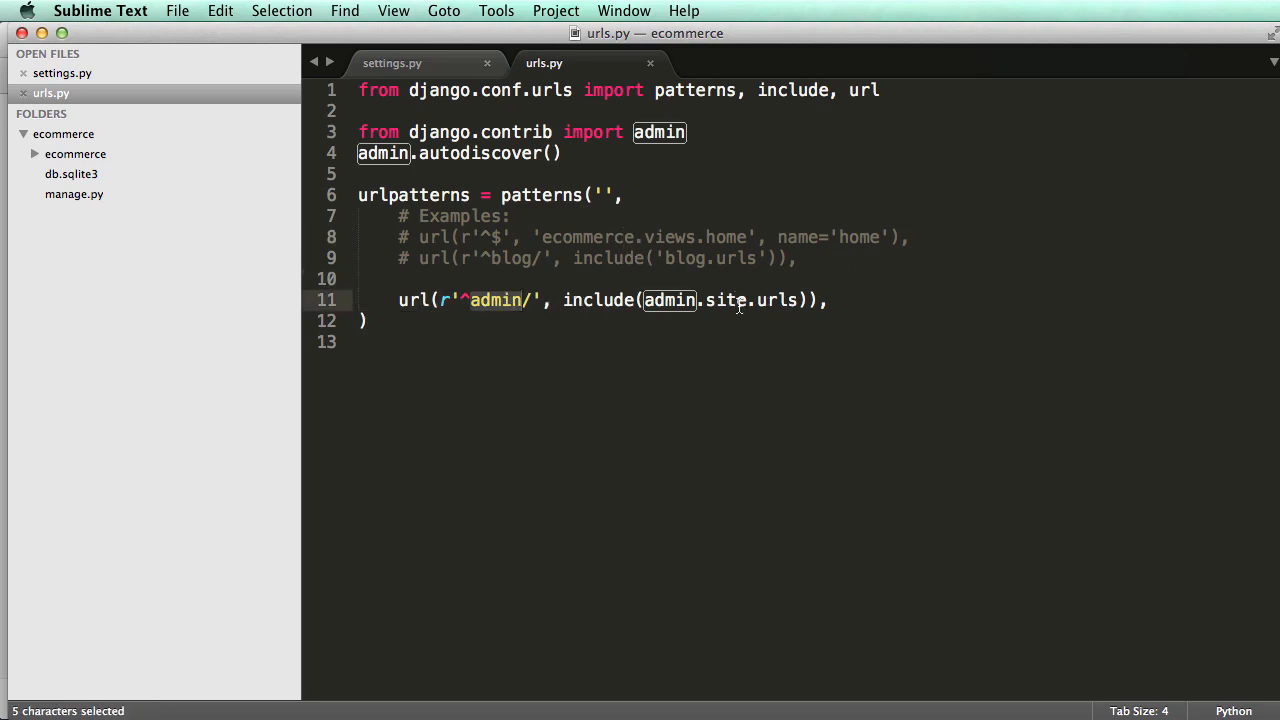
{"action": "double_click", "coordinate": [776, 300]}
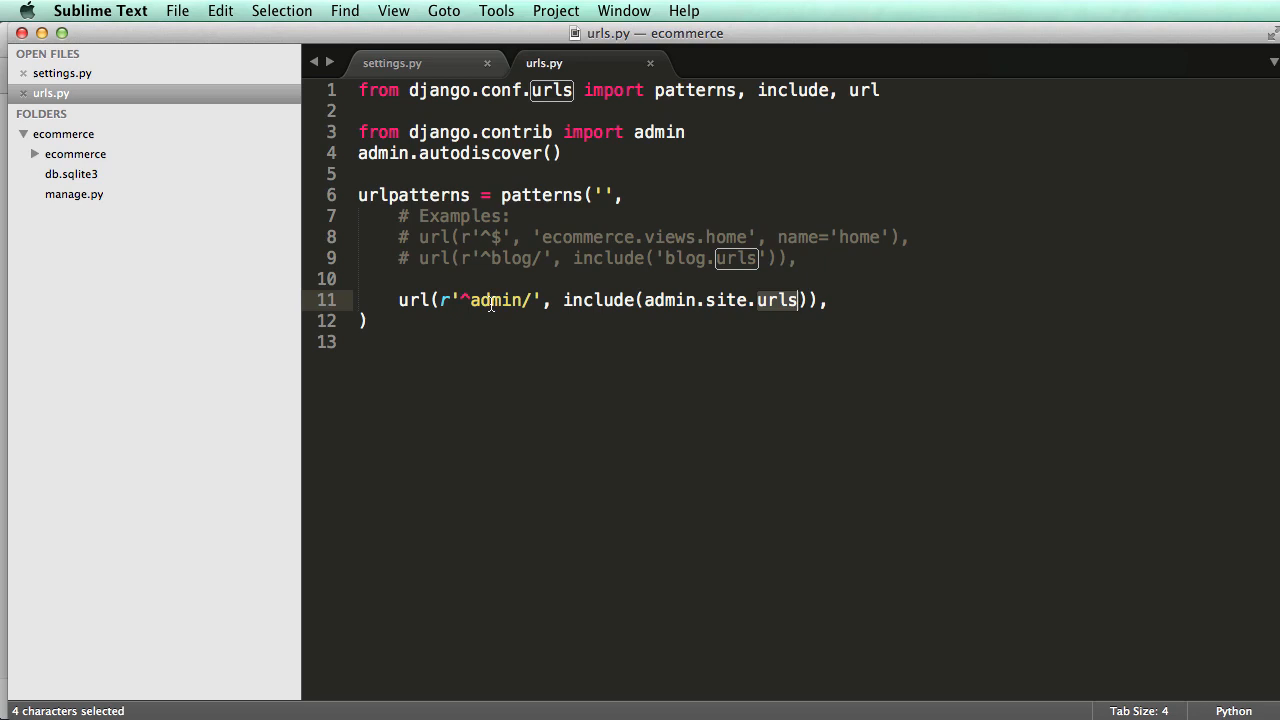
{"action": "double_click", "coordinate": [494, 300]}
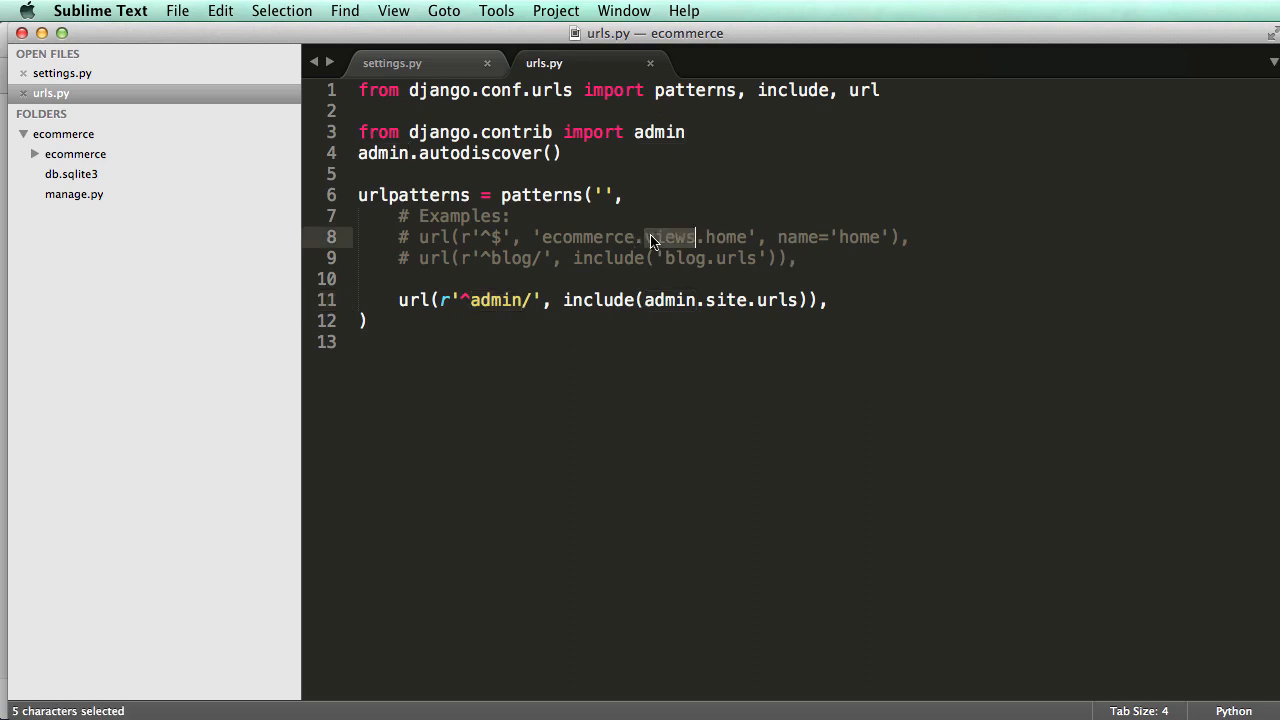
{"action": "double_click", "coordinate": [724, 236]}
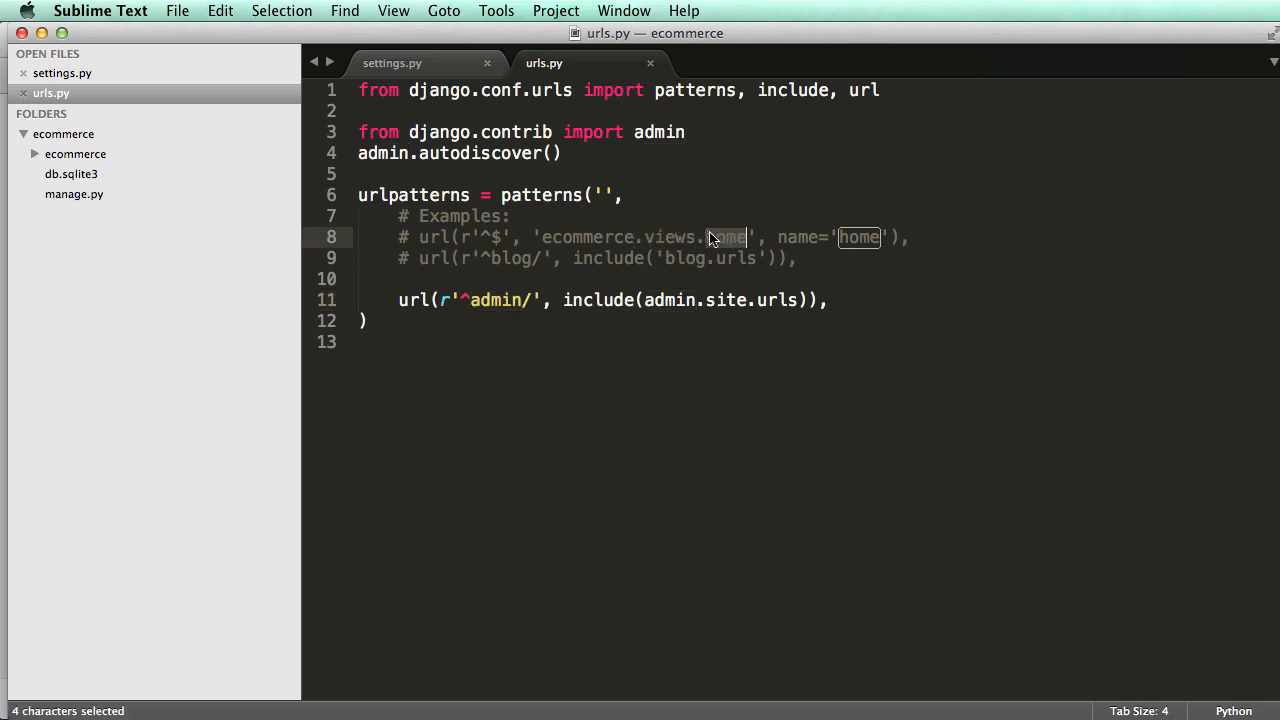
{"action": "mouse_move", "coordinate": [596, 300]}
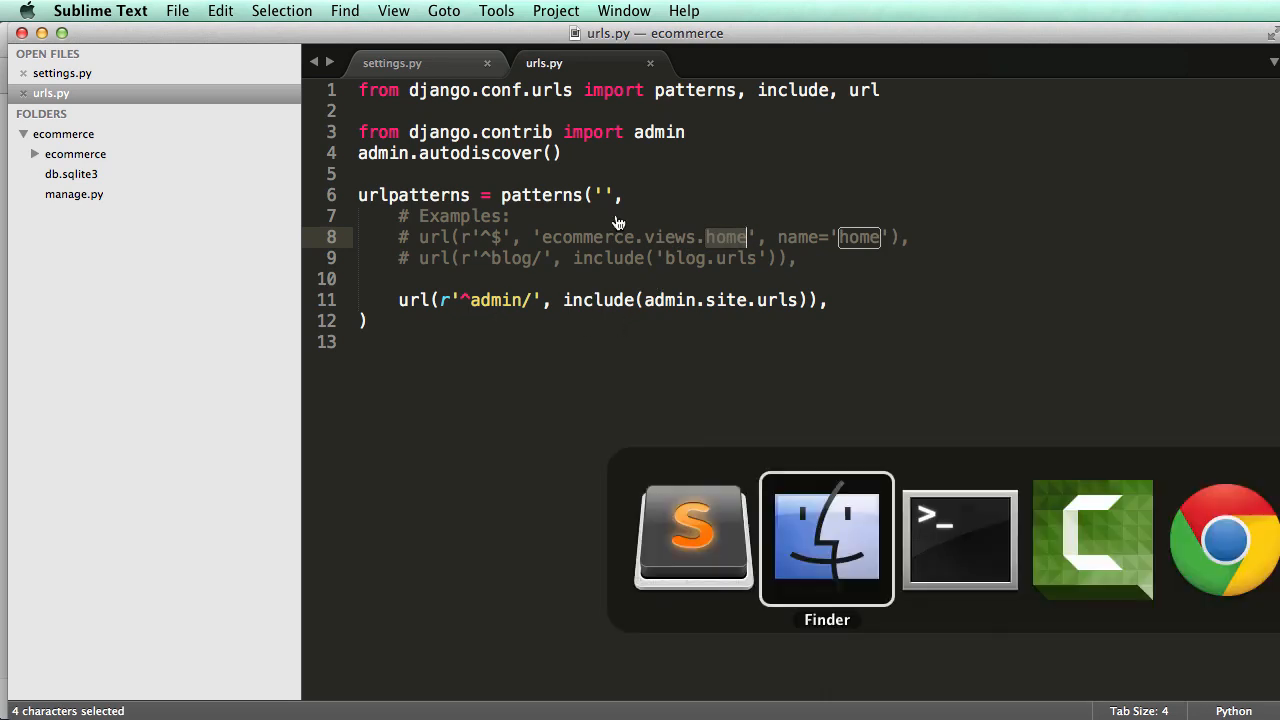
In Terminal, cd into ecommerce and run python manage.py runserver at 127.0.0.1:8000
{"action": "left_click", "coordinate": [960, 538]}
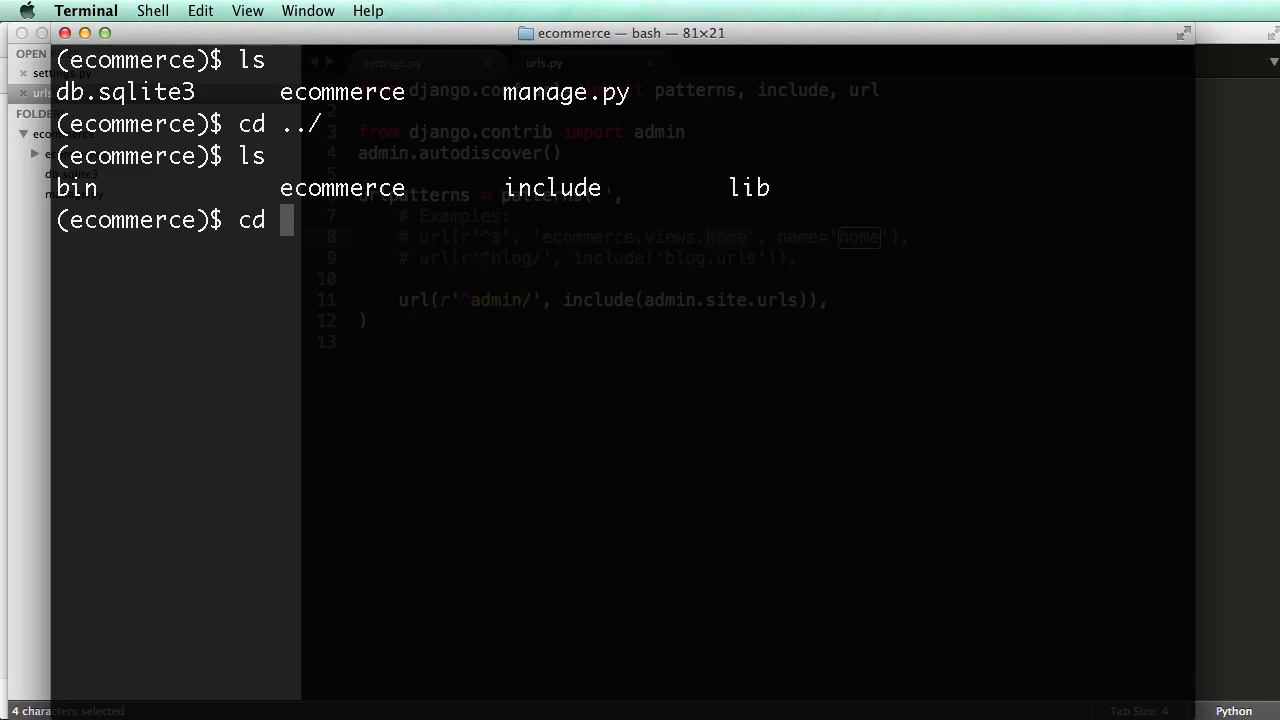
{"action": "key", "text": "Return"}
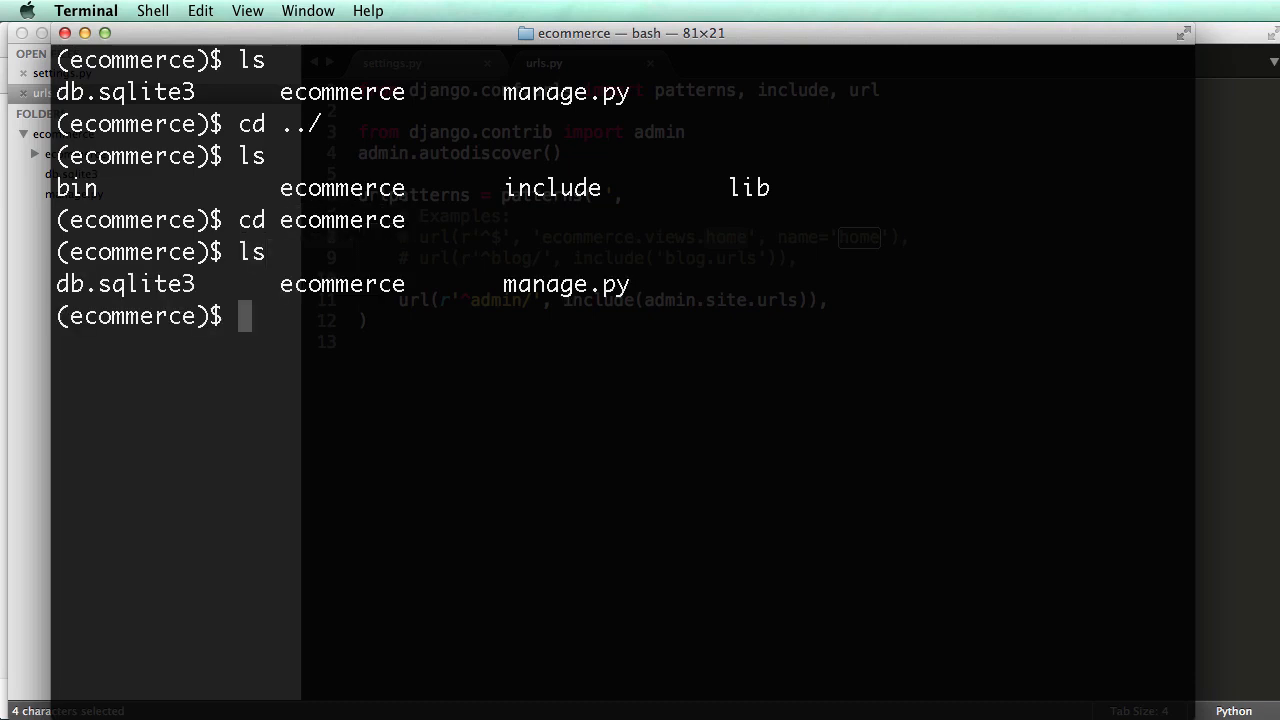
{"action": "type", "text": "python manage.py runserver"}
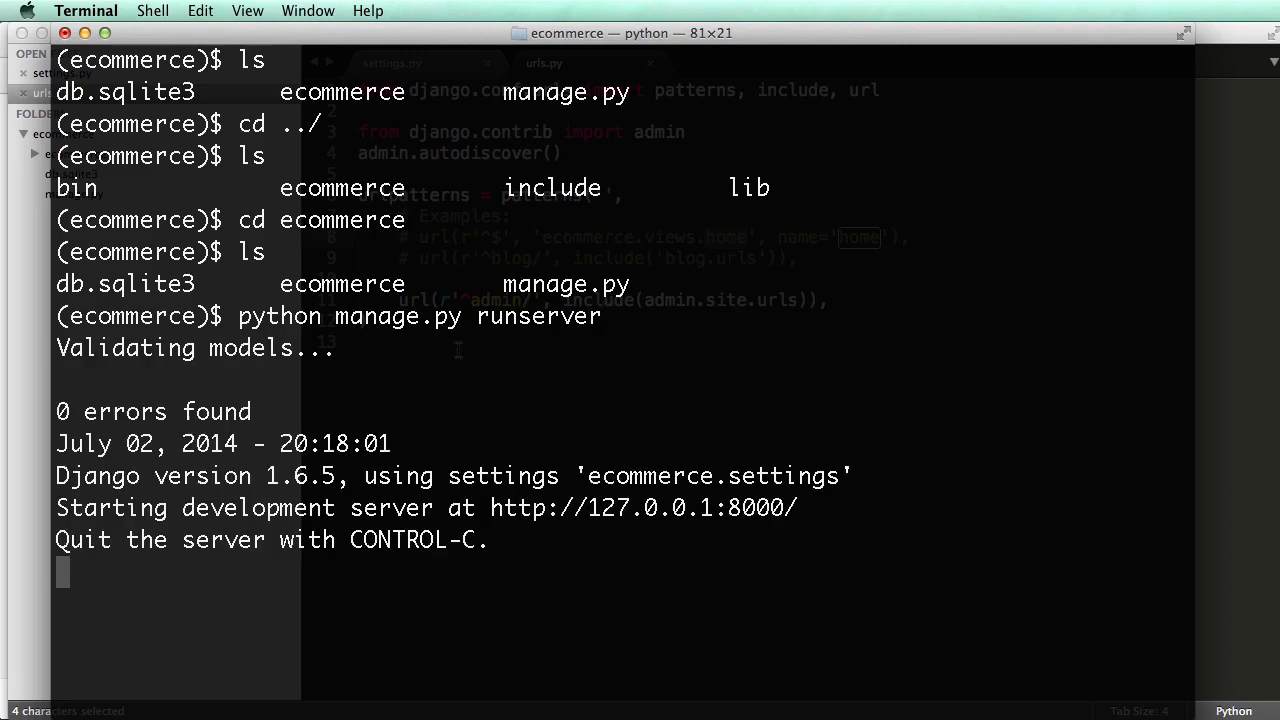
{"action": "double_click", "coordinate": [640, 508]}
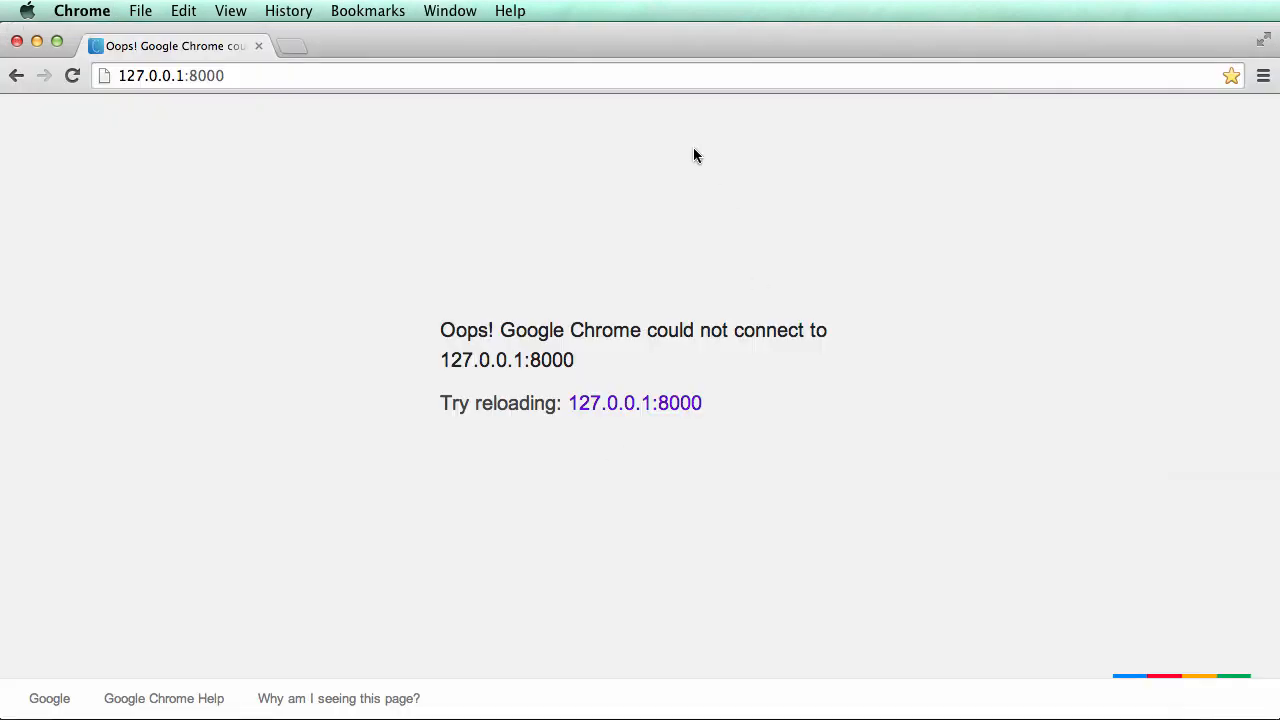
Reload 127.0.0.1:8000 to see Django's welcome page and go to the /admin/ login page
{"action": "left_click", "coordinate": [72, 76]}
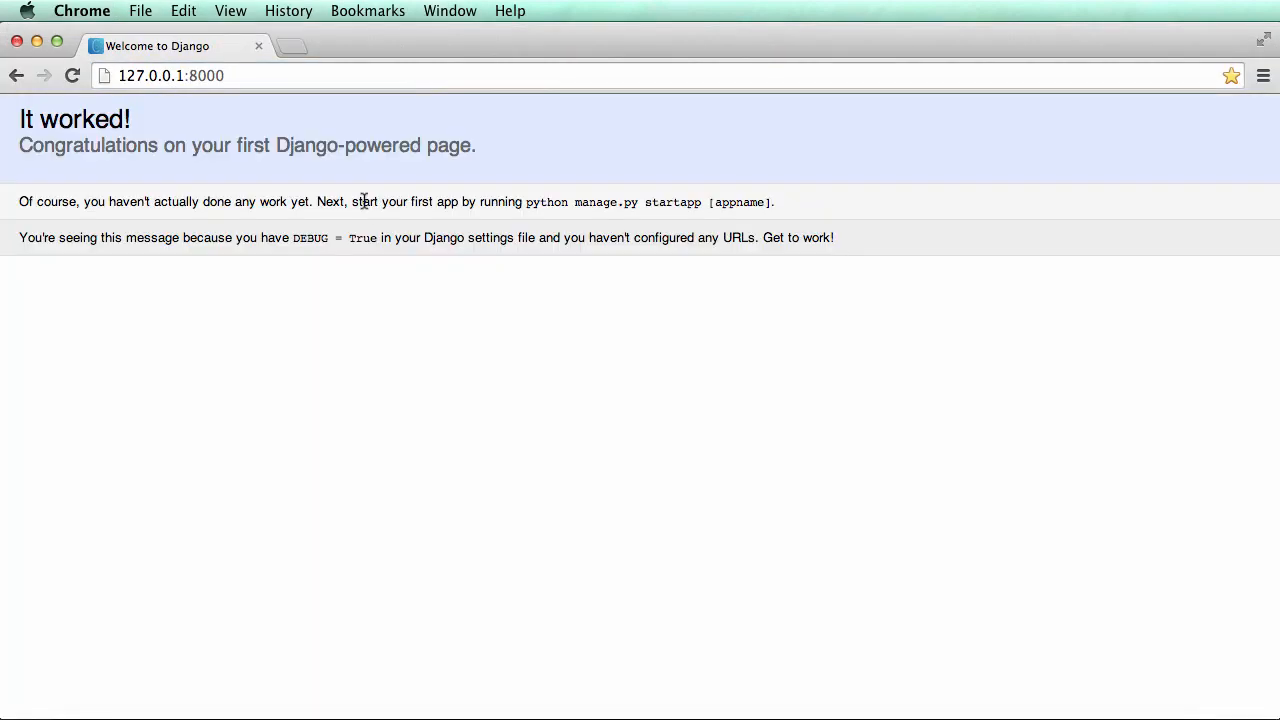
{"action": "mouse_move", "coordinate": [212, 140]}
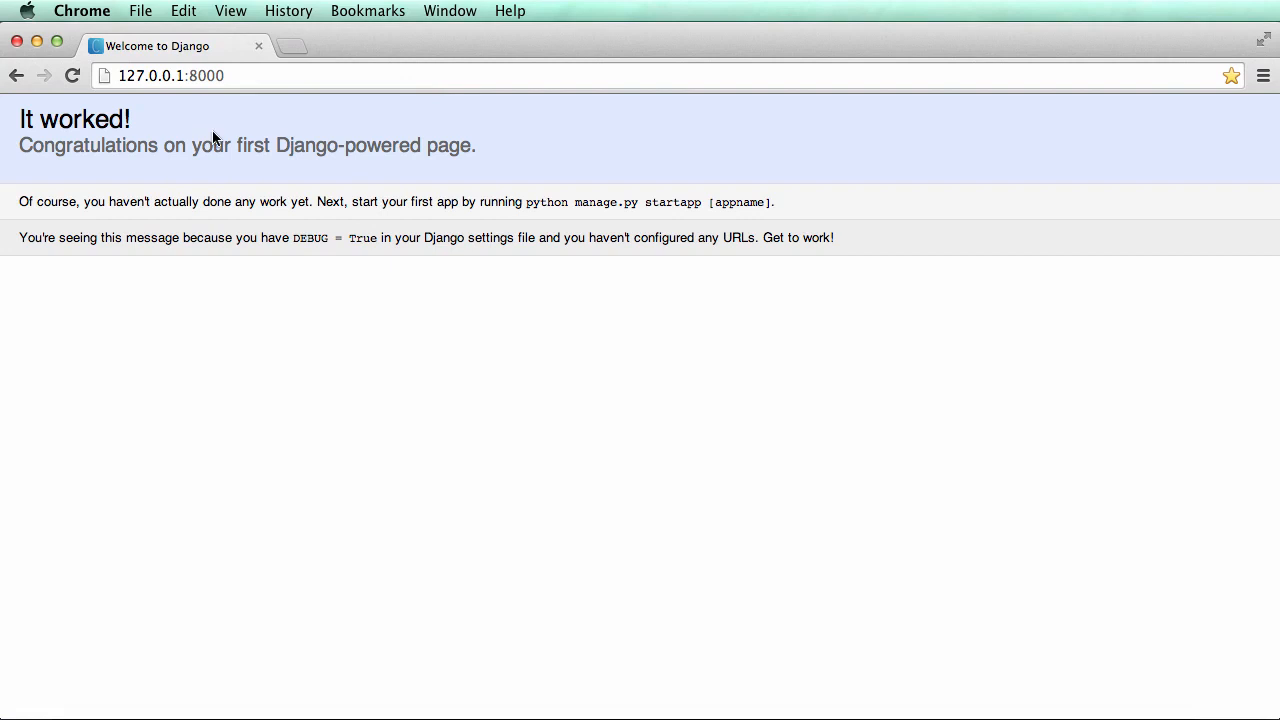
{"action": "mouse_move", "coordinate": [136, 204]}
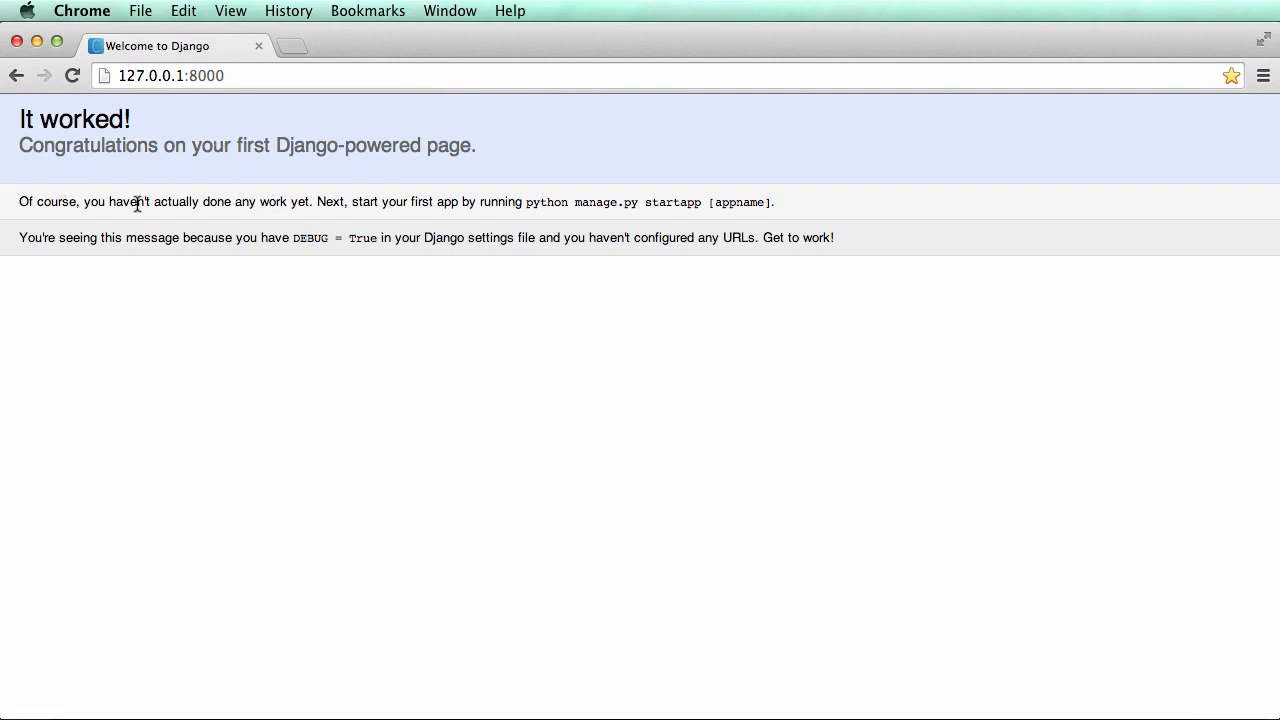
{"action": "mouse_move", "coordinate": [614, 240]}
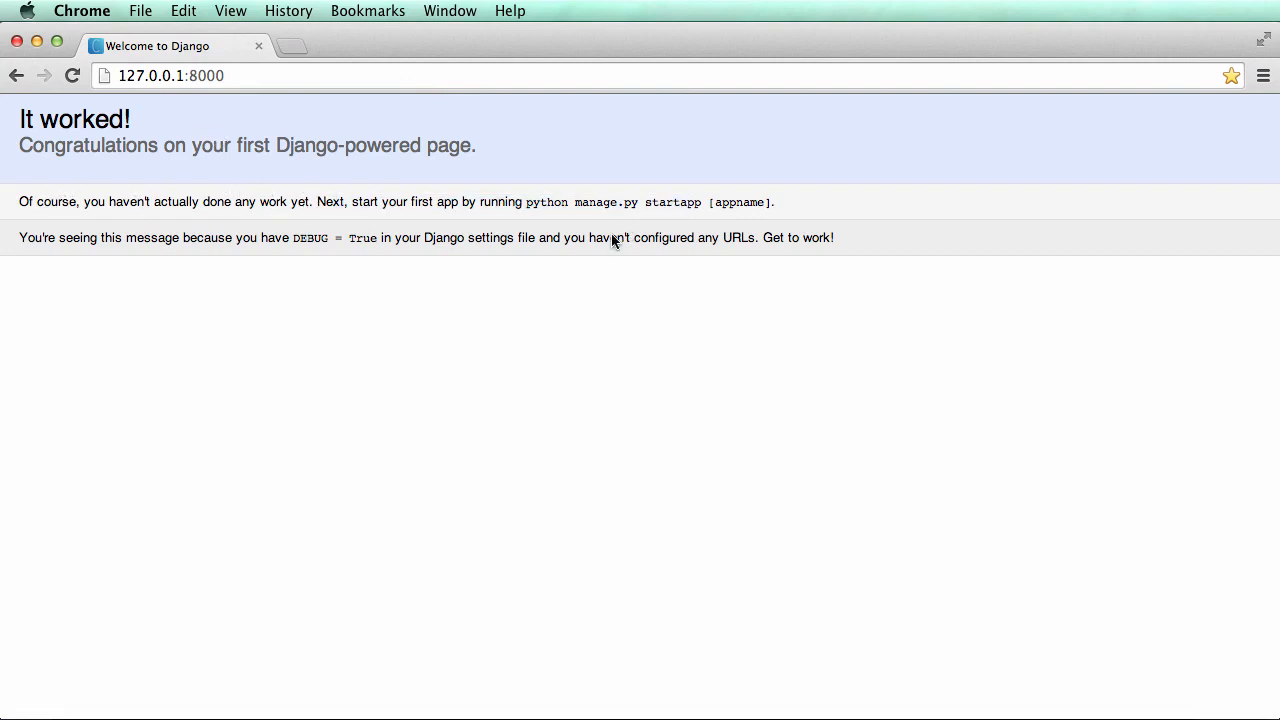
{"action": "left_click_drag", "start_coordinate": [420, 238], "coordinate": [692, 238]}
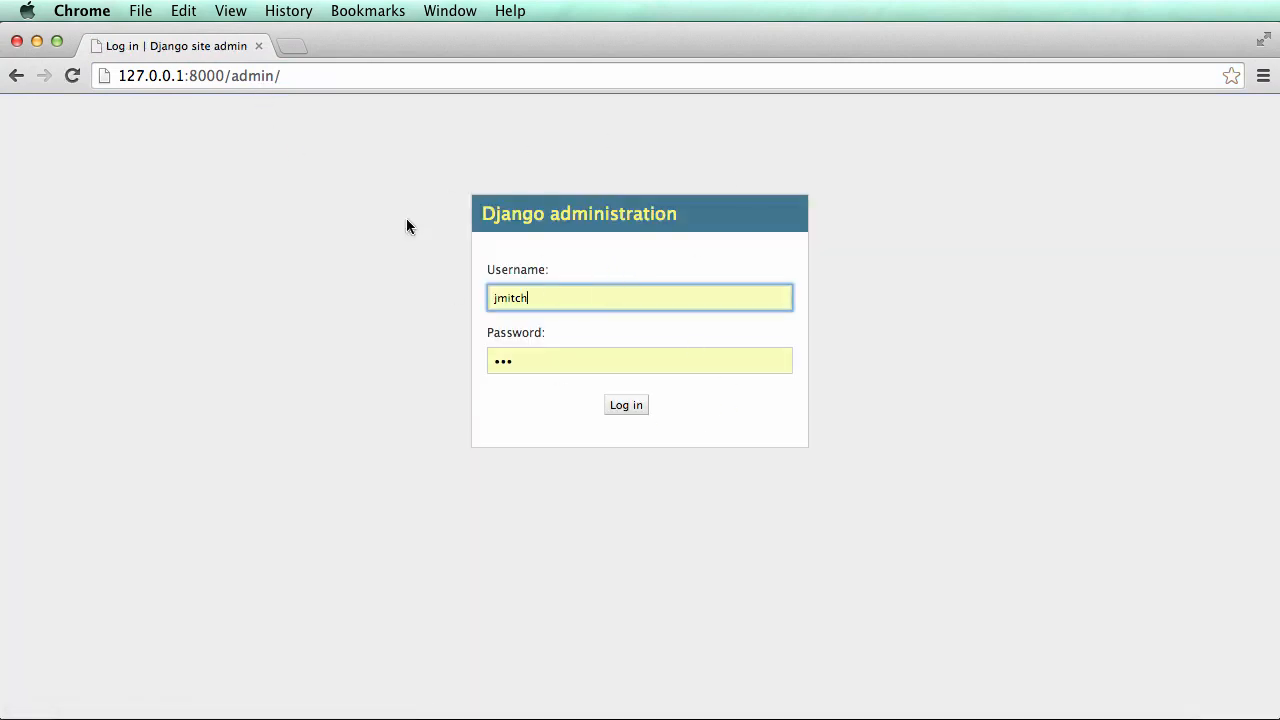
{"action": "mouse_move", "coordinate": [618, 248]}
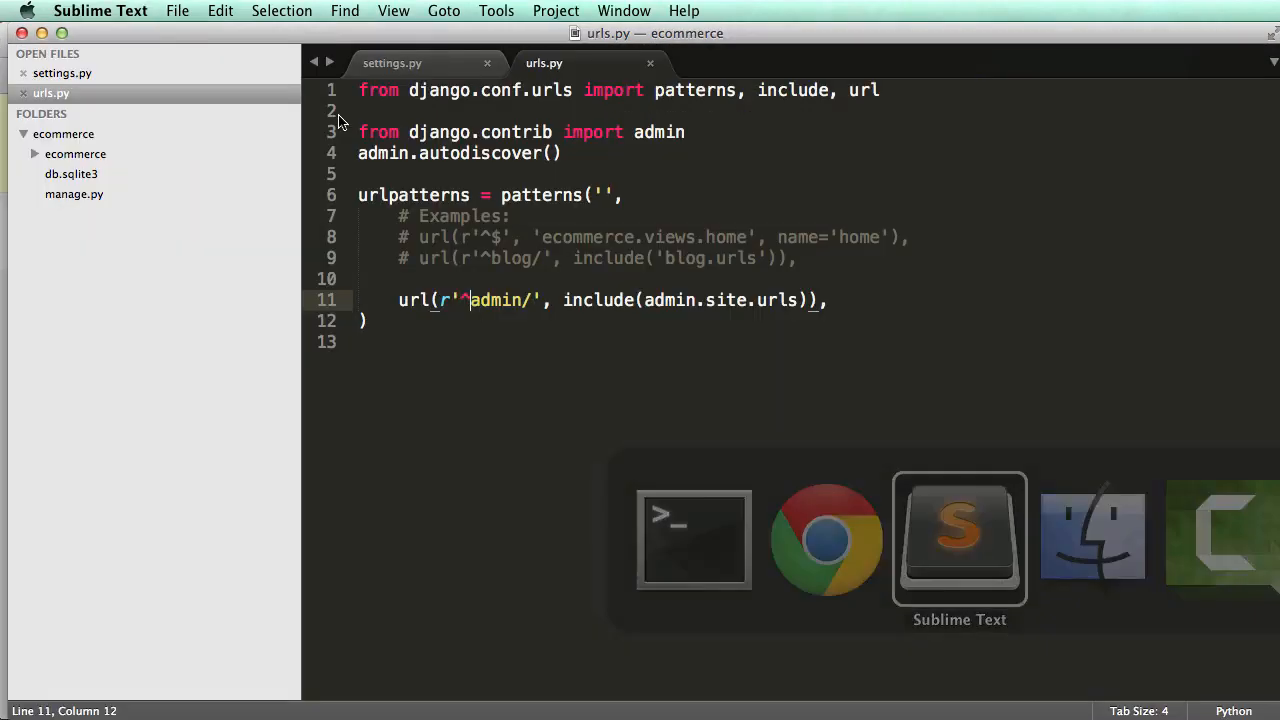
Return to settings.py and highlight the sqlite3 DATABASES block below WSGI_APPLICATION
{"action": "left_click", "coordinate": [392, 62]}
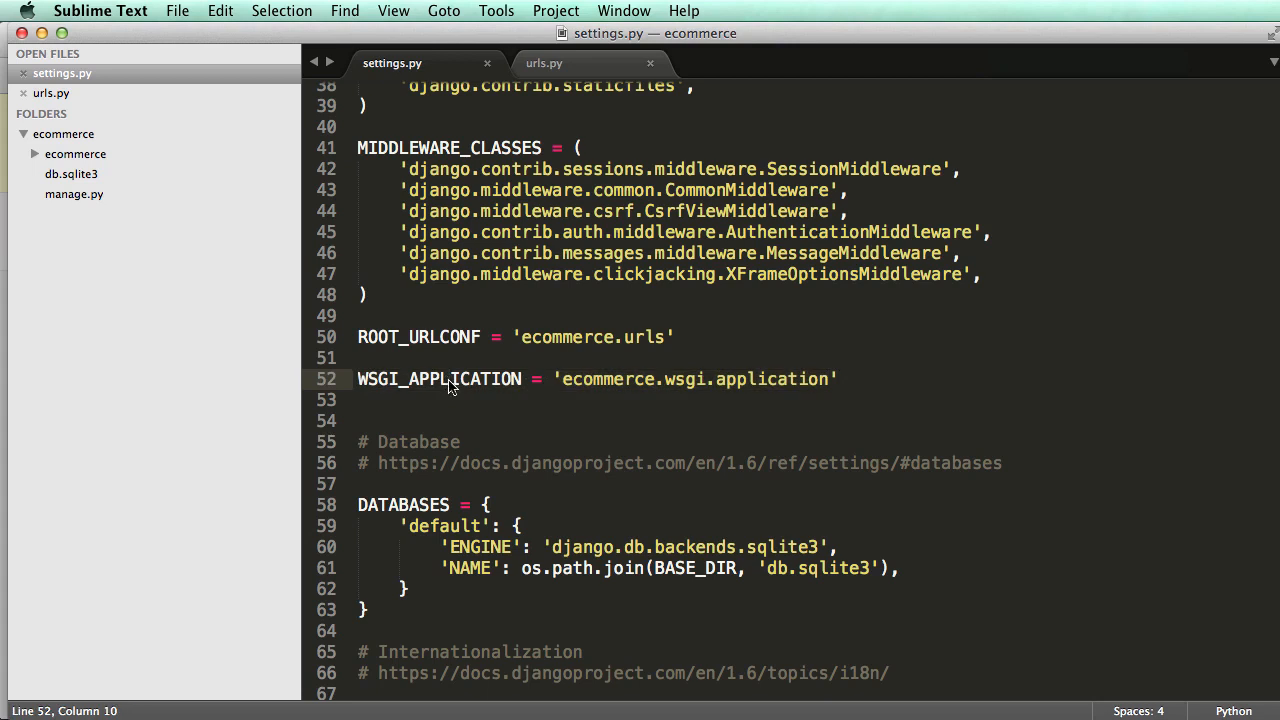
{"action": "scroll", "scroll_direction": "down", "scroll_amount": 3}
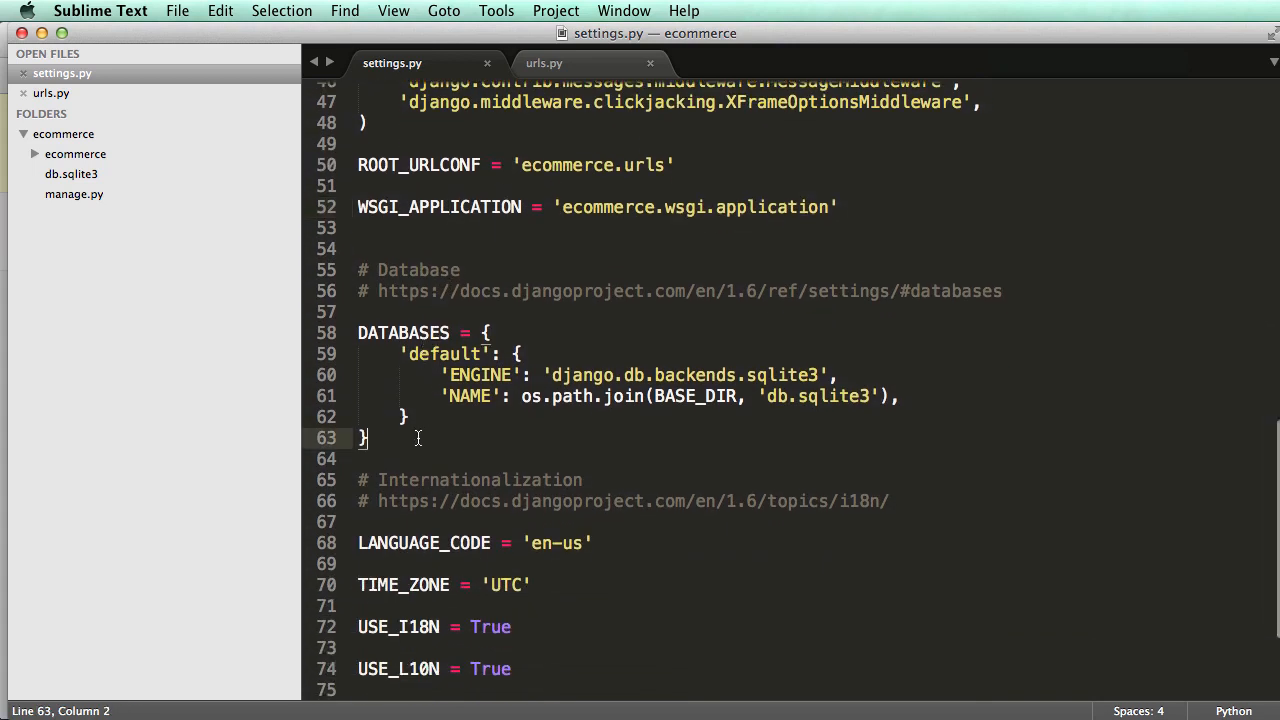
{"action": "left_click", "coordinate": [408, 332]}
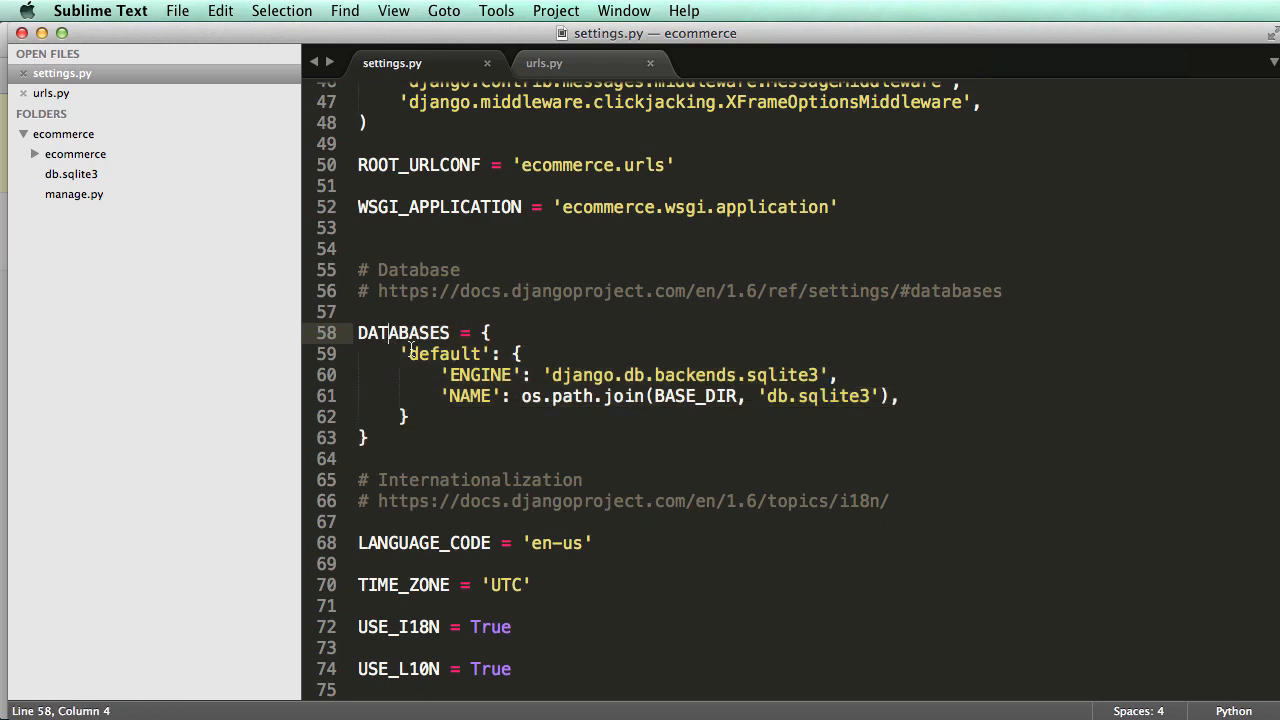
{"action": "double_click", "coordinate": [482, 376]}
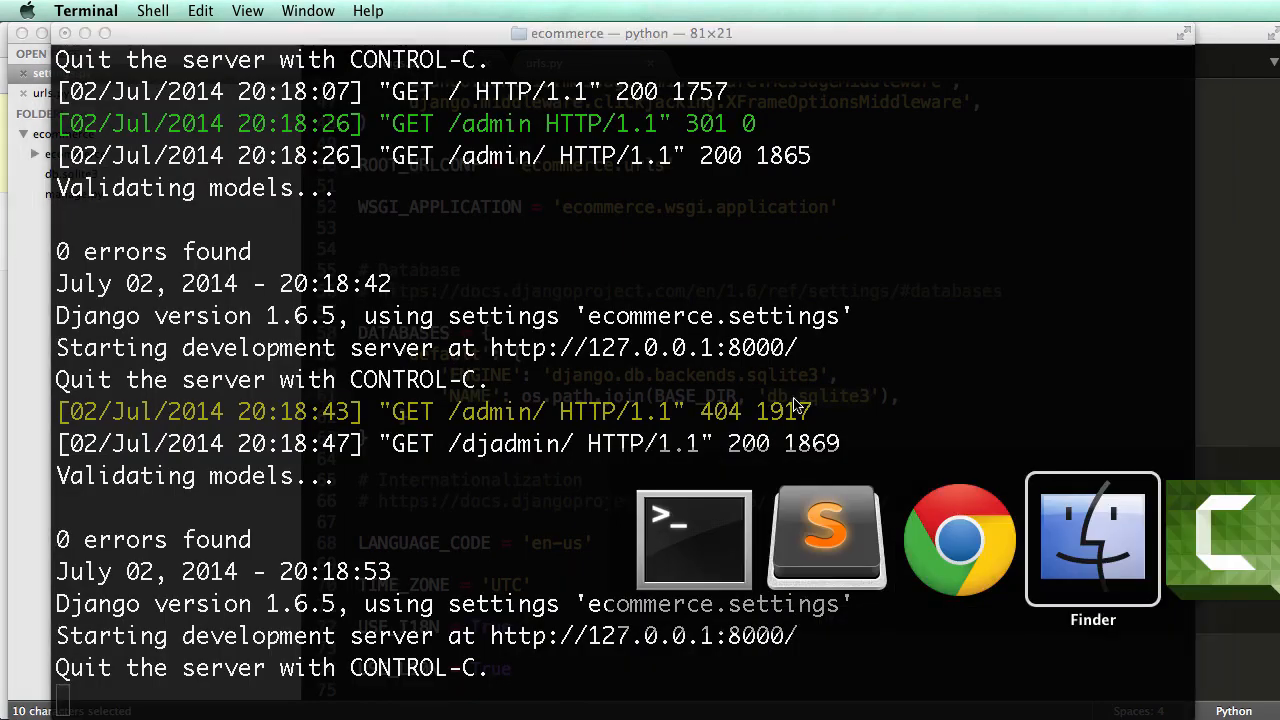
Run python manage.py syncdb, answer yes and create the superuser jmitchel3 with email and password
{"action": "left_click", "coordinate": [1092, 538]}
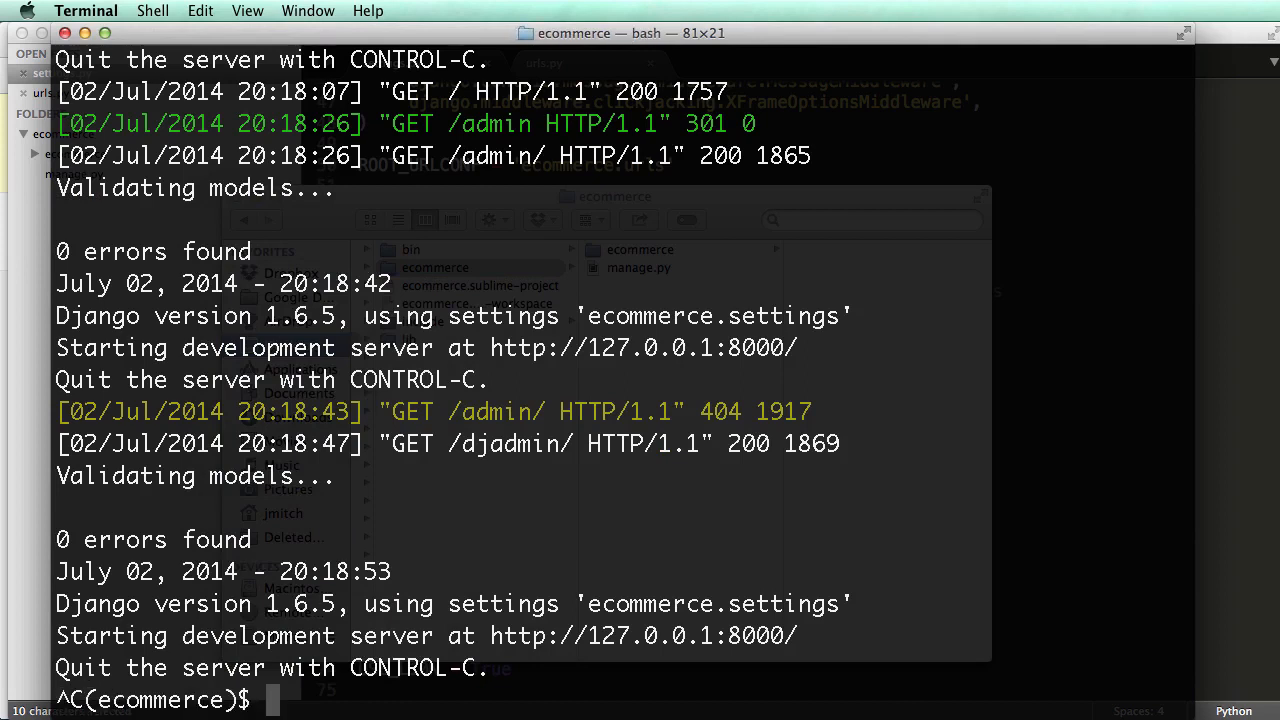
{"action": "type", "text": "python manage.p"}
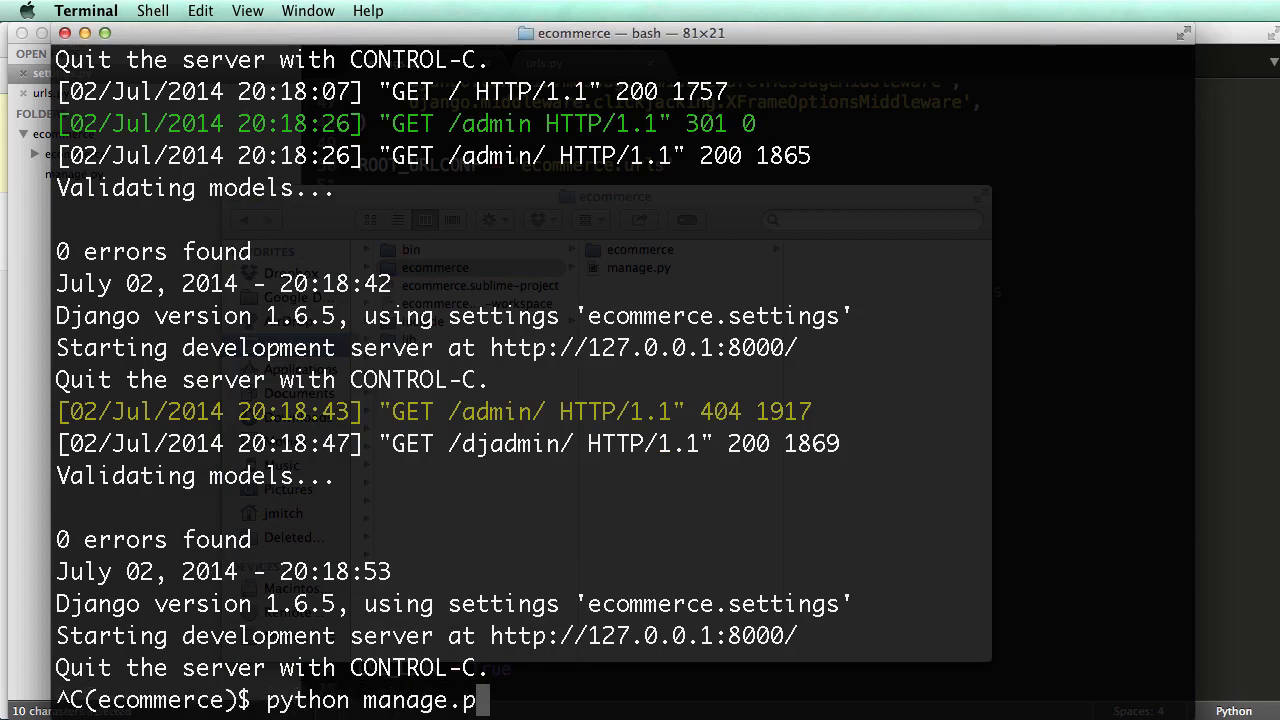
{"action": "key", "text": "Return"}
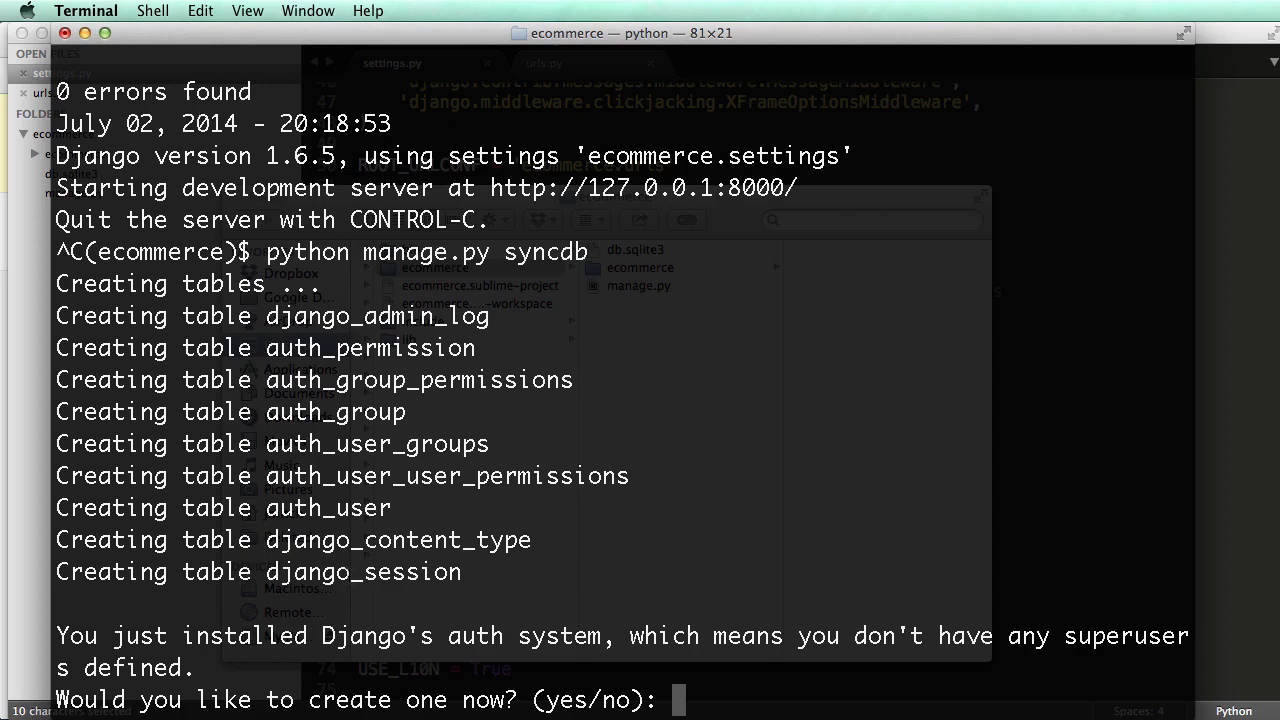
{"action": "type", "text": "yes"}
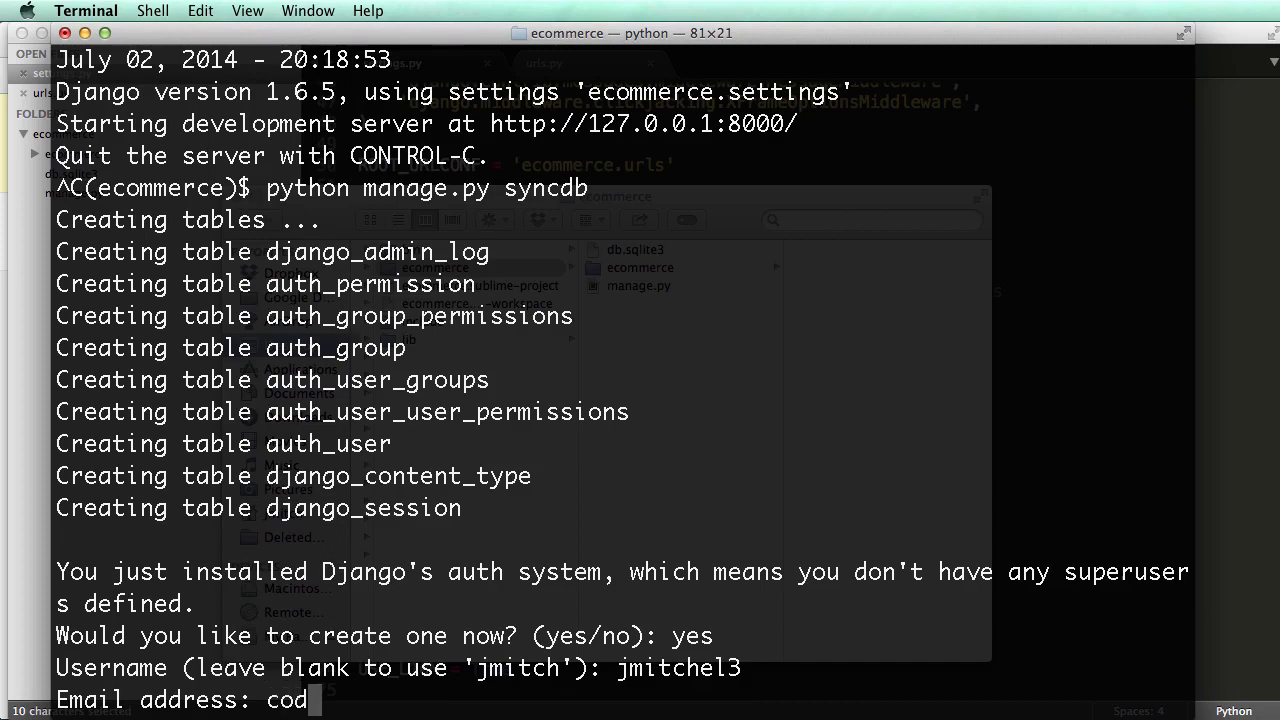
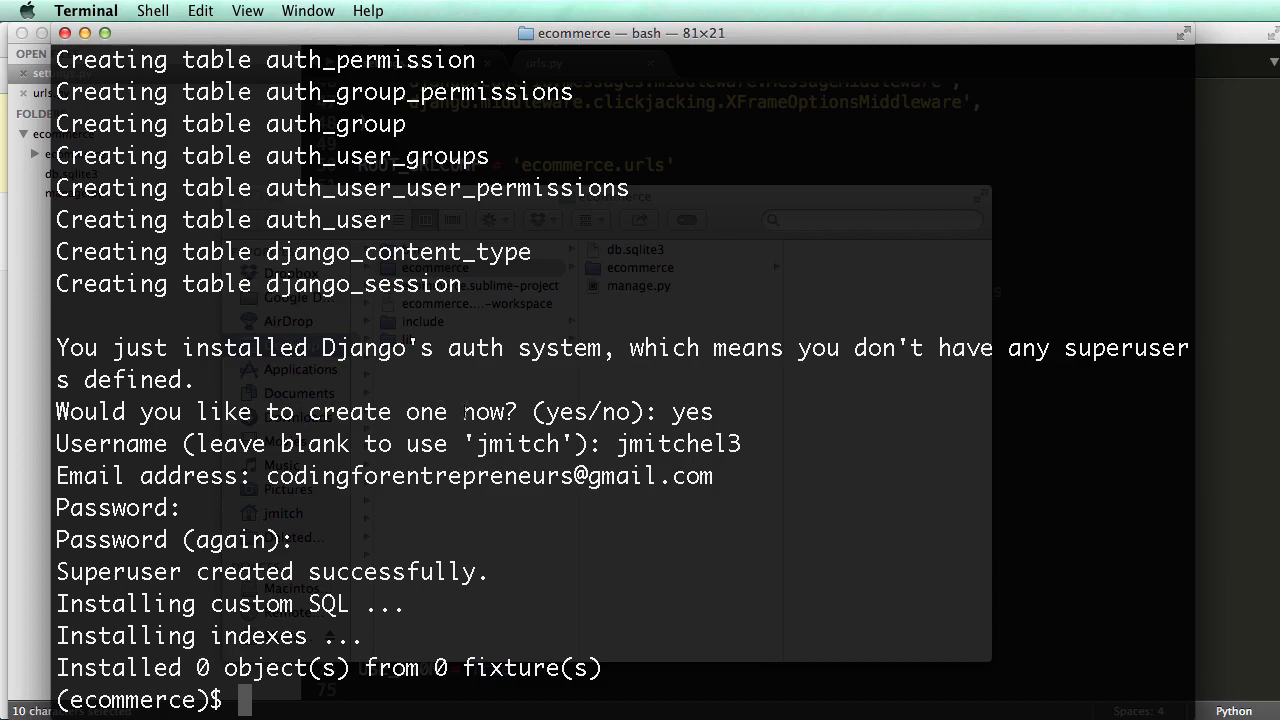
{"action": "mouse_move", "coordinate": [920, 374]}
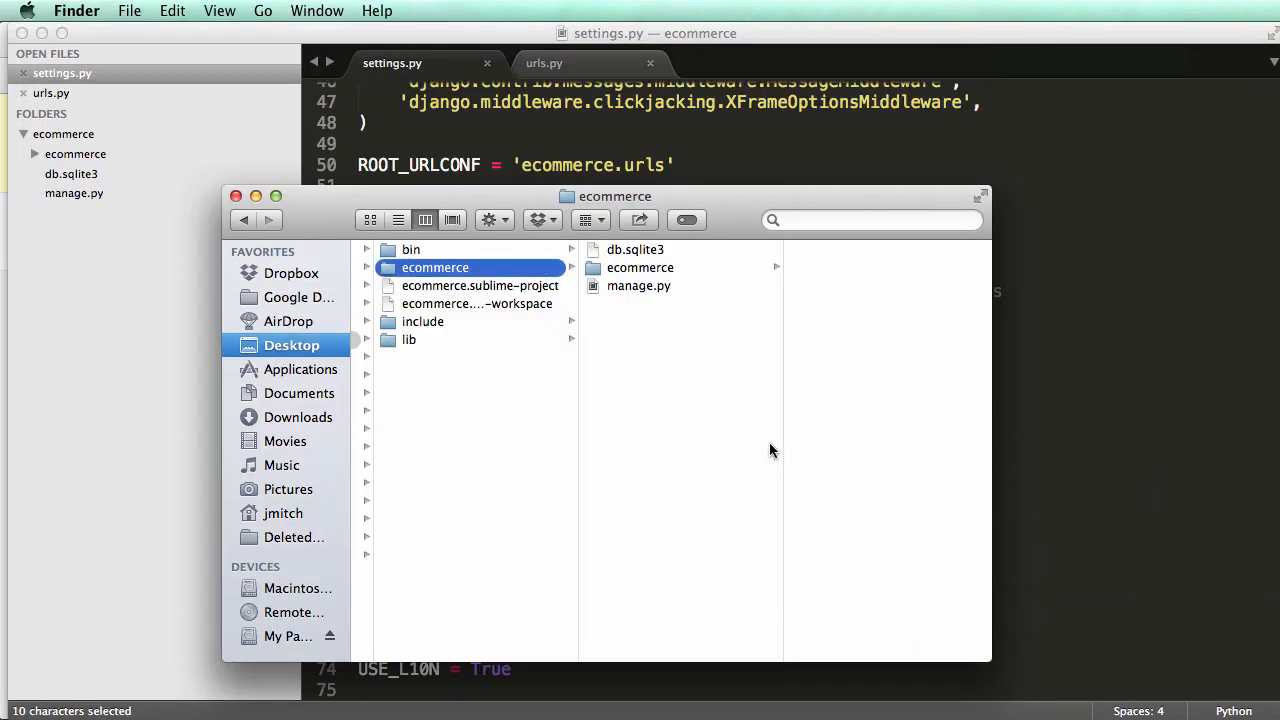
{"action": "mouse_move", "coordinate": [724, 428]}
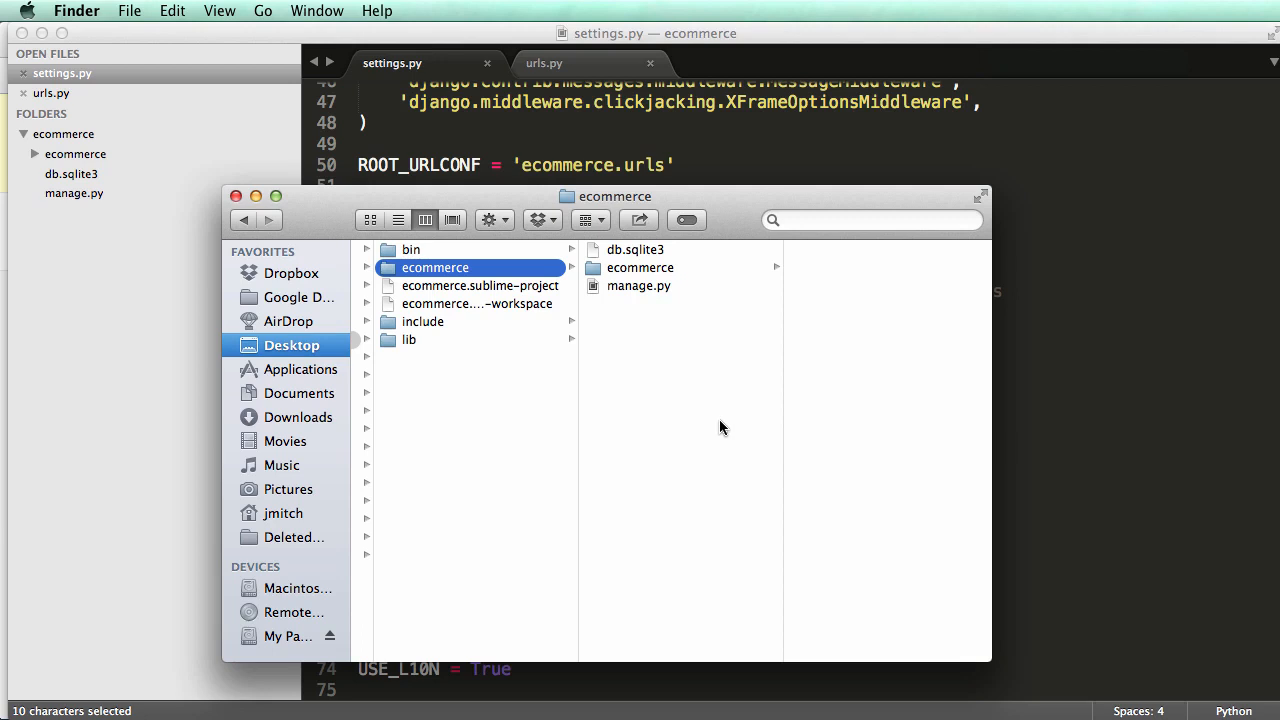
{"action": "mouse_move", "coordinate": [716, 380]}
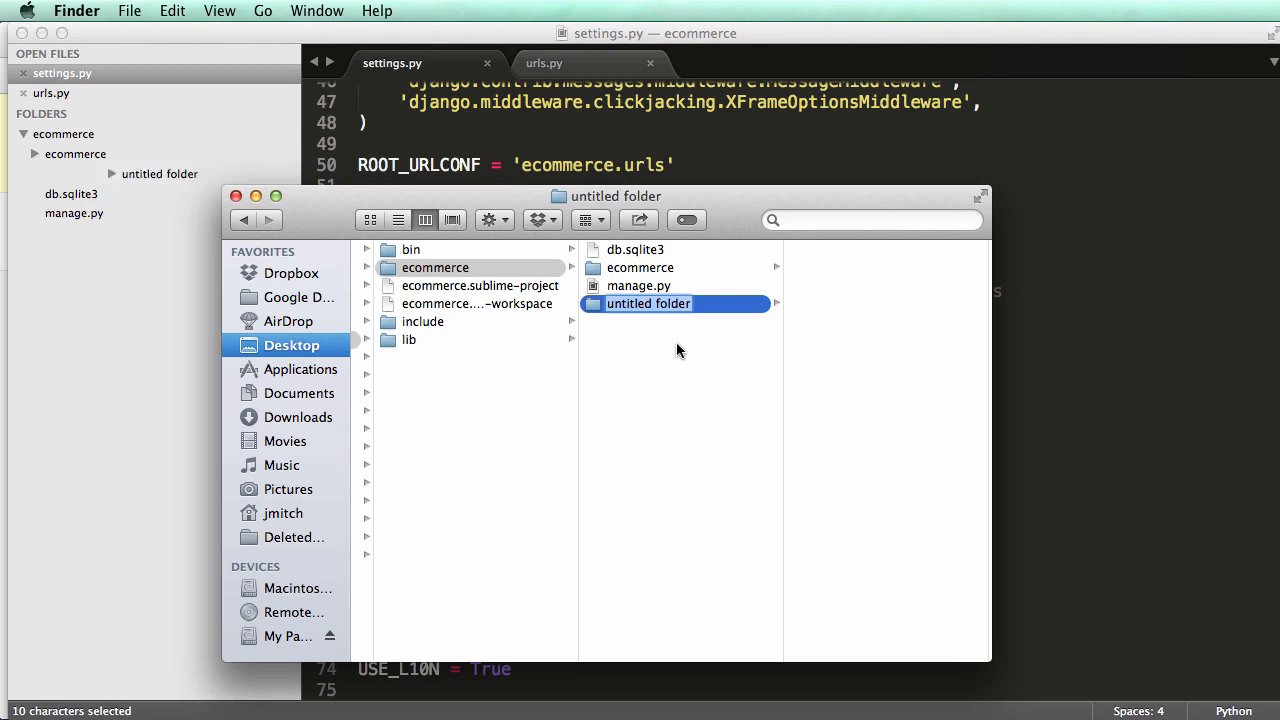
Name the new Finder folder migrations beside manage.py and confirm it
{"action": "type", "text": "migratsions"}
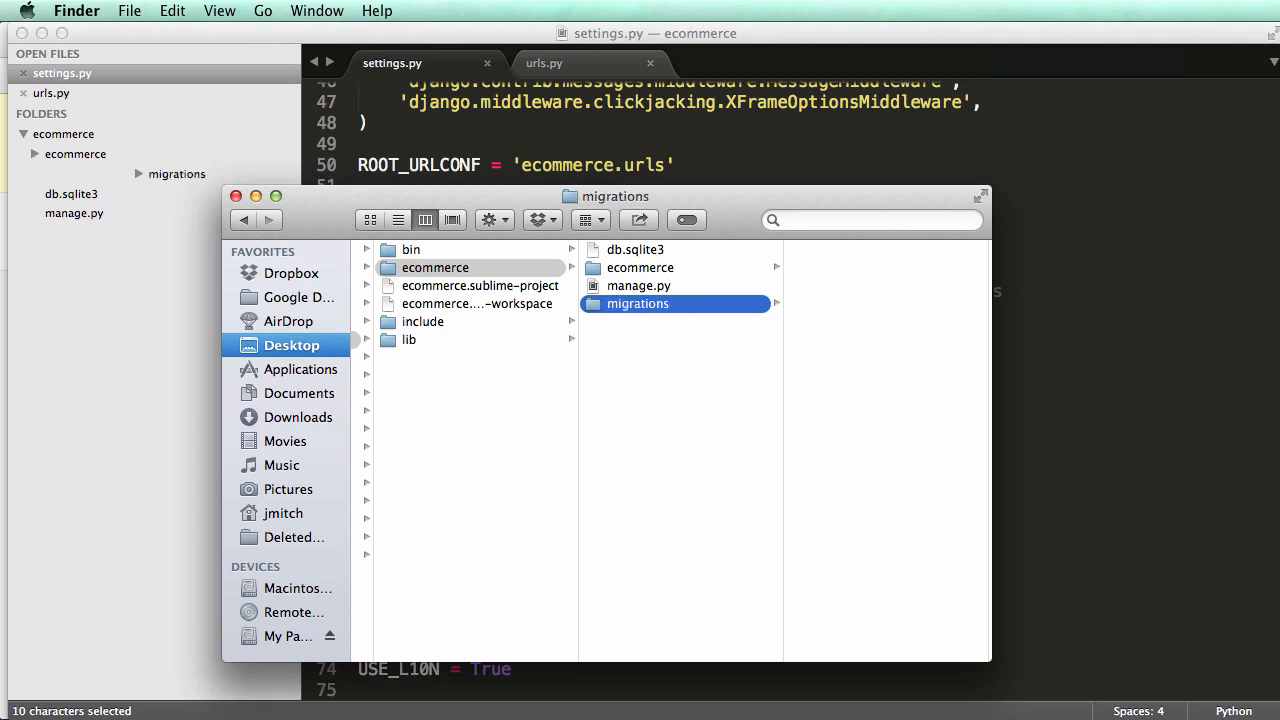
{"action": "left_click", "coordinate": [636, 304]}
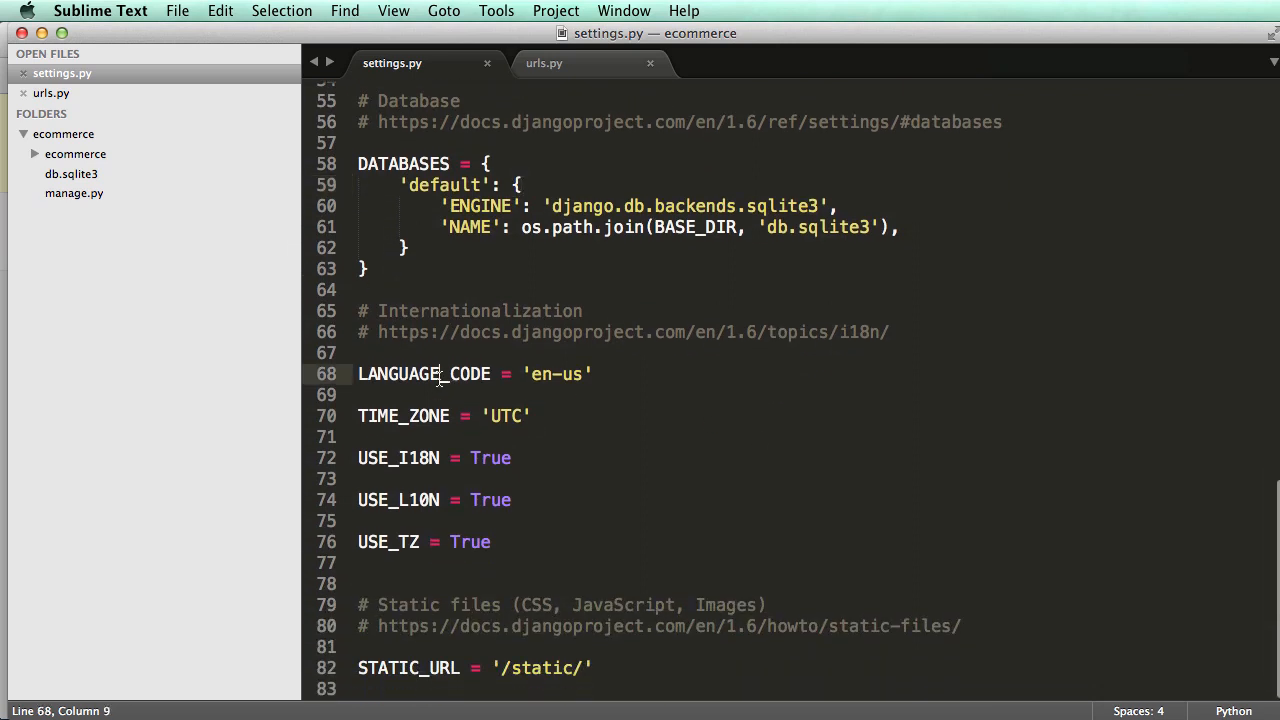
{"action": "double_click", "coordinate": [404, 414]}
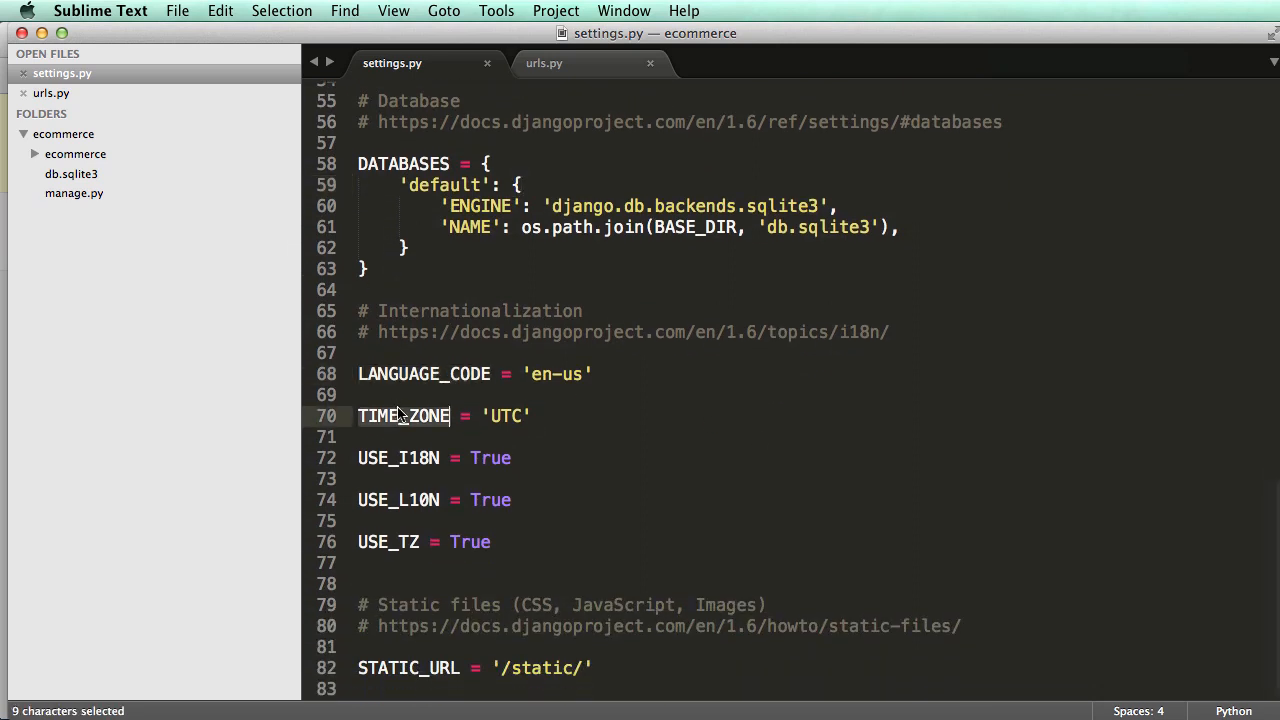
{"action": "left_click", "coordinate": [510, 458]}
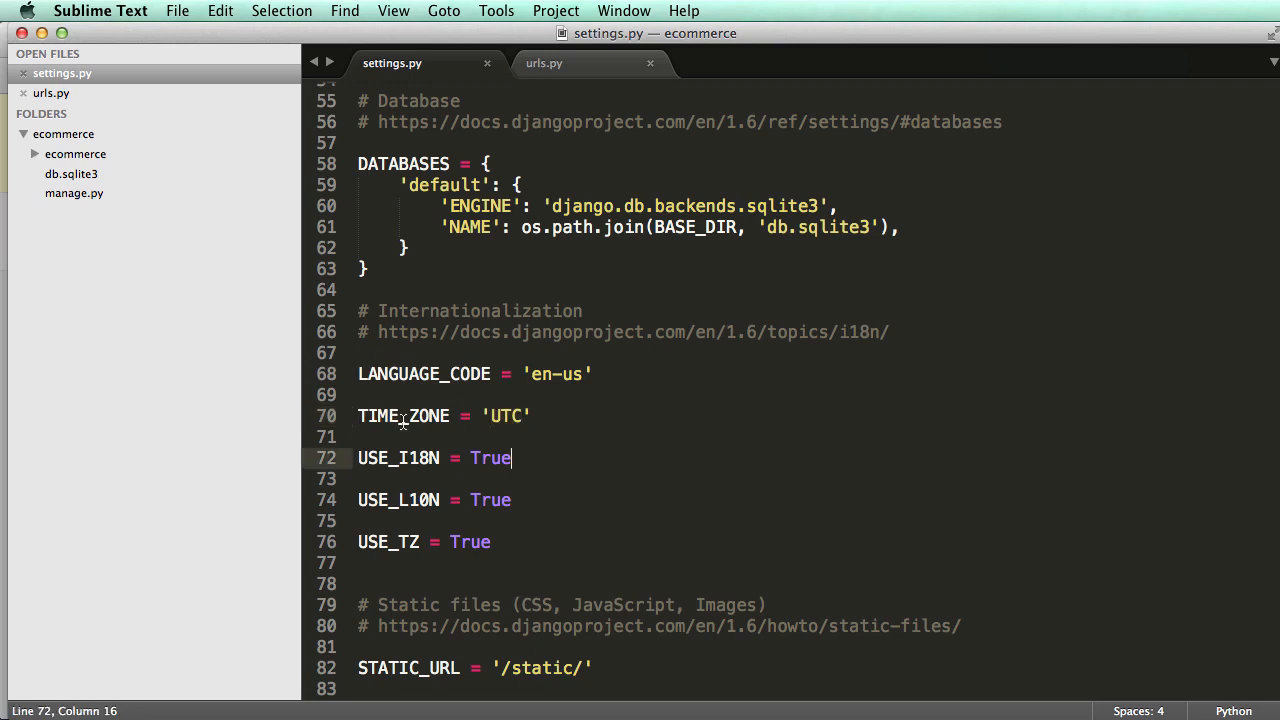
{"action": "mouse_move", "coordinate": [572, 418]}
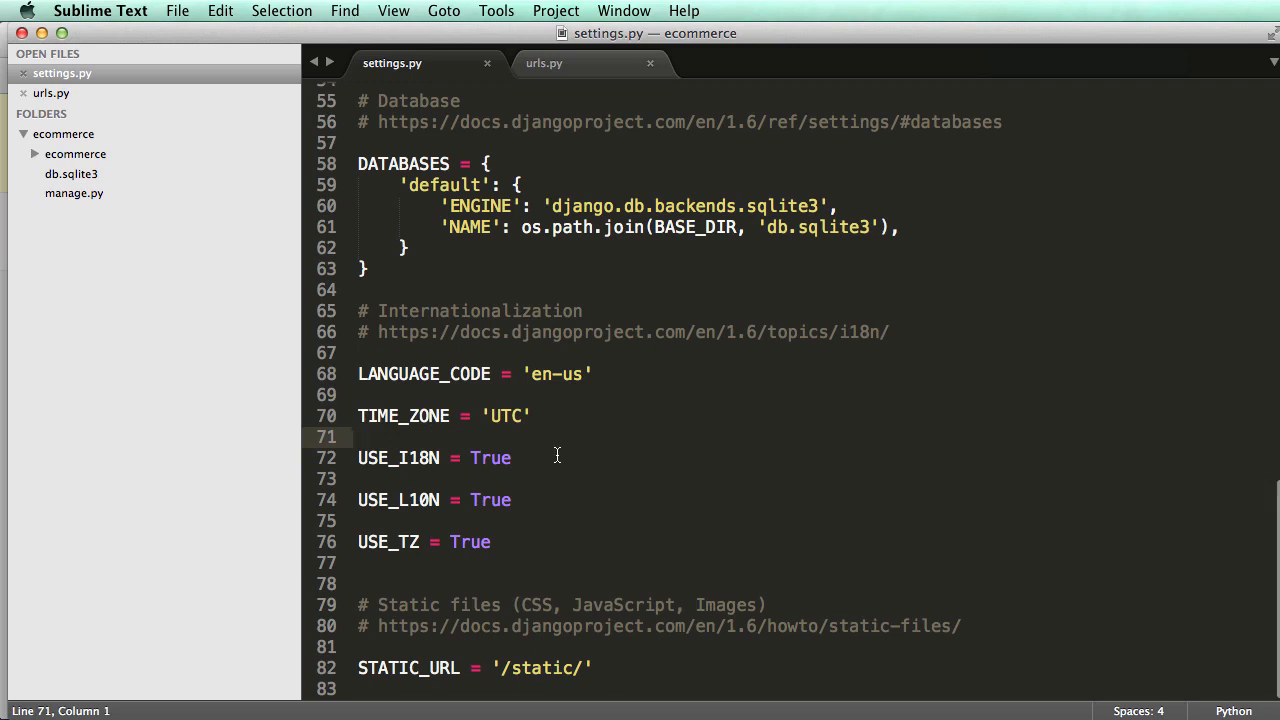
{"action": "double_click", "coordinate": [424, 374]}
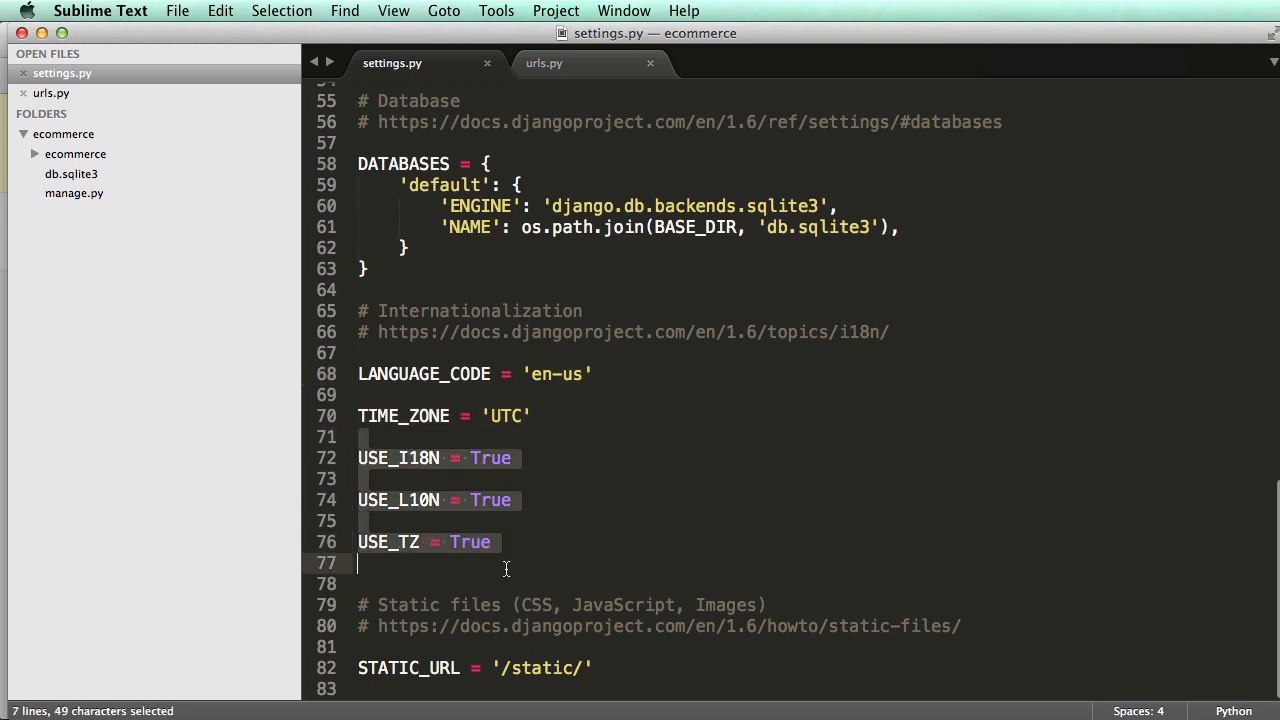
{"action": "left_click", "coordinate": [384, 564]}
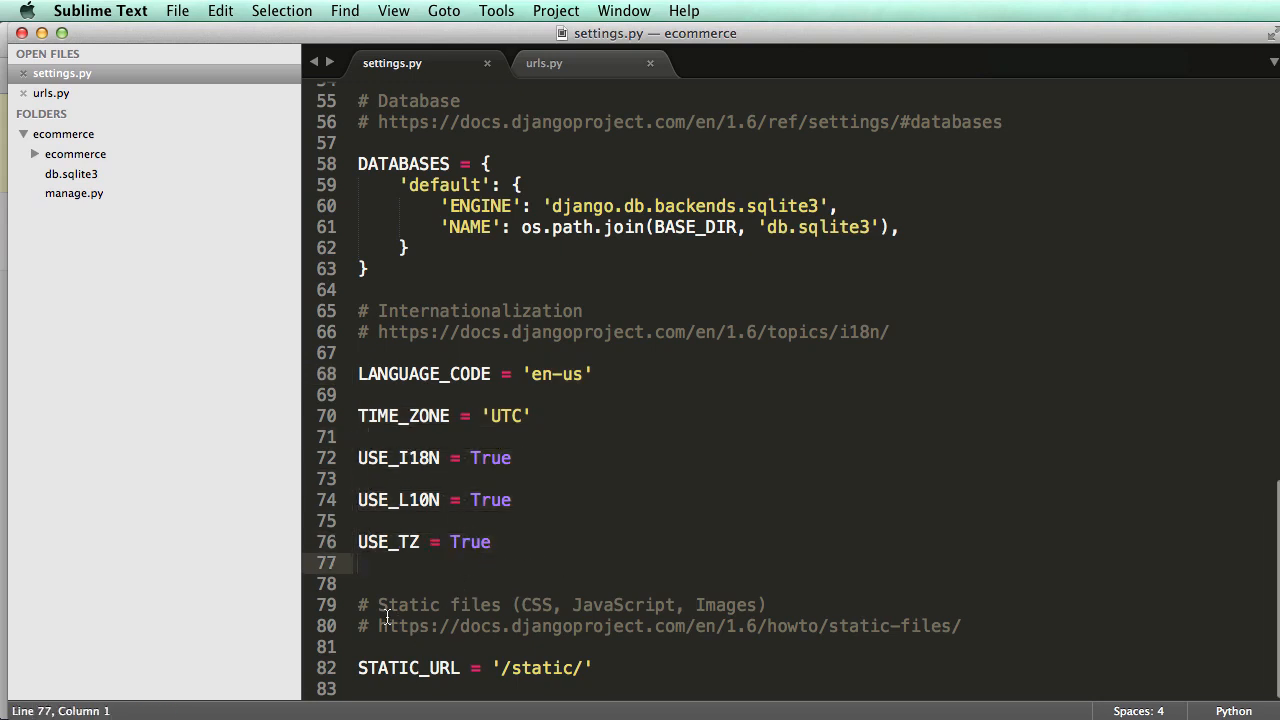
{"action": "left_click", "coordinate": [360, 648]}
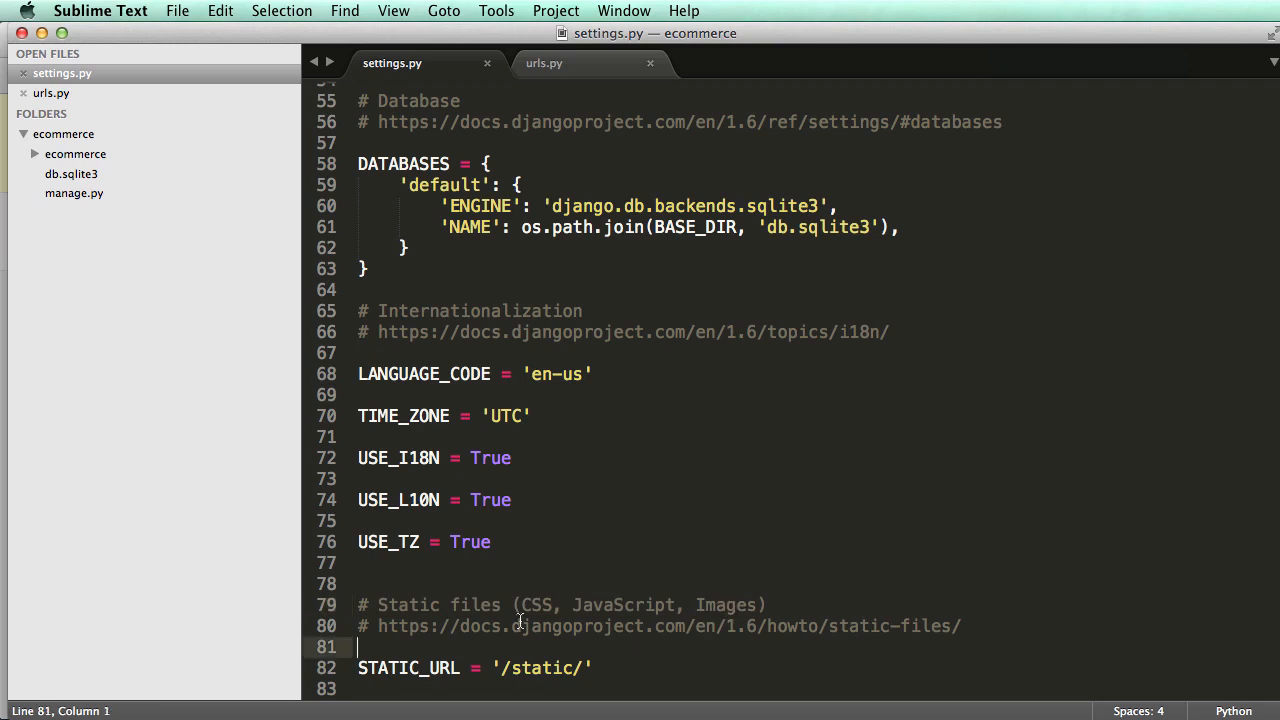
{"action": "mouse_move", "coordinate": [590, 570]}
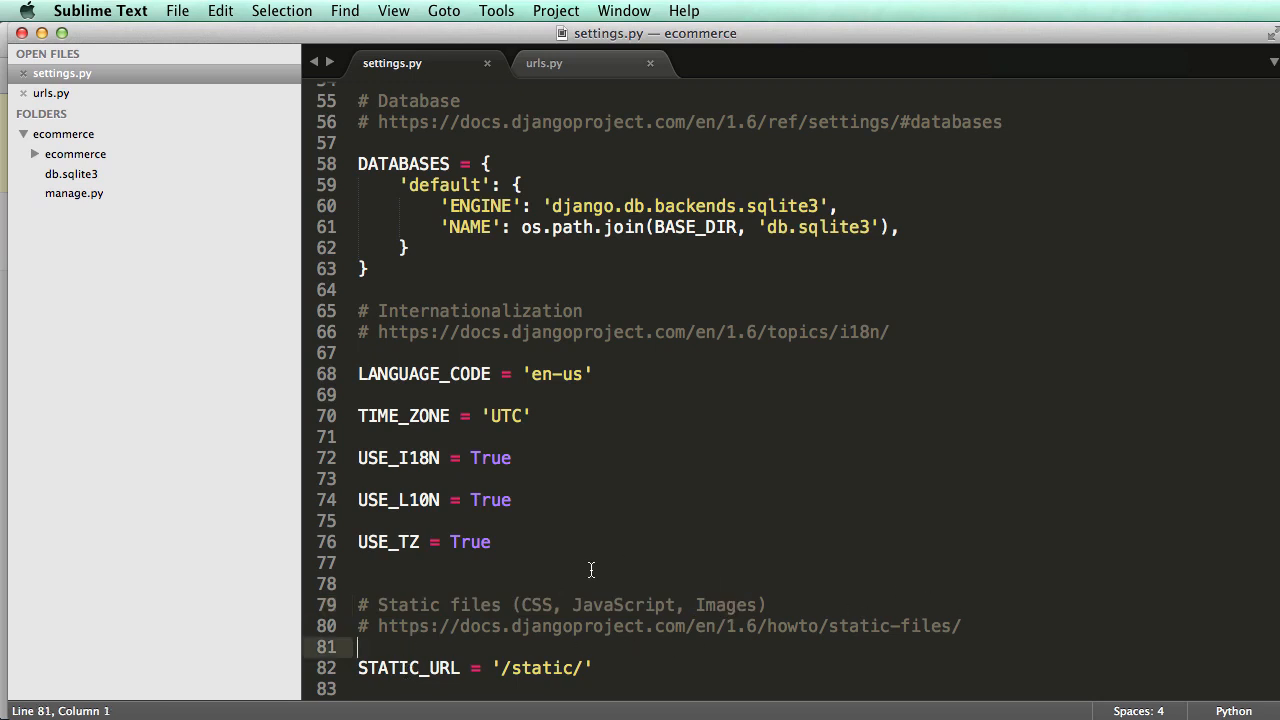
{"action": "double_click", "coordinate": [408, 668]}
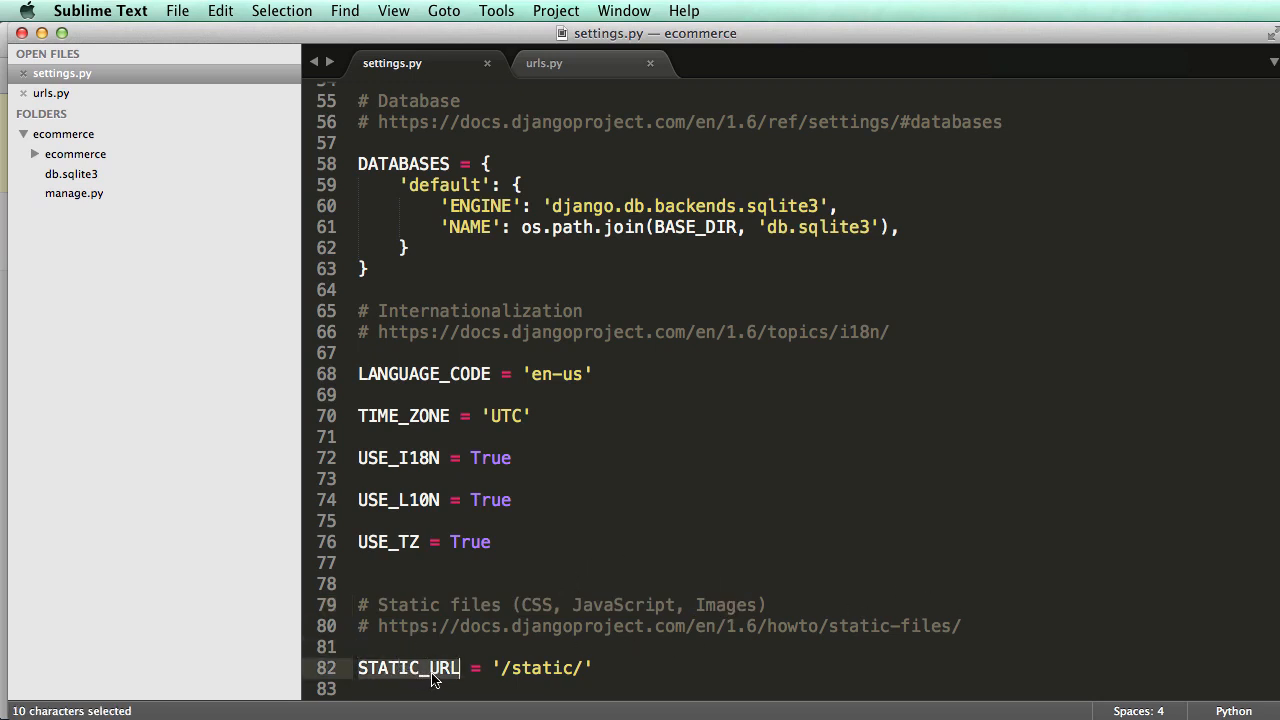
{"action": "left_click", "coordinate": [592, 668]}
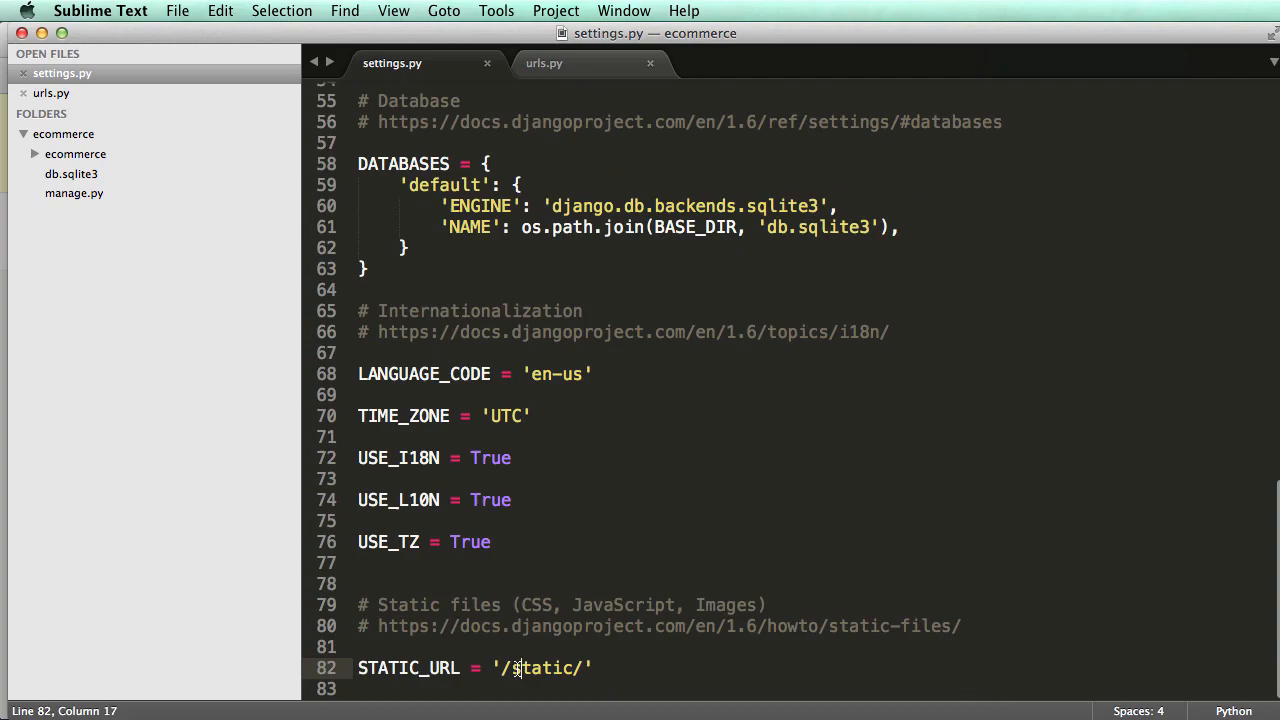
{"action": "left_click", "coordinate": [592, 626]}
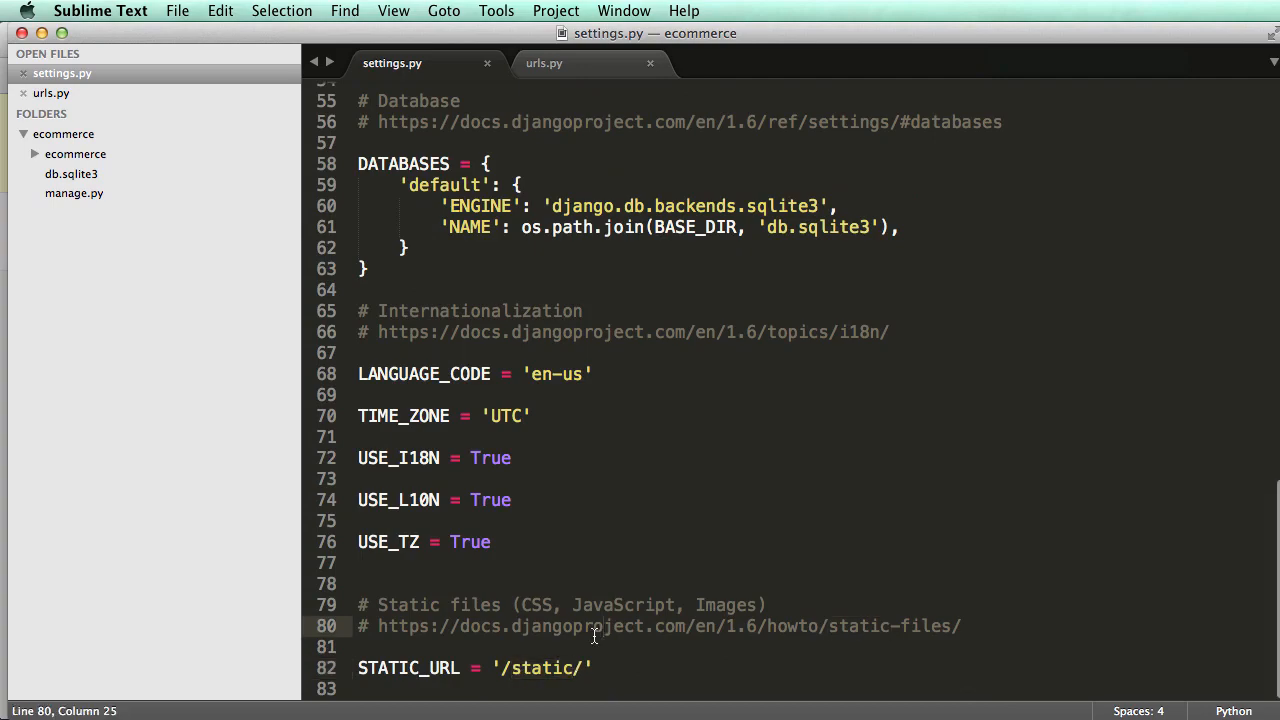
{"action": "scroll", "scroll_direction": "up", "scroll_amount": 3}
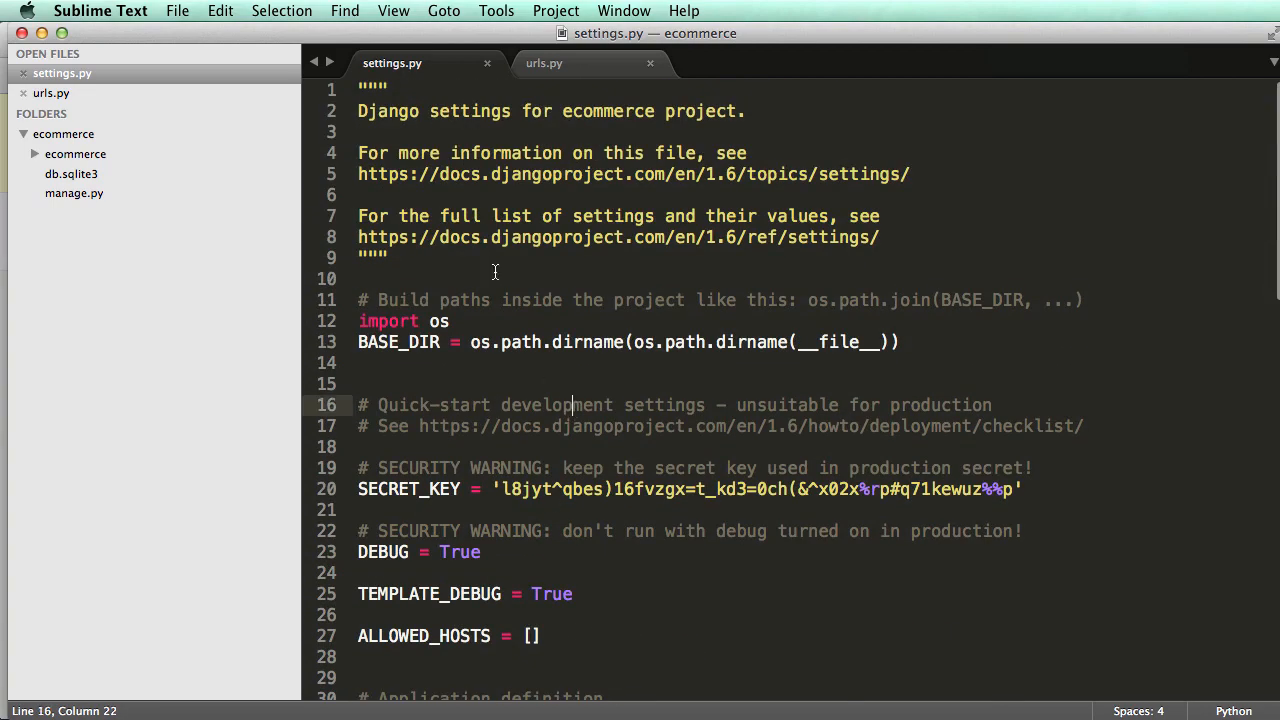
{"action": "left_click", "coordinate": [36, 152]}
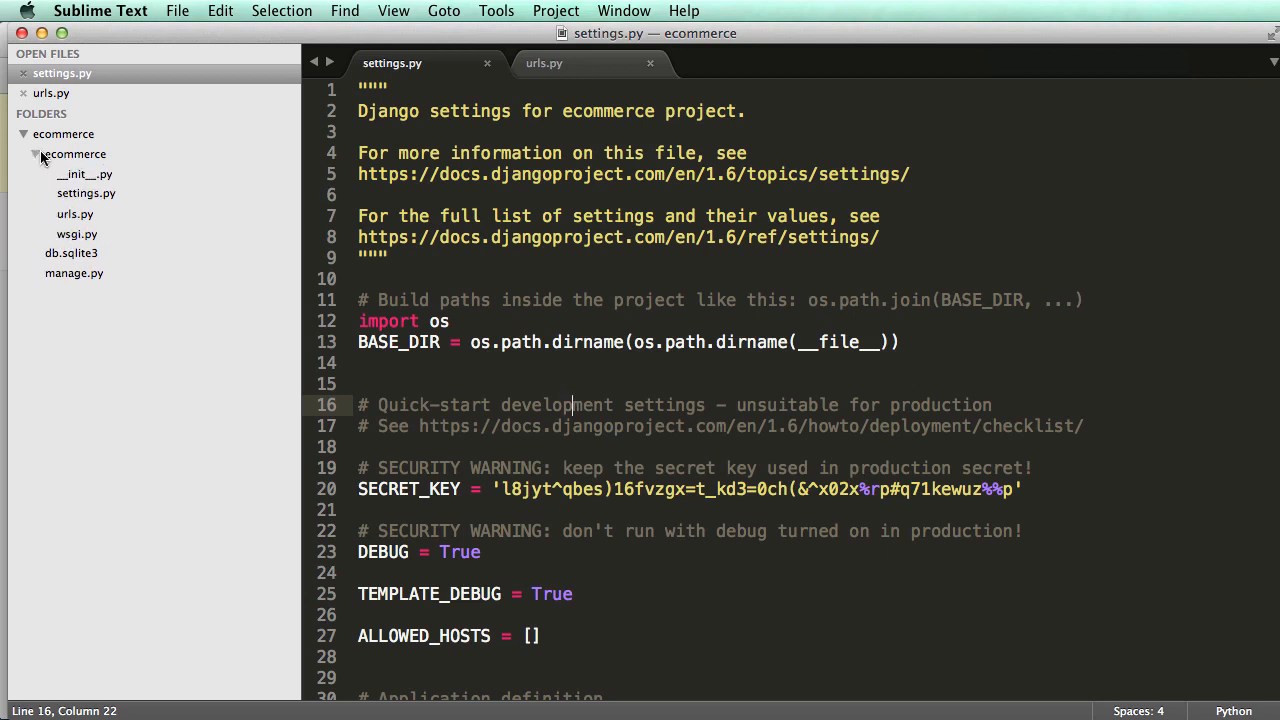
{"action": "mouse_move", "coordinate": [88, 180]}
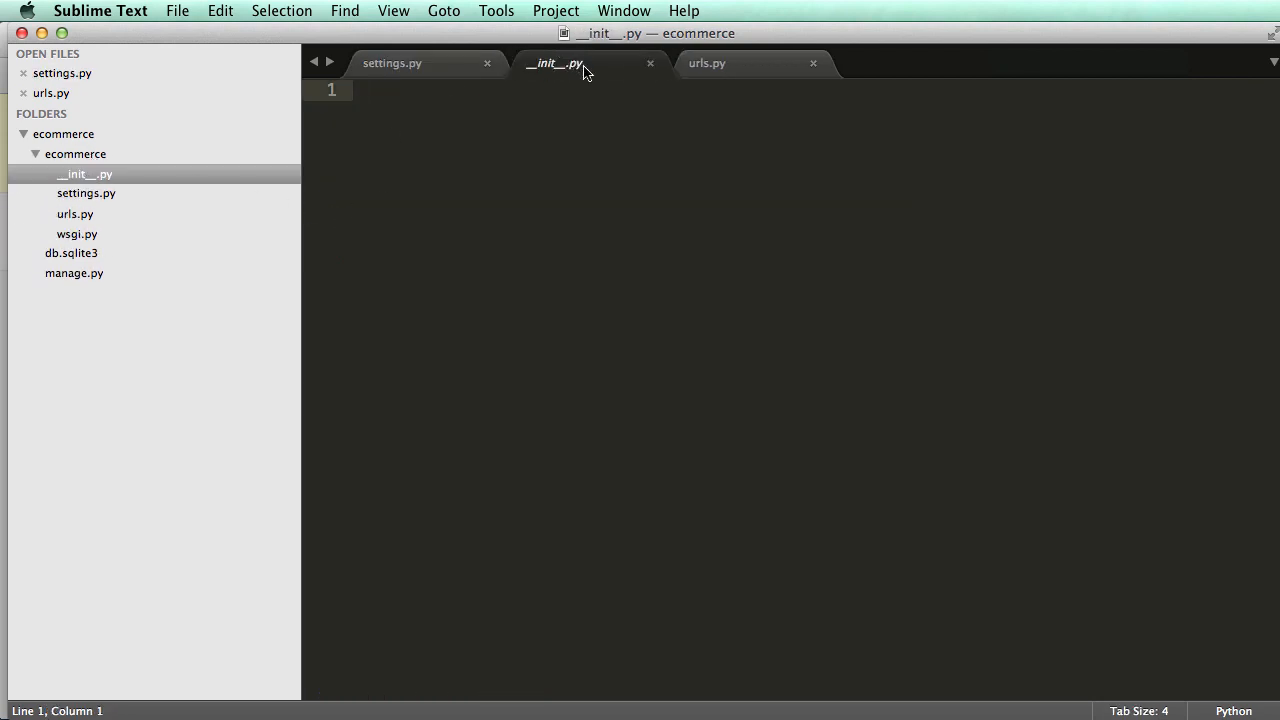
{"action": "mouse_move", "coordinate": [86, 192]}
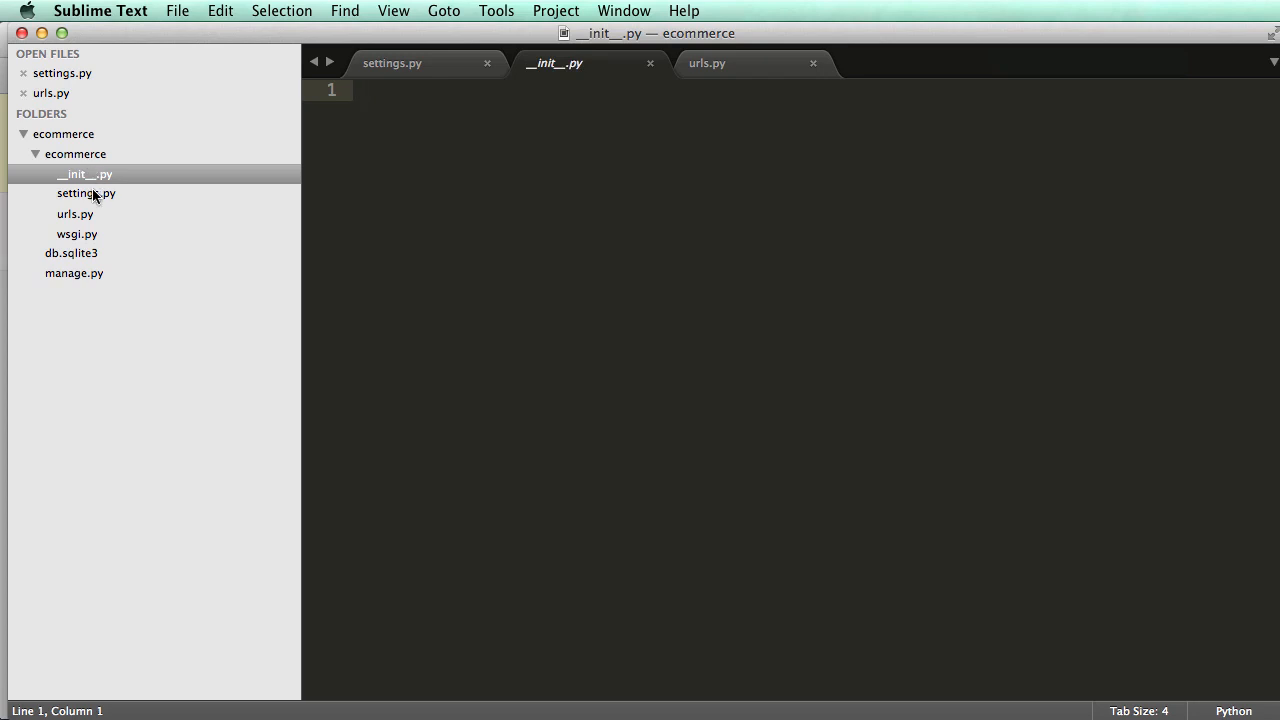
{"action": "mouse_move", "coordinate": [594, 172]}
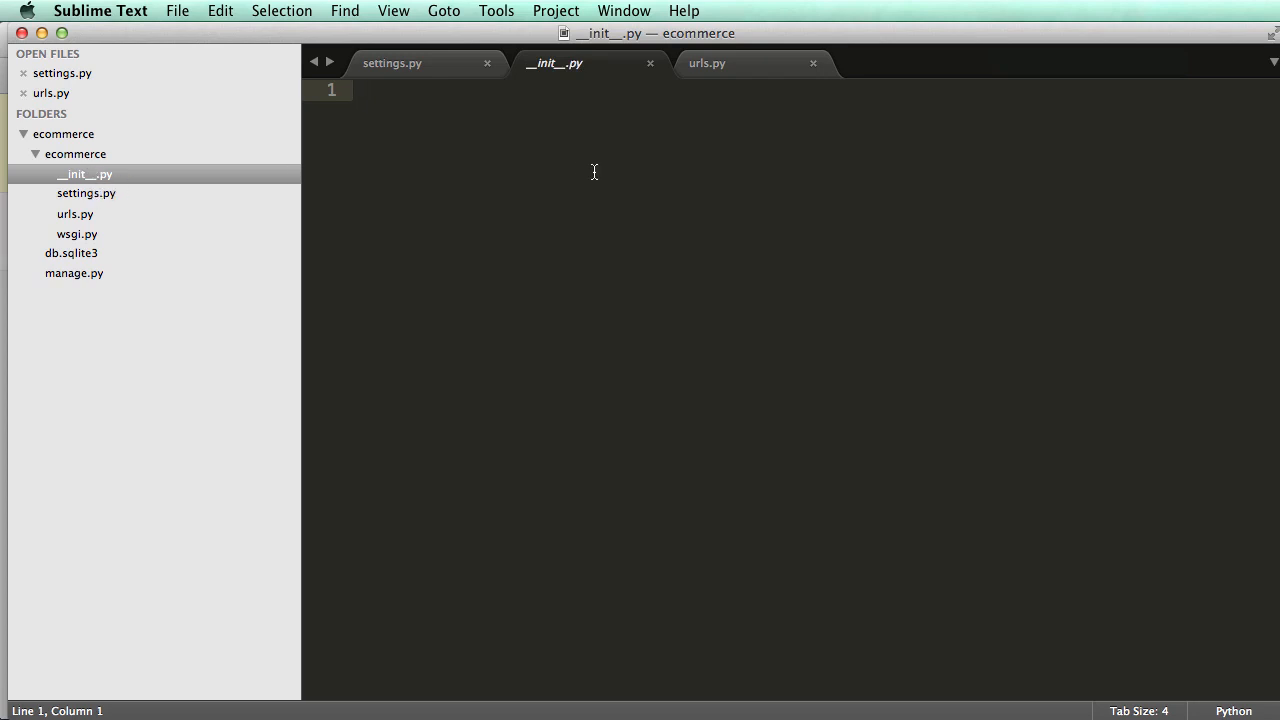
{"action": "mouse_move", "coordinate": [588, 172]}
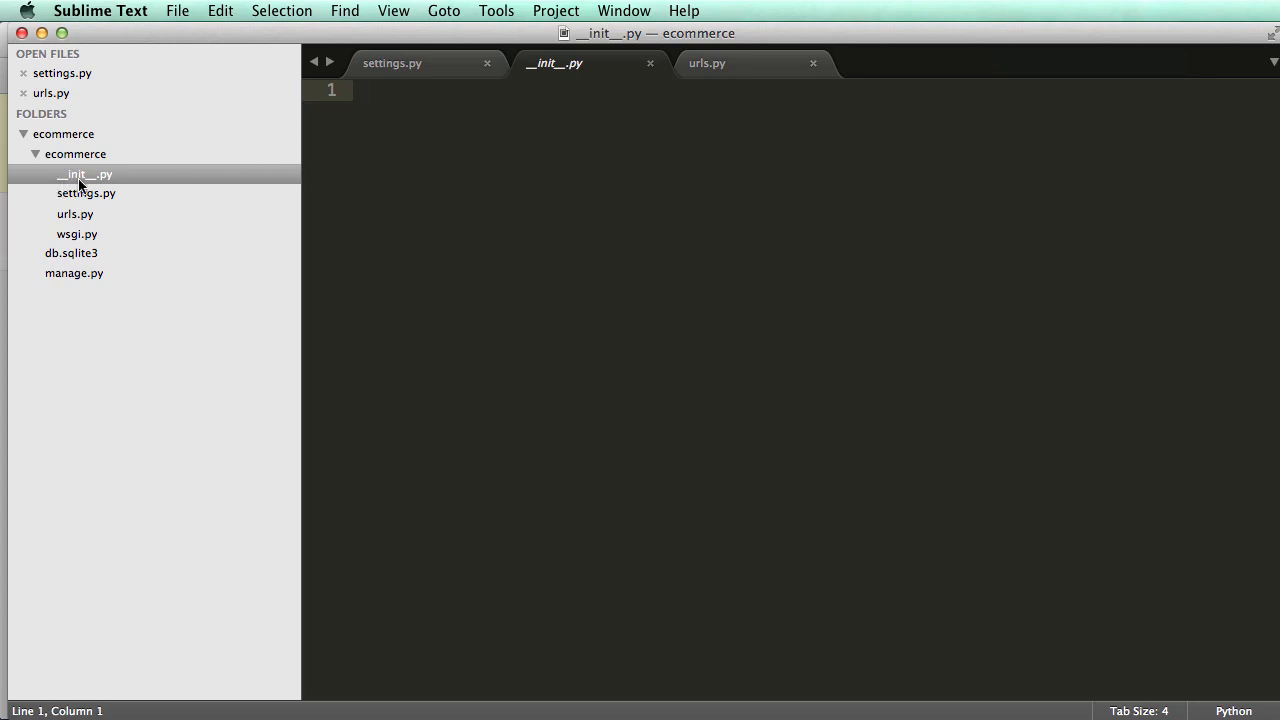
{"action": "mouse_move", "coordinate": [108, 158]}
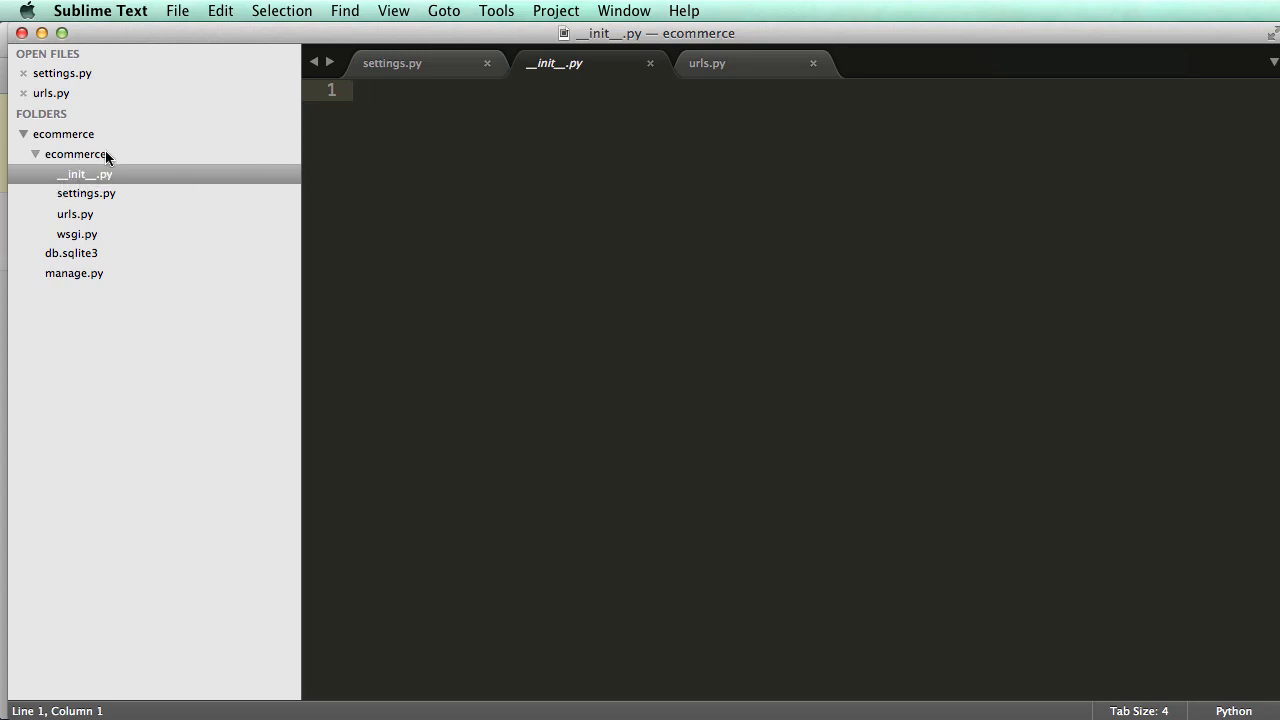
{"action": "mouse_move", "coordinate": [100, 160]}
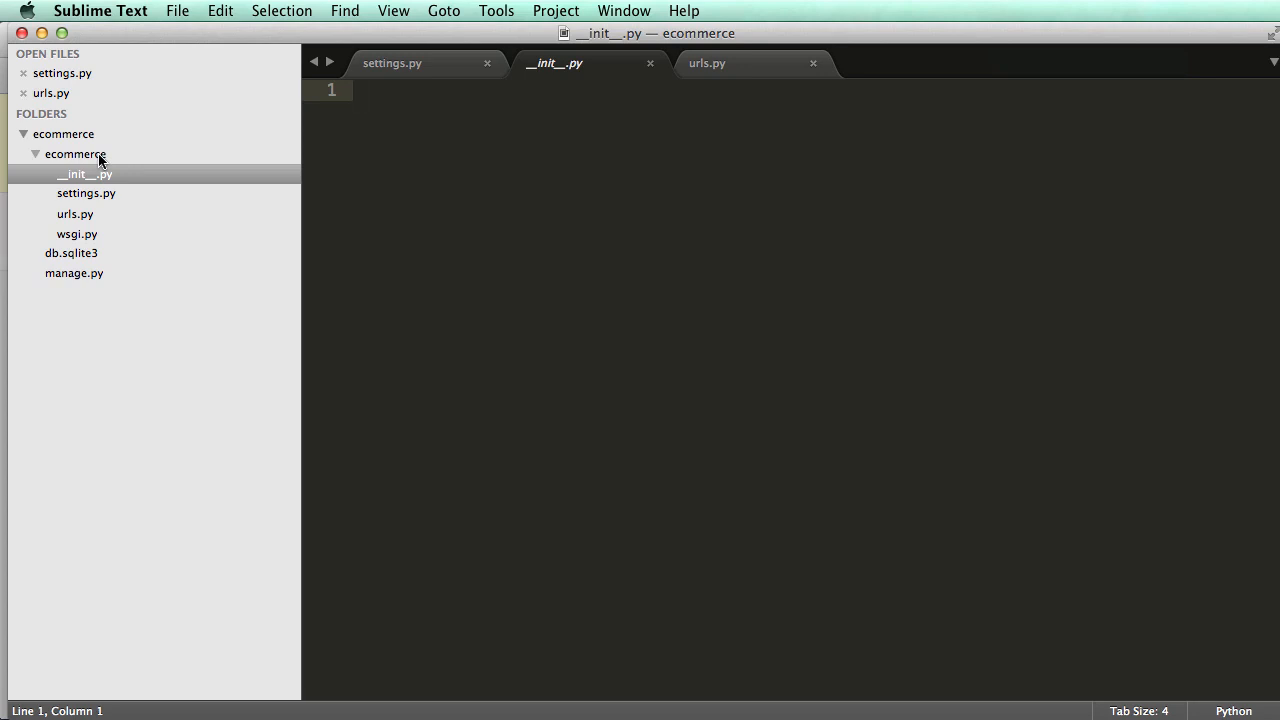
{"action": "mouse_move", "coordinate": [144, 248]}
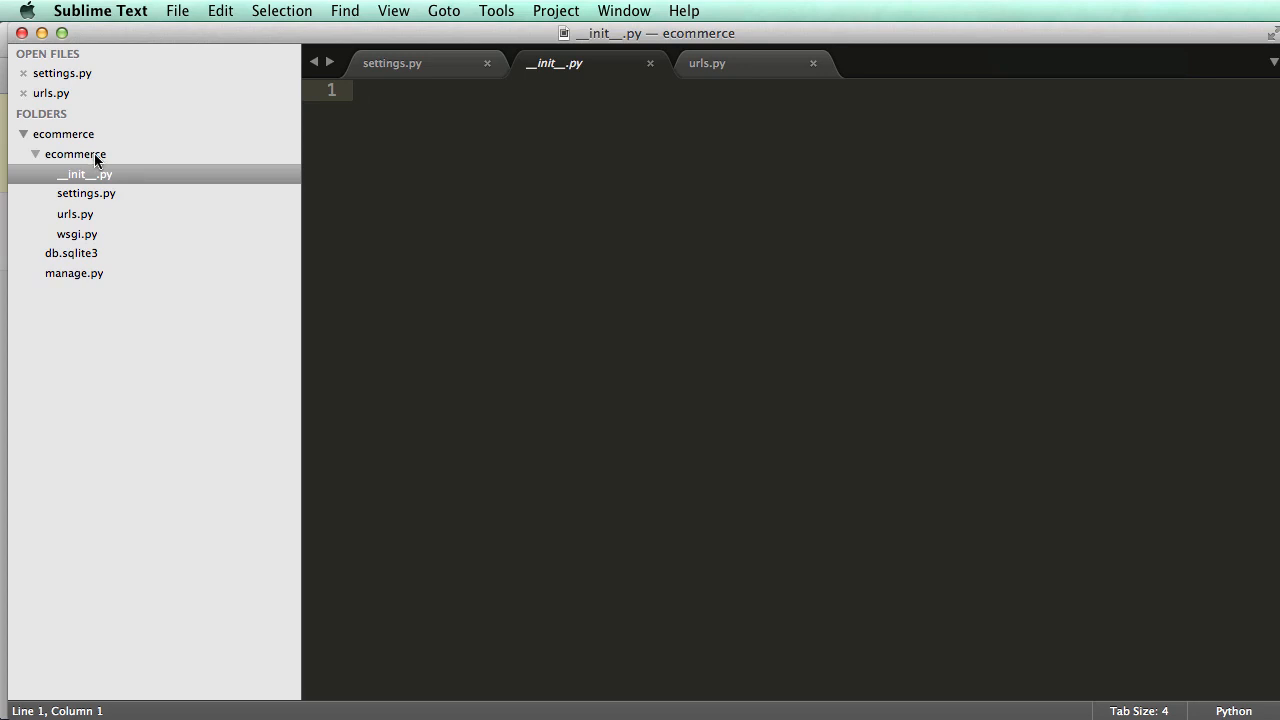
{"action": "mouse_move", "coordinate": [98, 180]}
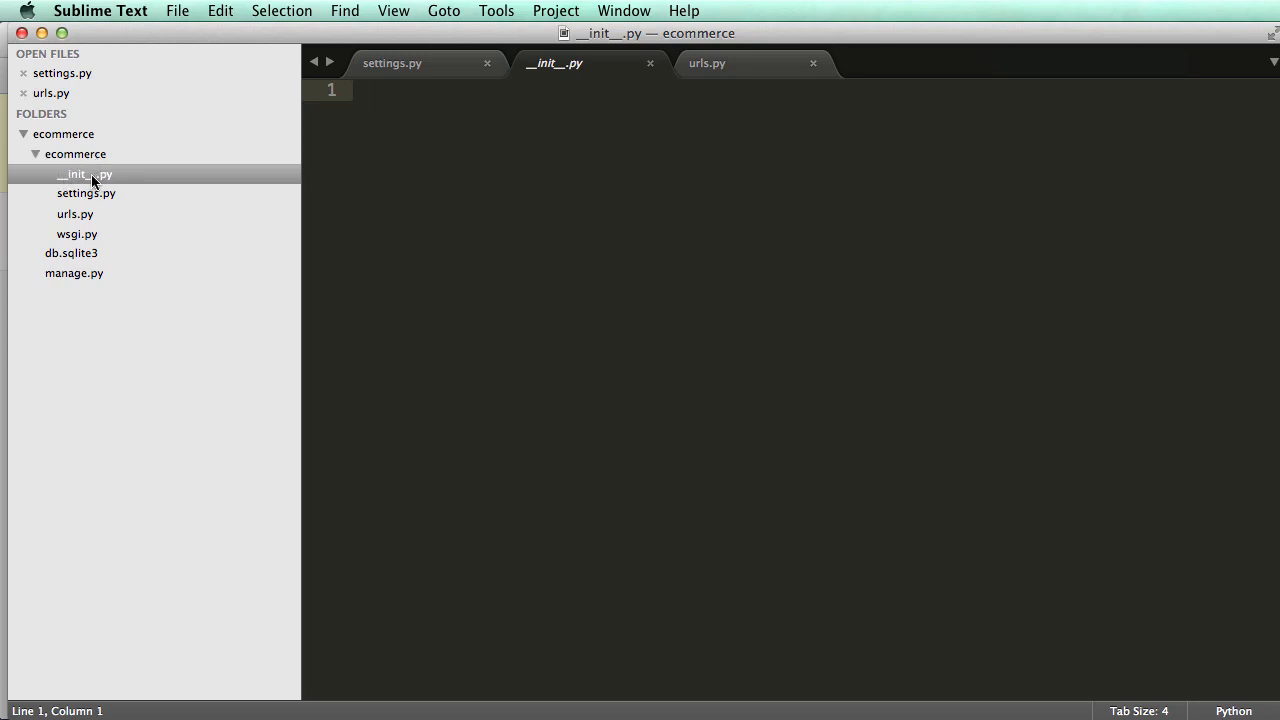
View the empty __init__.py of the ecommerce package and close it again
{"action": "left_click", "coordinate": [594, 104]}
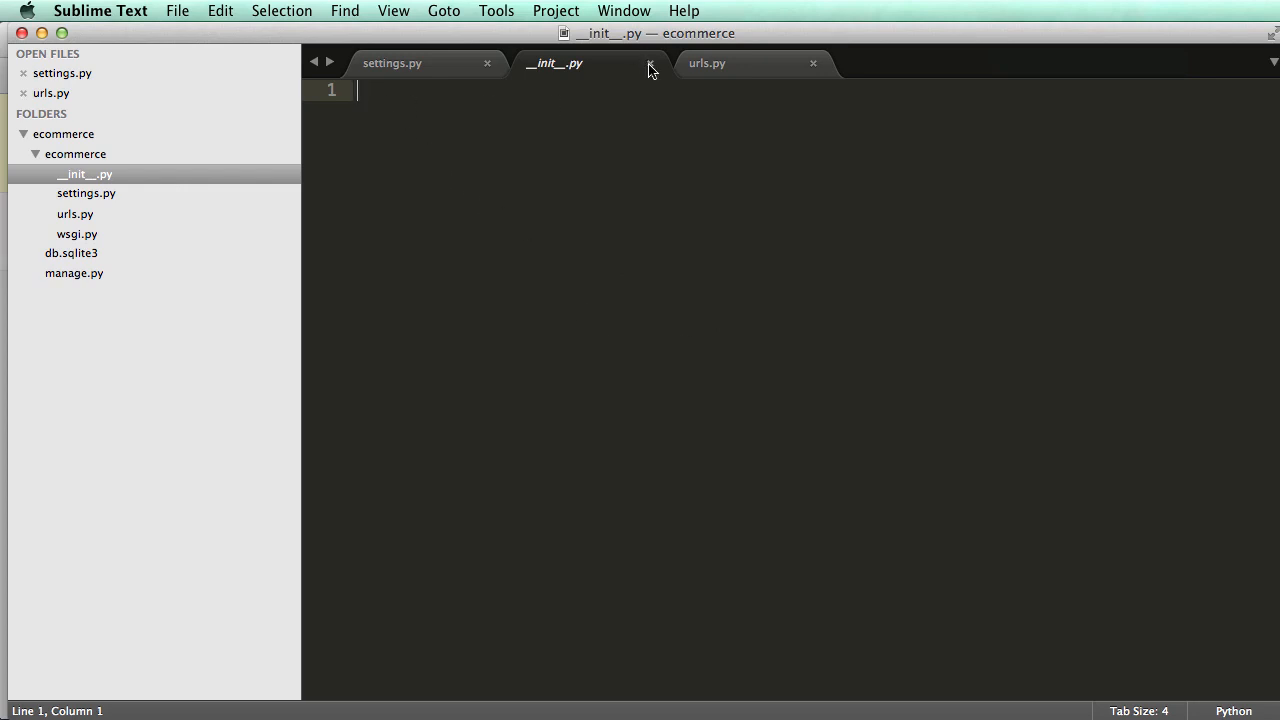
{"action": "left_click", "coordinate": [648, 62]}
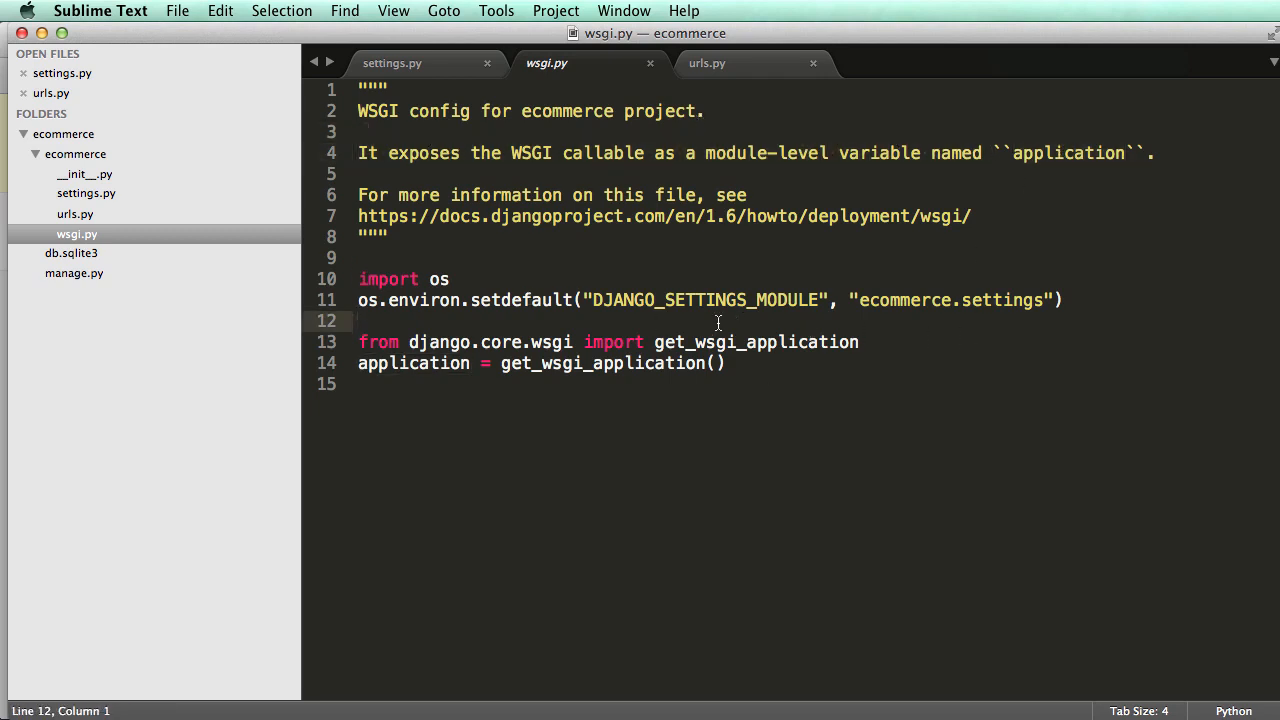
Highlight DJANGO_SETTINGS_MODULE and the ecommerce name in wsgi.py, toggling the ecommerce folder closed and open
{"action": "double_click", "coordinate": [704, 300]}
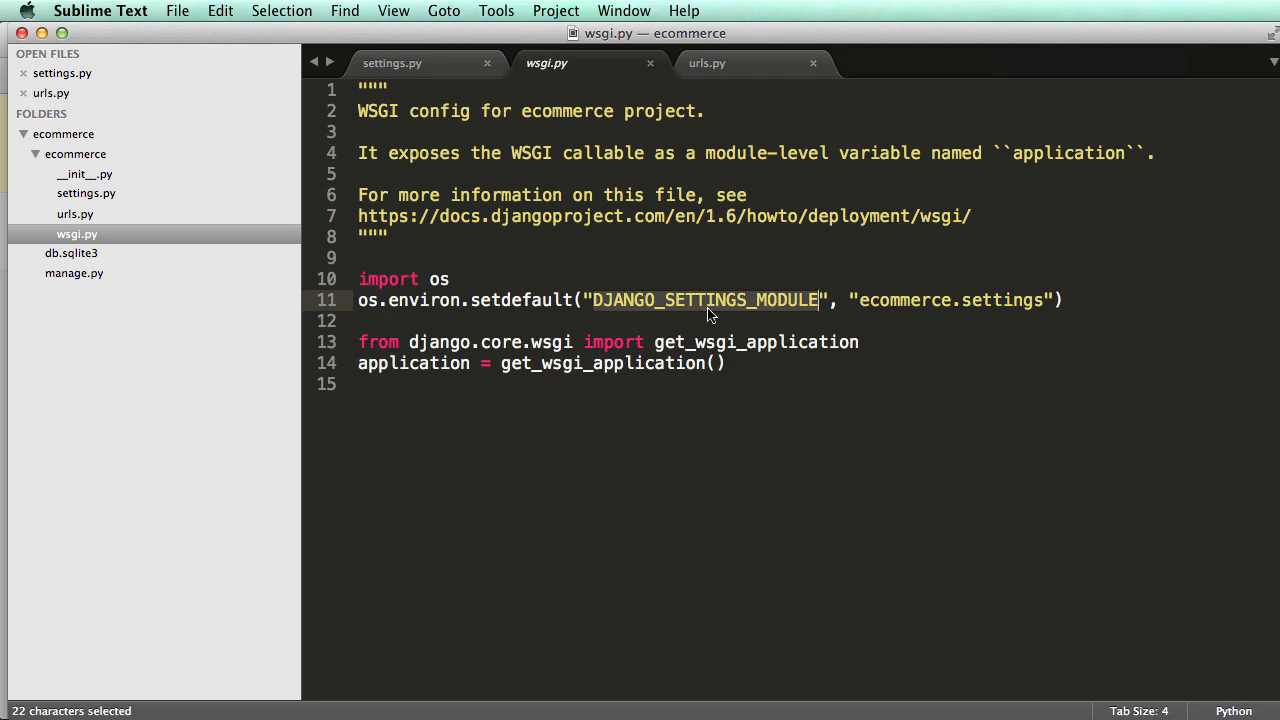
{"action": "left_click", "coordinate": [900, 300]}
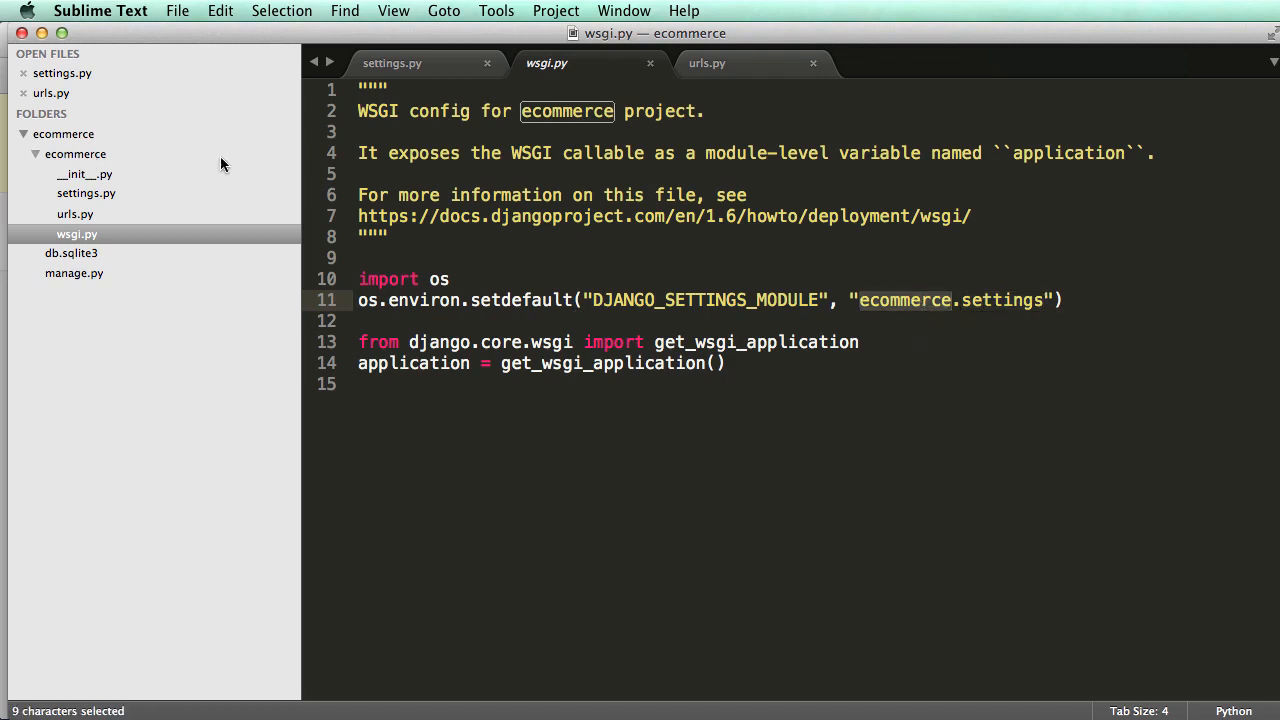
{"action": "left_click", "coordinate": [36, 154]}
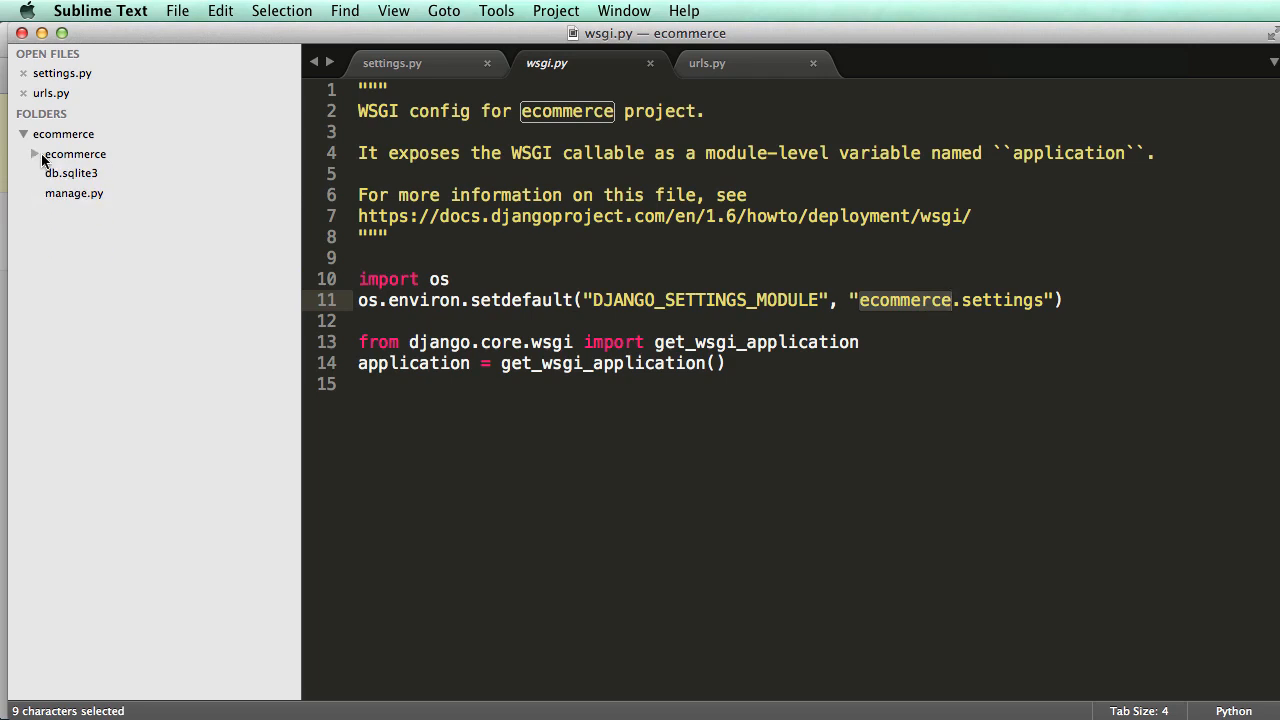
{"action": "left_click", "coordinate": [34, 154]}
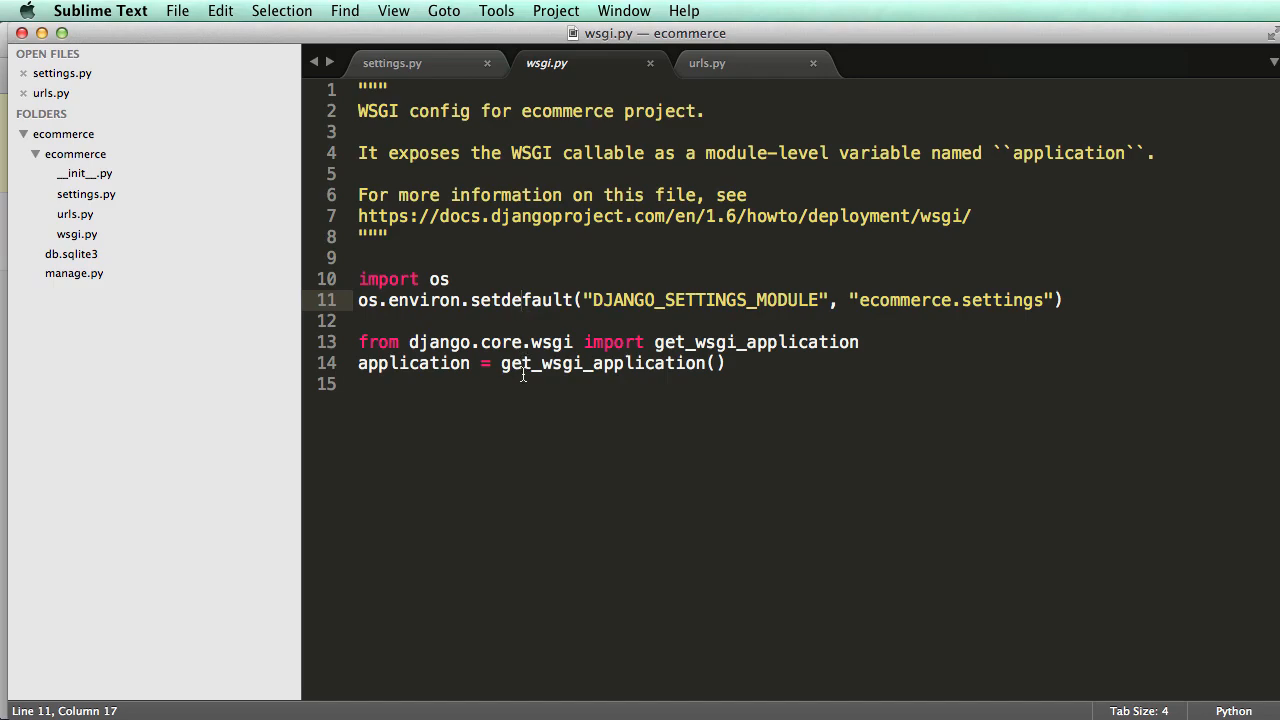
{"action": "mouse_move", "coordinate": [70, 264]}
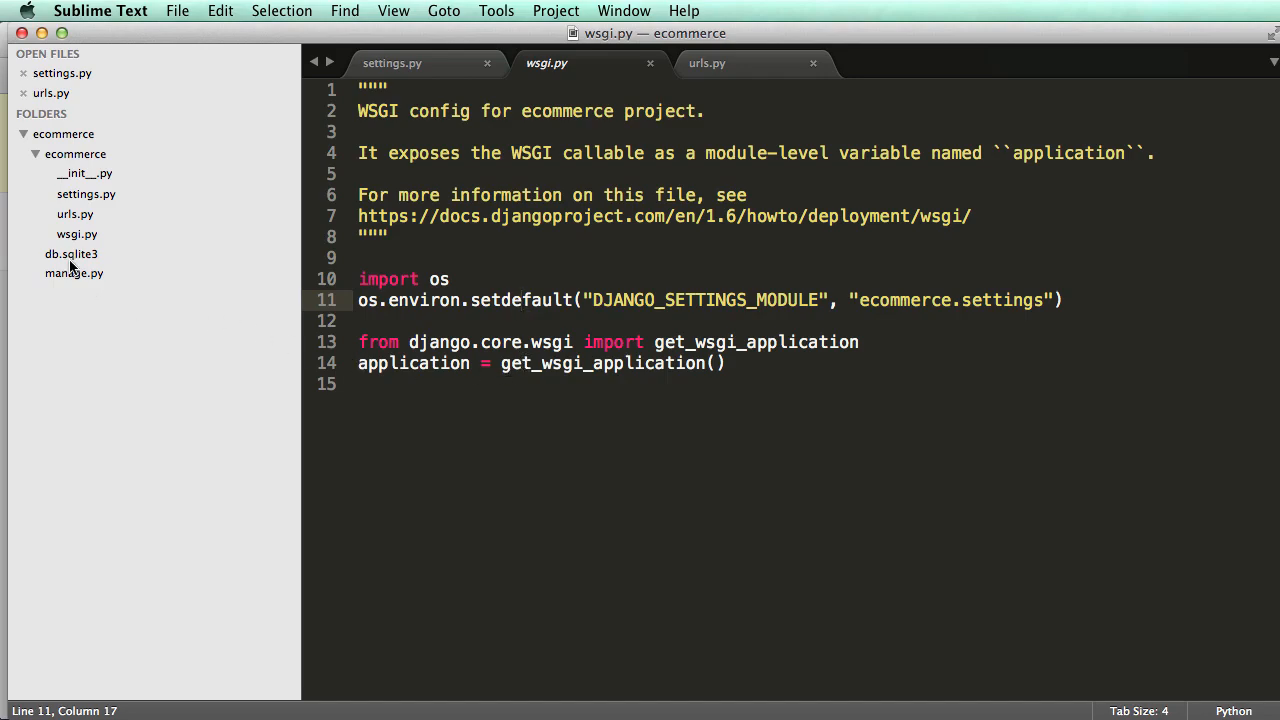
Inspect db.sqlite3 as raw hex, close it, then reopen the database file
{"action": "left_click", "coordinate": [72, 252]}
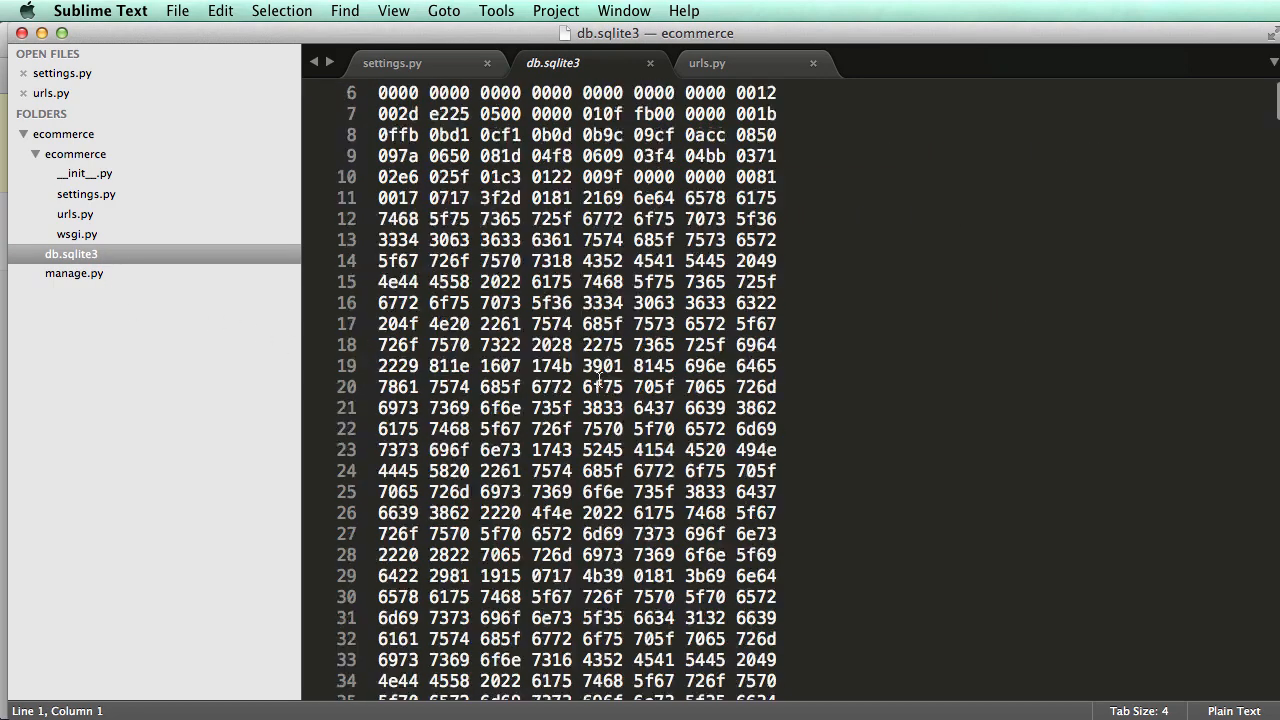
{"action": "scroll", "scroll_direction": "down", "scroll_amount": 3}
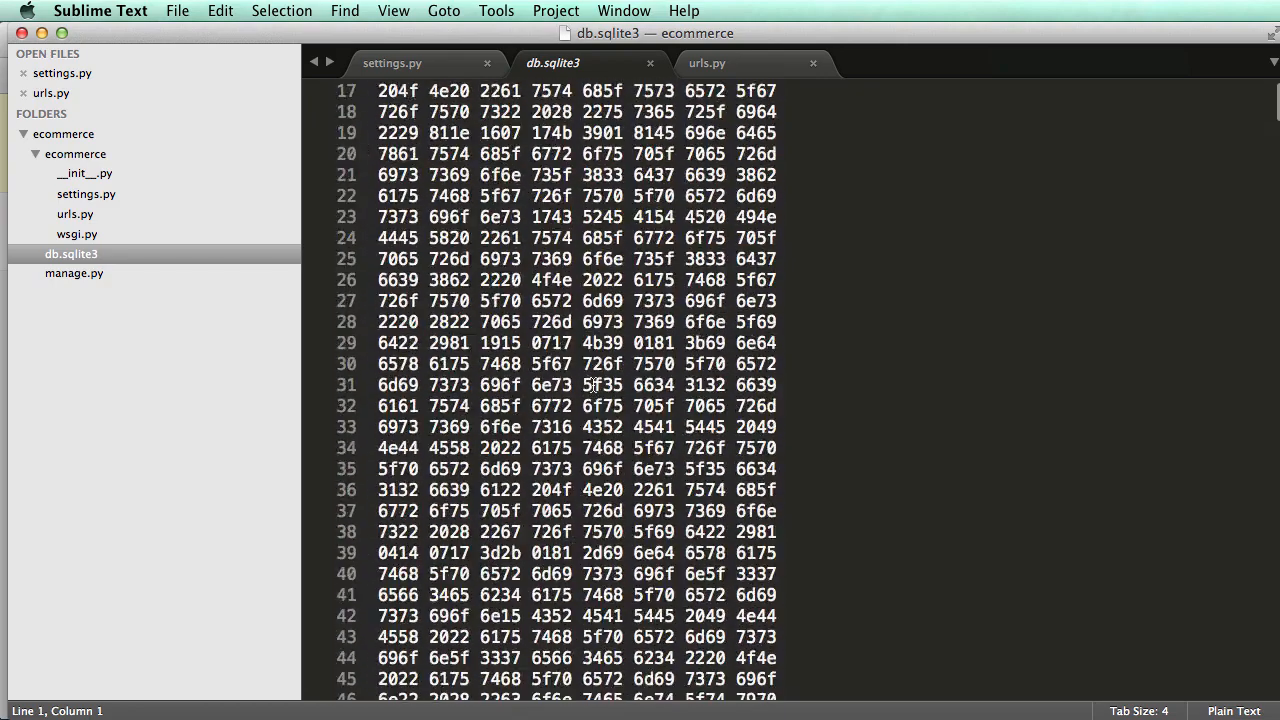
{"action": "scroll", "scroll_direction": "up", "scroll_amount": 3}
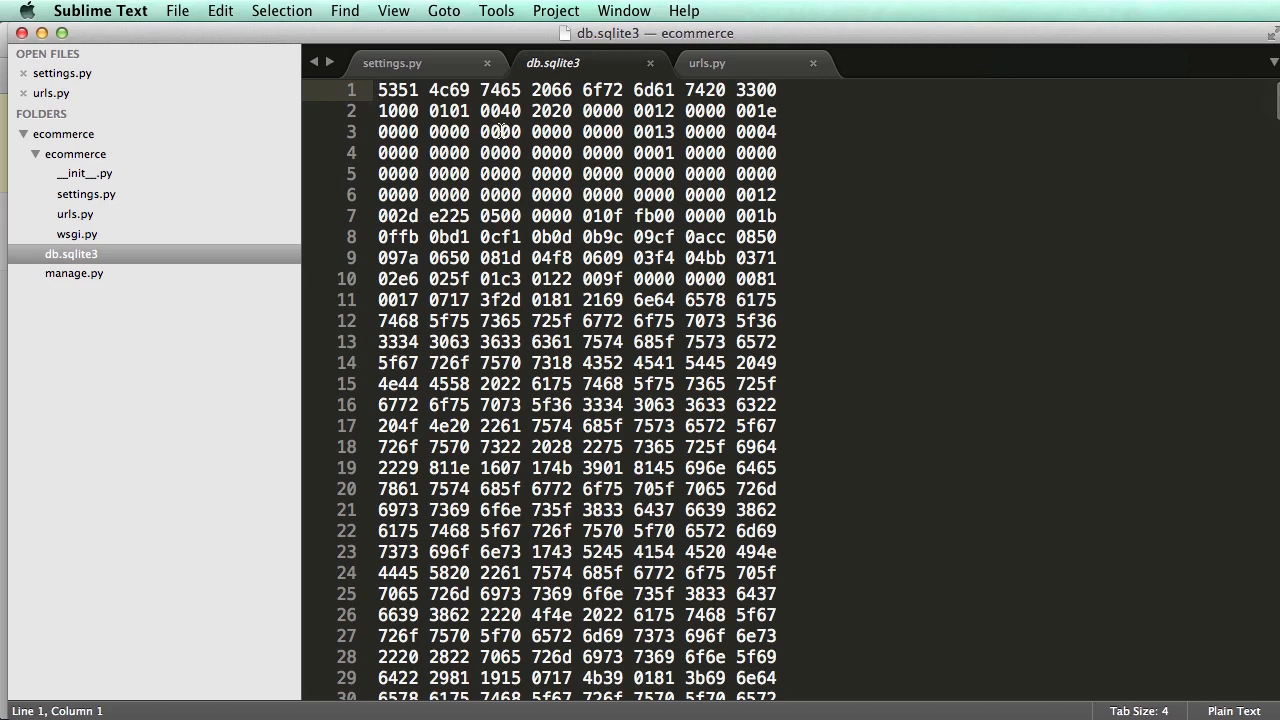
{"action": "mouse_move", "coordinate": [592, 84]}
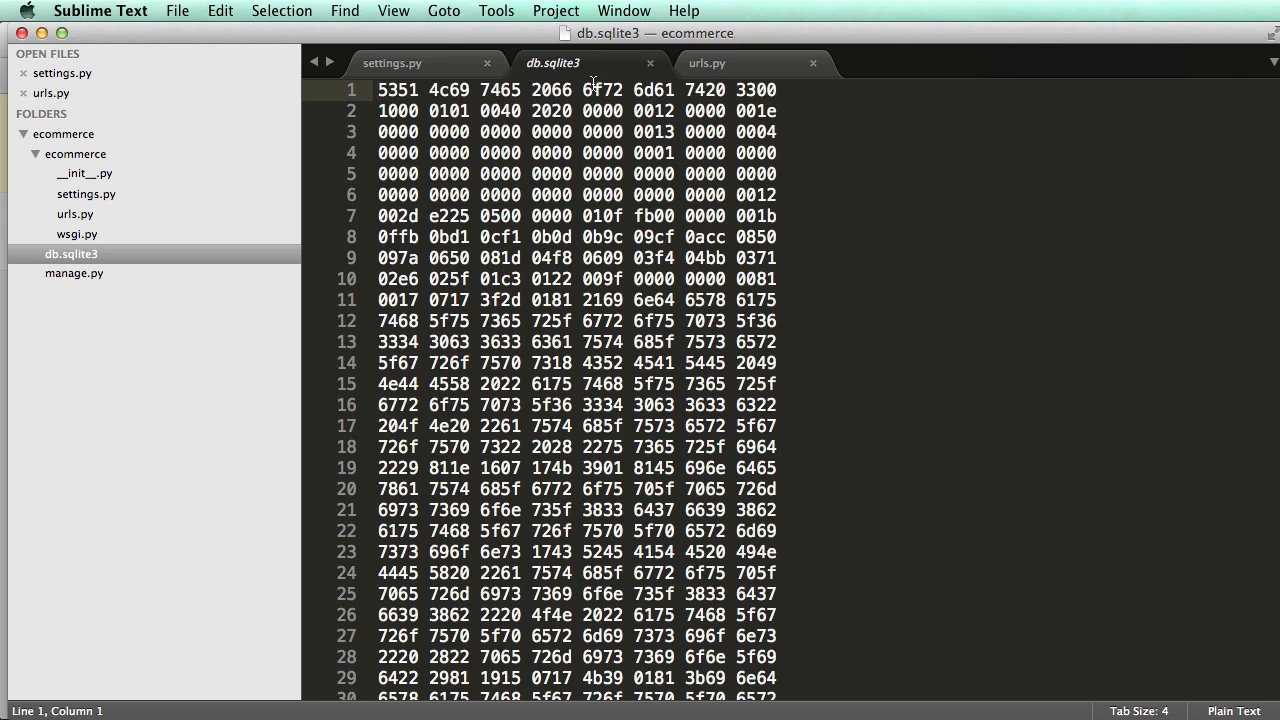
{"action": "mouse_move", "coordinate": [652, 56]}
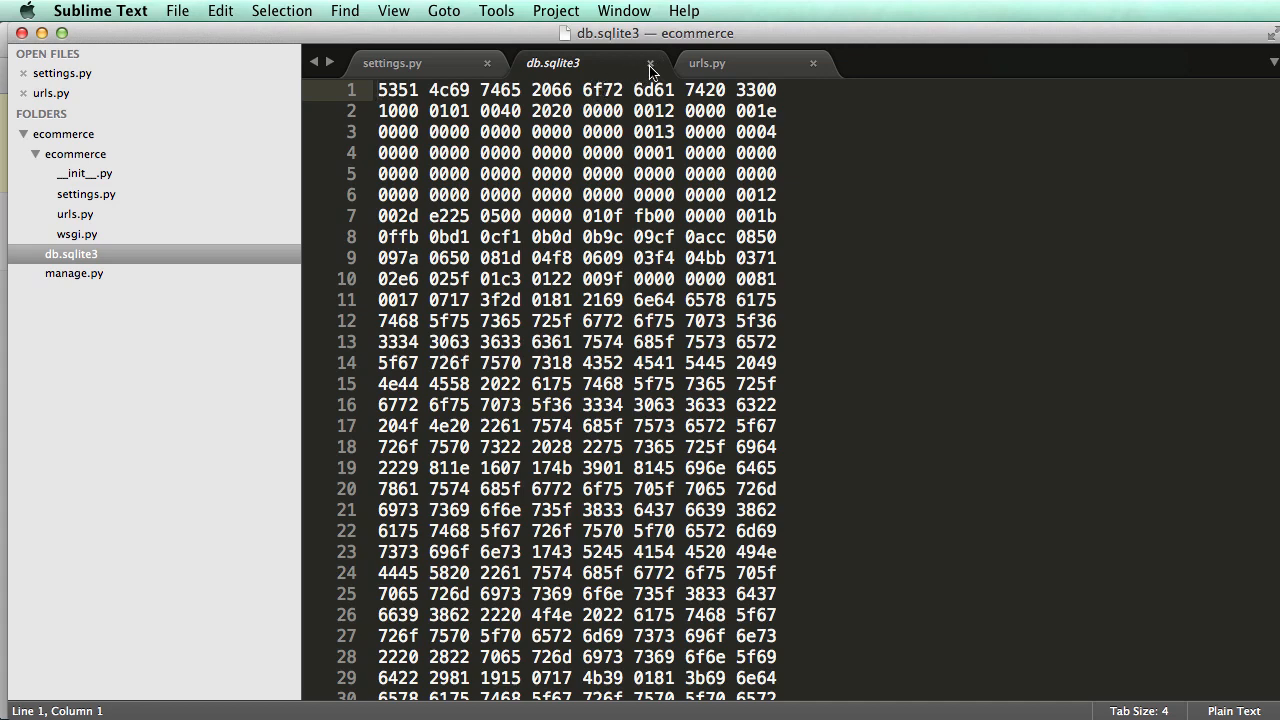
{"action": "left_click", "coordinate": [648, 62]}
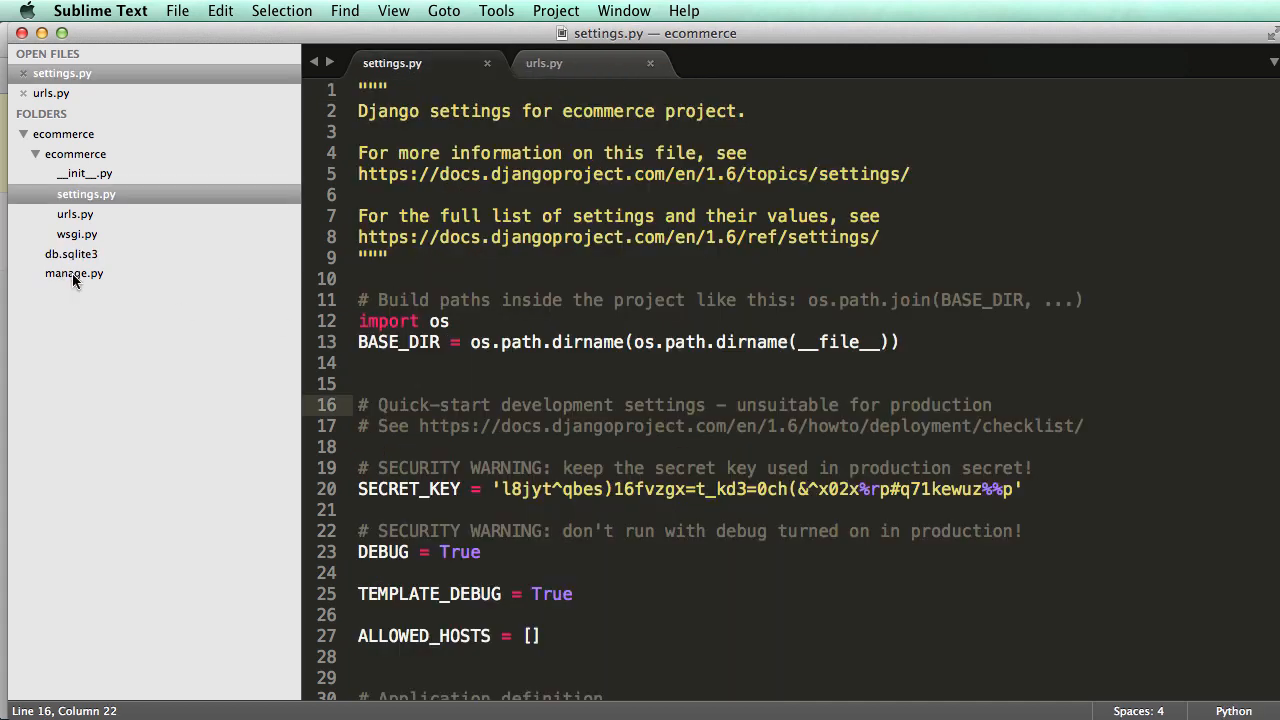
{"action": "mouse_move", "coordinate": [70, 264]}
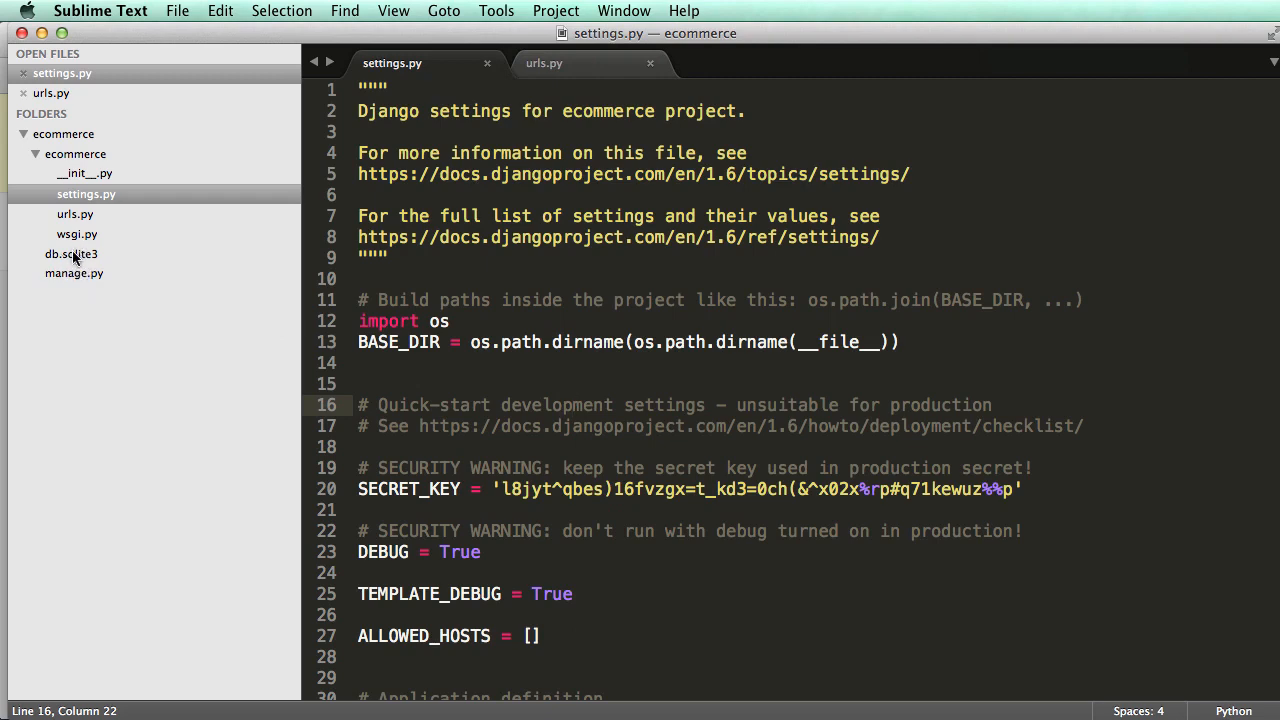
{"action": "left_click", "coordinate": [72, 252]}
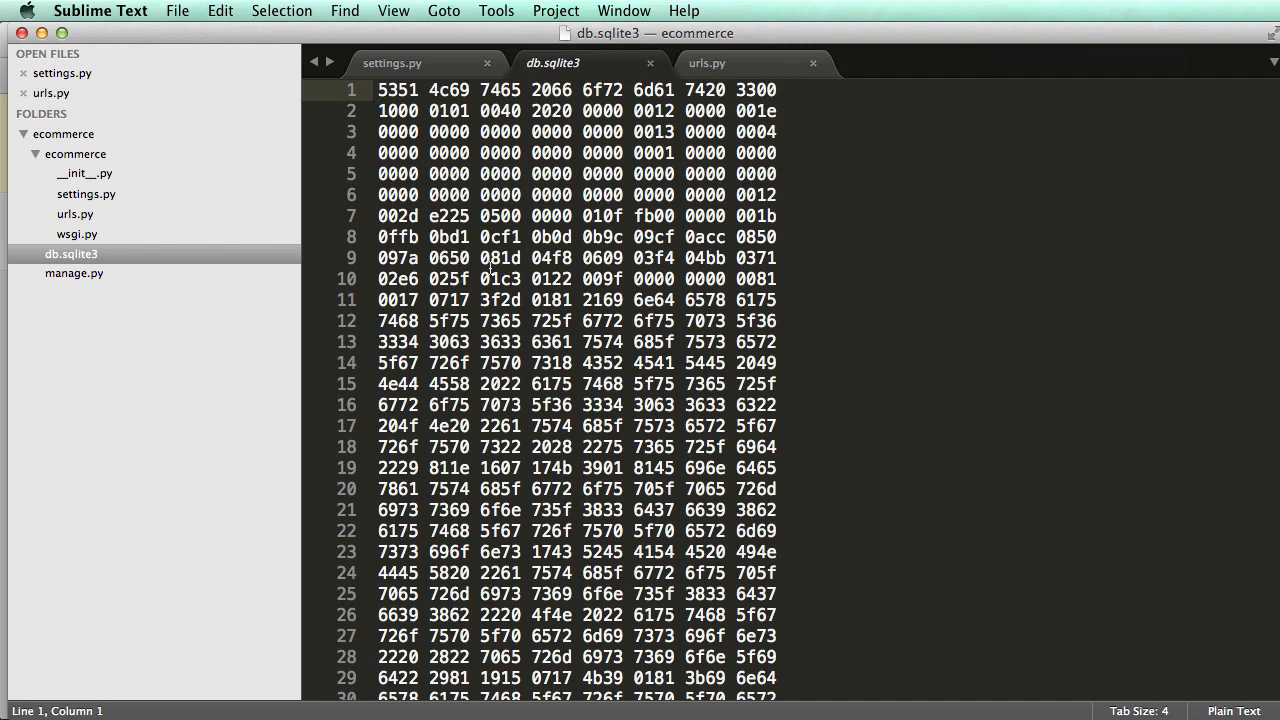
{"action": "mouse_move", "coordinate": [648, 72]}
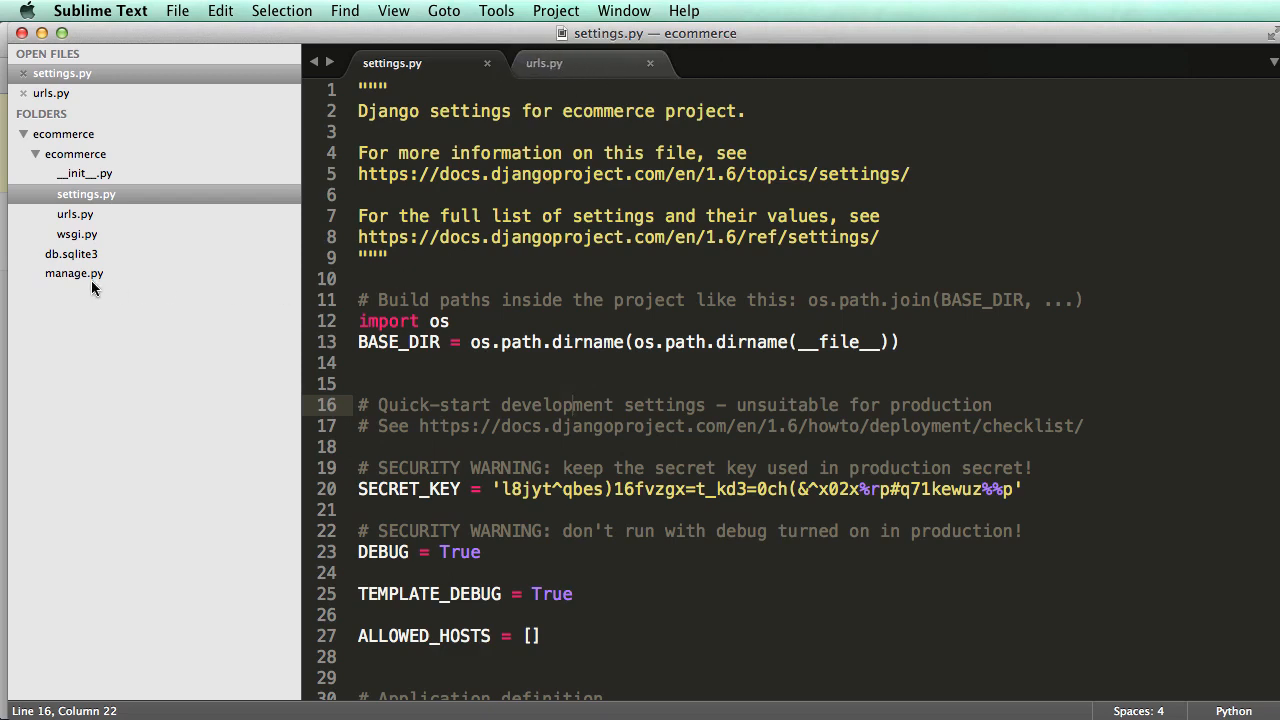
{"action": "mouse_move", "coordinate": [72, 280]}
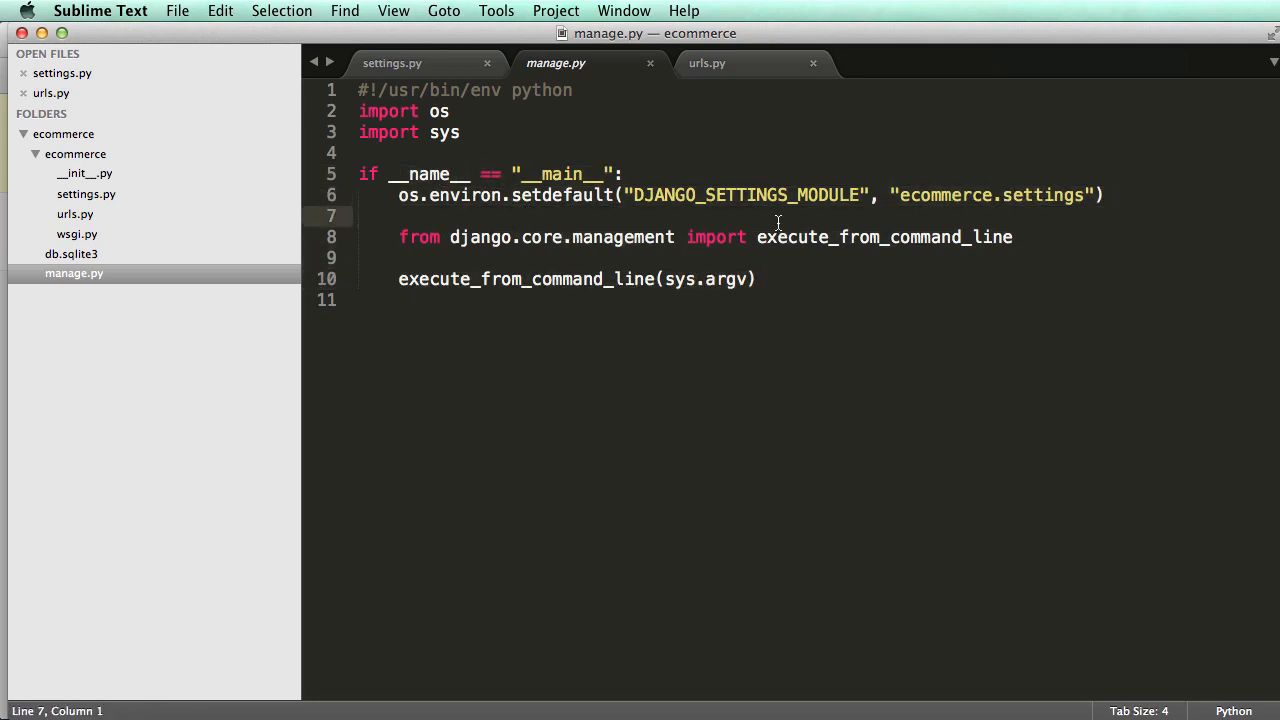
Mark the ecommerce.settings path in manage.py, then close manage.py so settings.py shows
{"action": "left_click", "coordinate": [36, 154]}
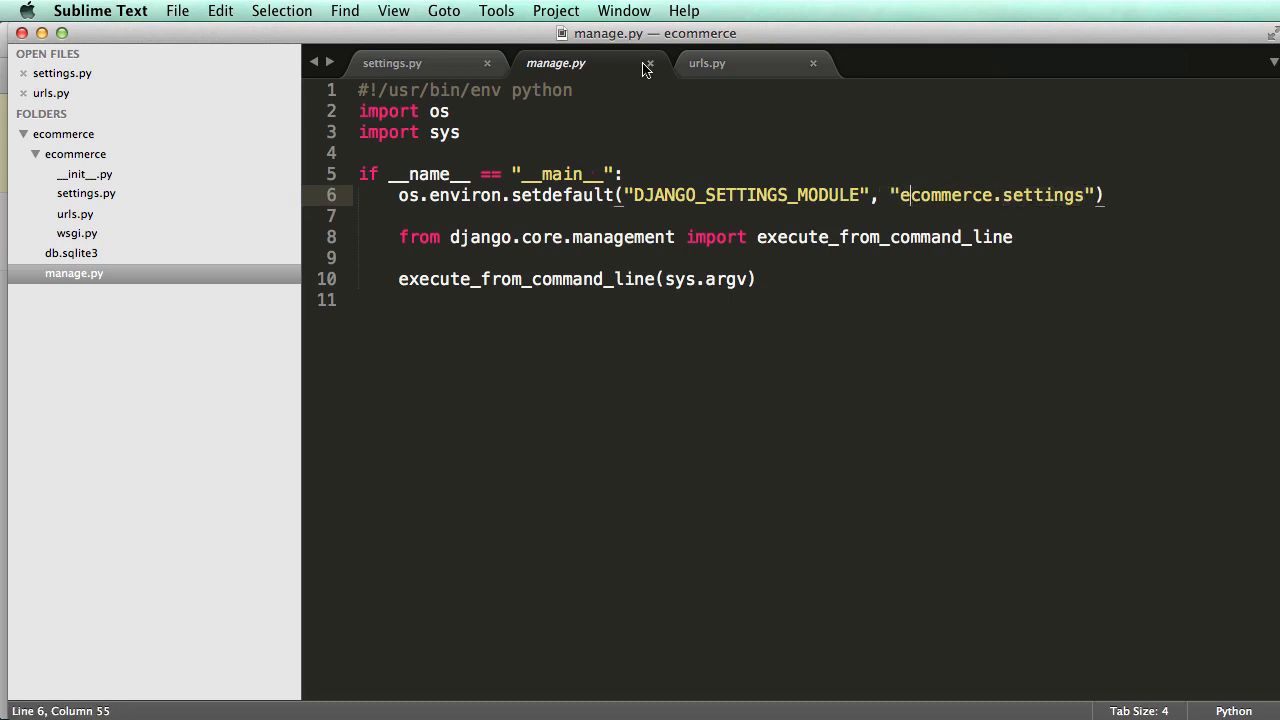
{"action": "left_click", "coordinate": [648, 62]}
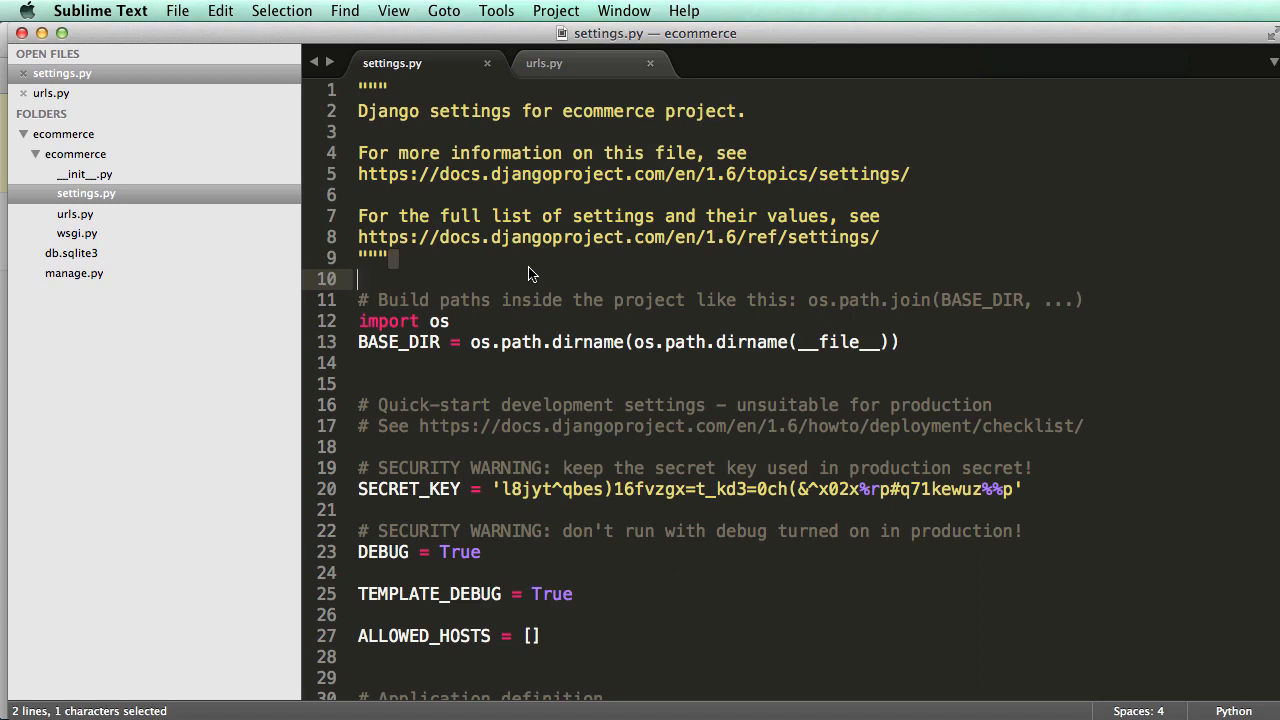
{"action": "mouse_move", "coordinate": [536, 280]}
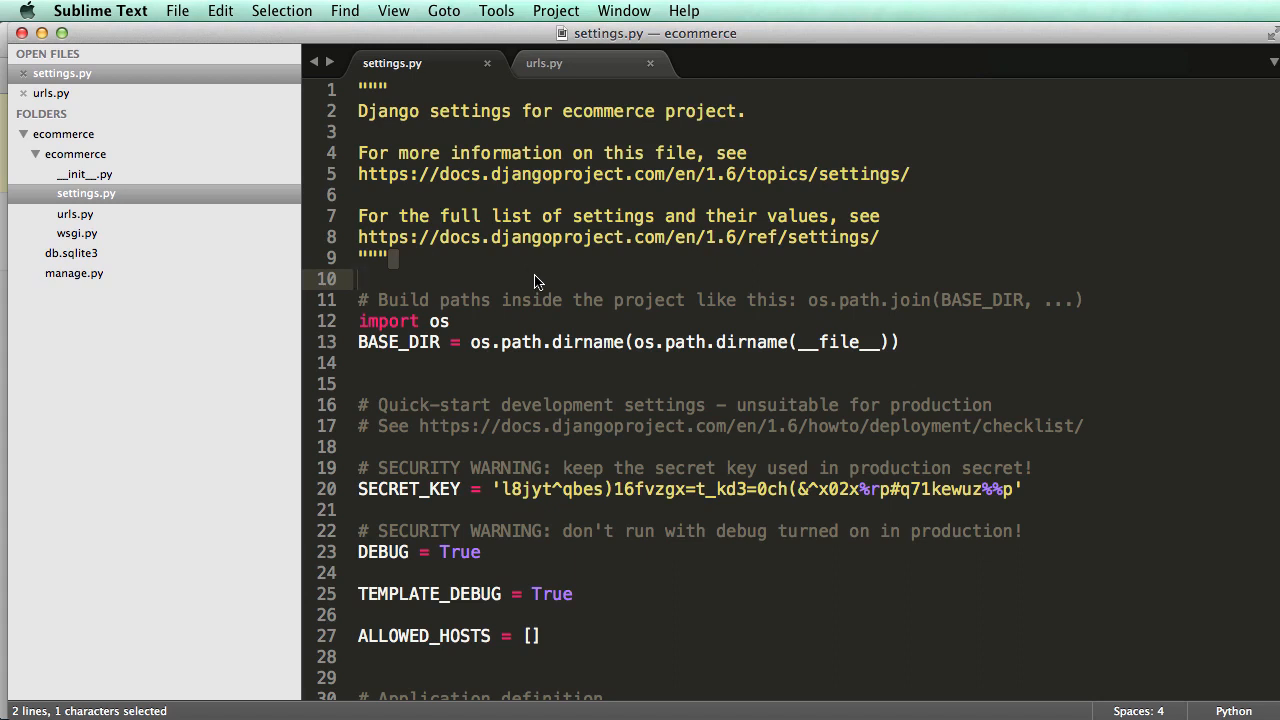
{"action": "left_click", "coordinate": [572, 342]}
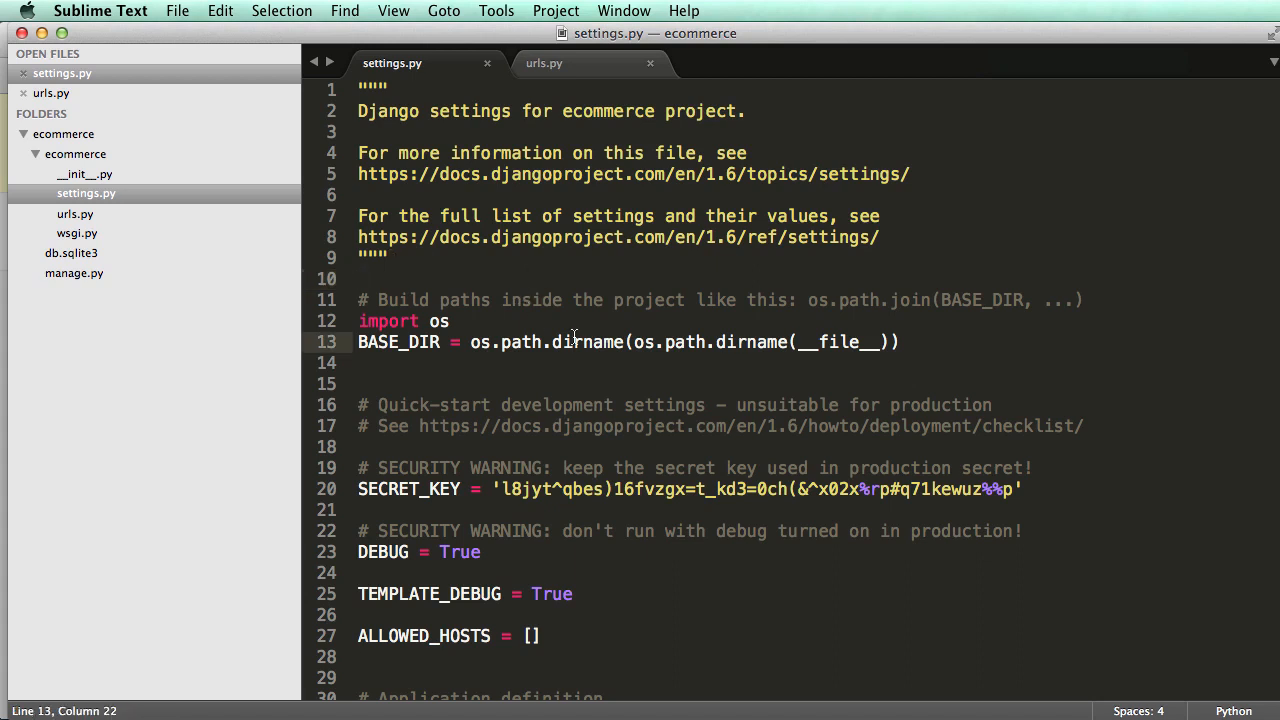
{"action": "left_click", "coordinate": [564, 384]}
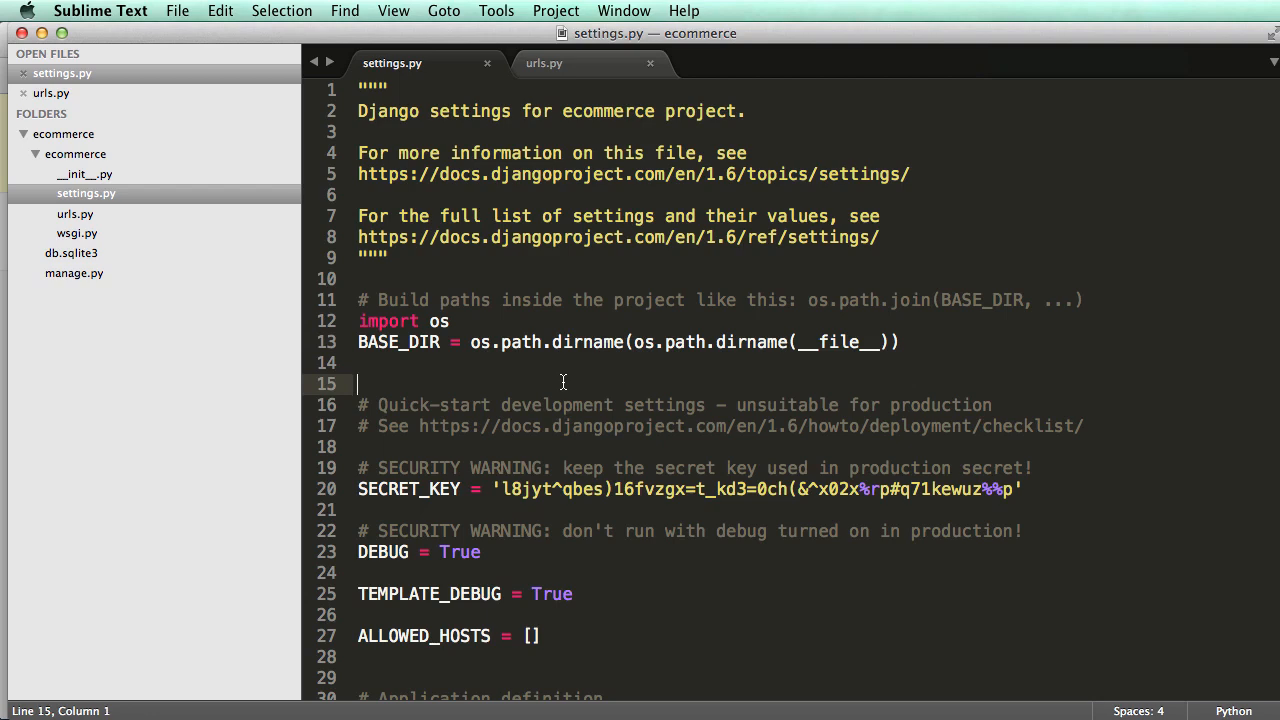
{"action": "mouse_move", "coordinate": [604, 384]}
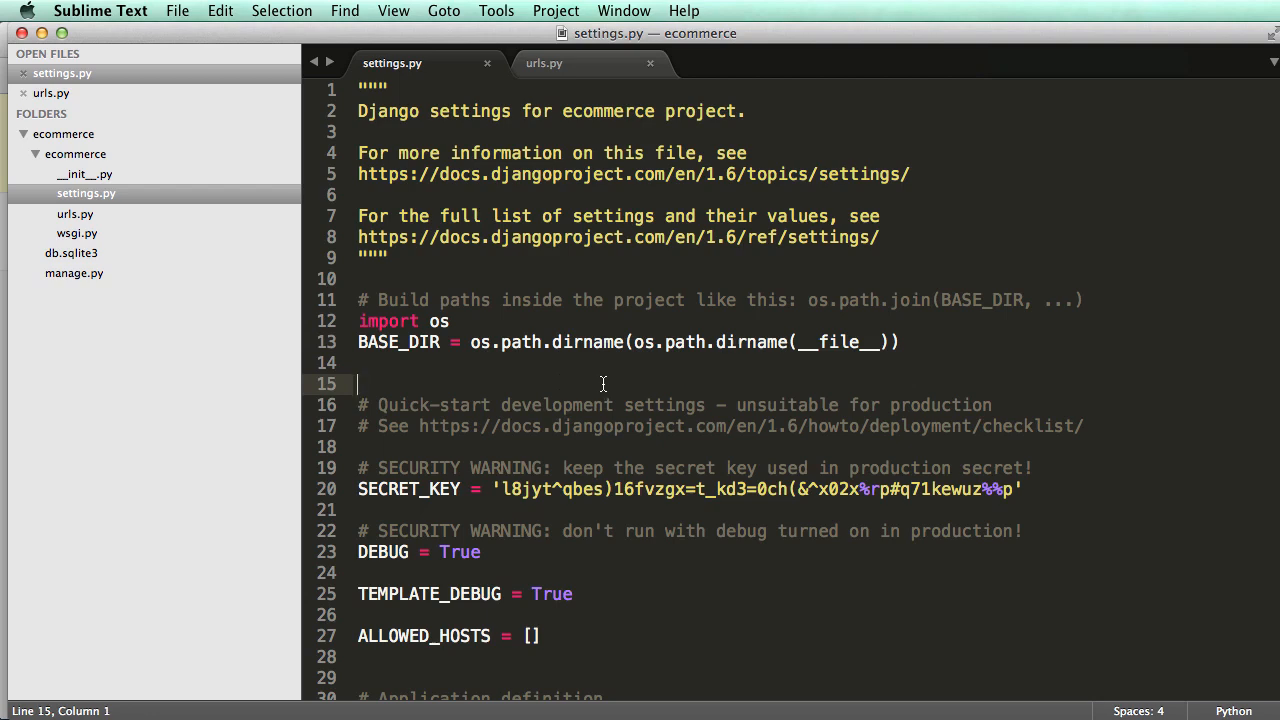